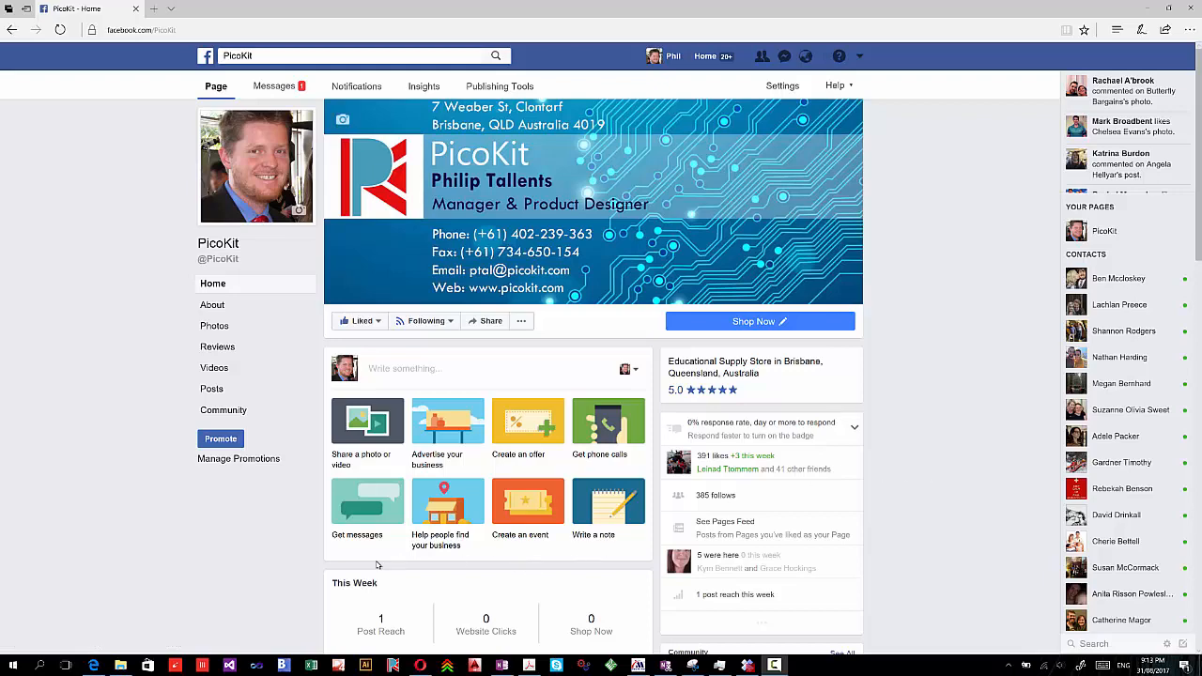
Step: Scroll the PicoKit page down past reviews and videos to its posts
scroll("down", 3)
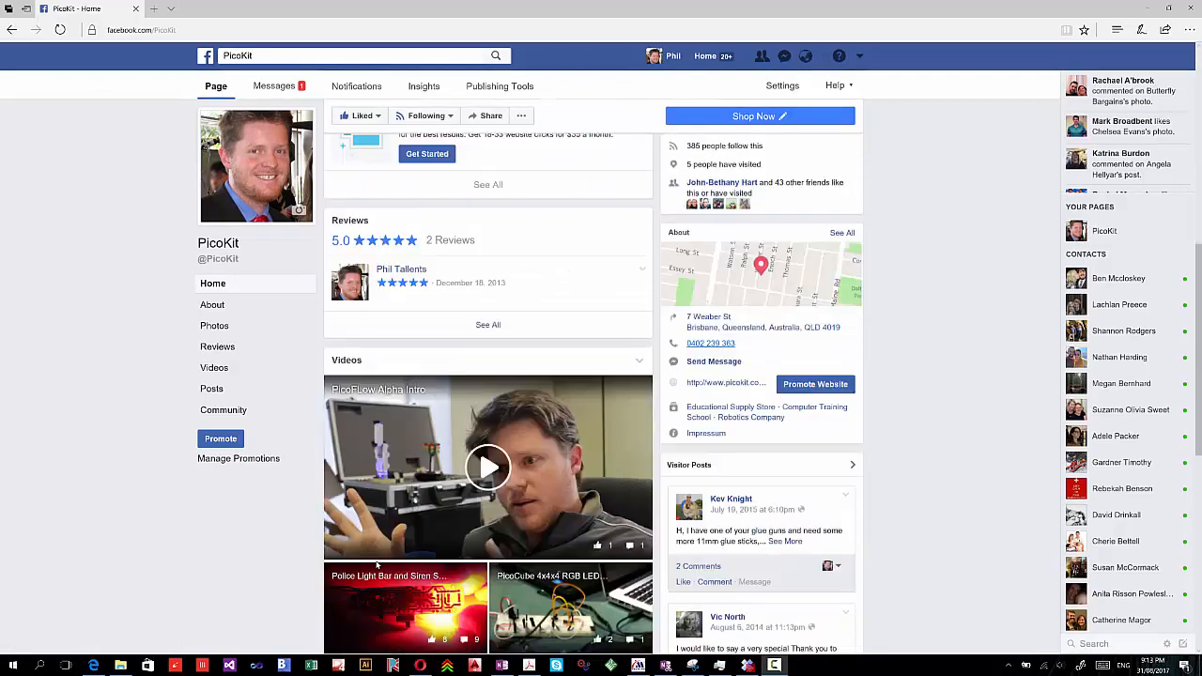
scroll("down", 3)
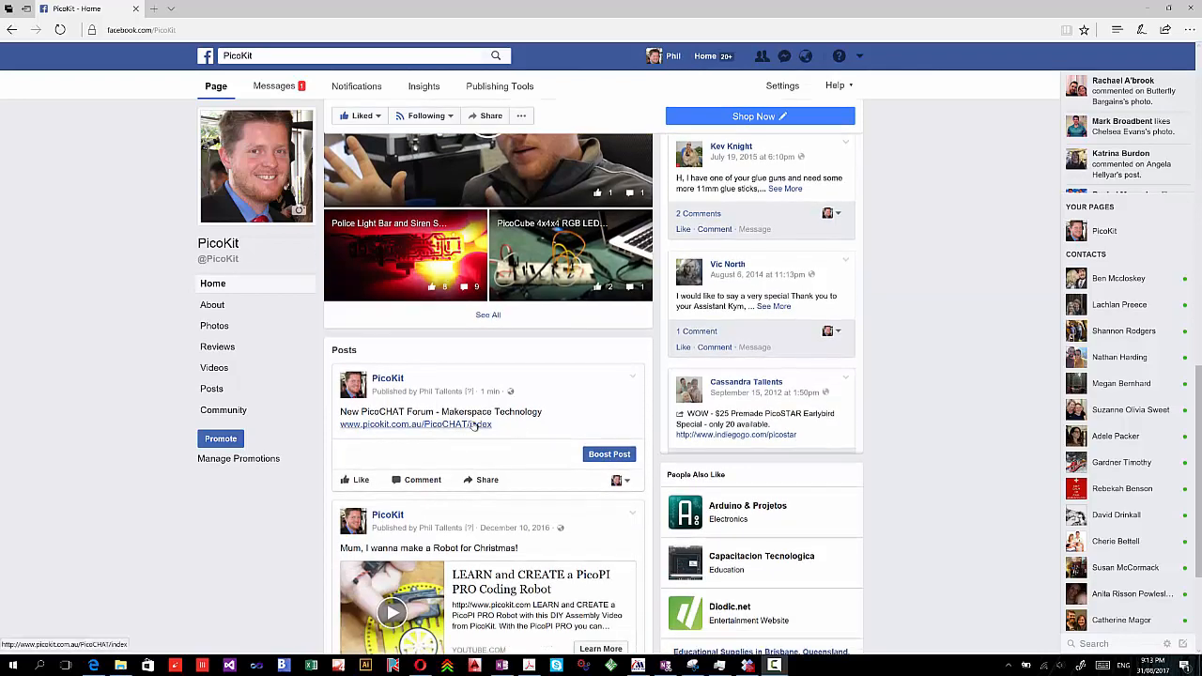
Step: Follow the post's PicoCHAT link and enter the Laser Cutting How To's board under Laser Cutters
left_click(415, 425)
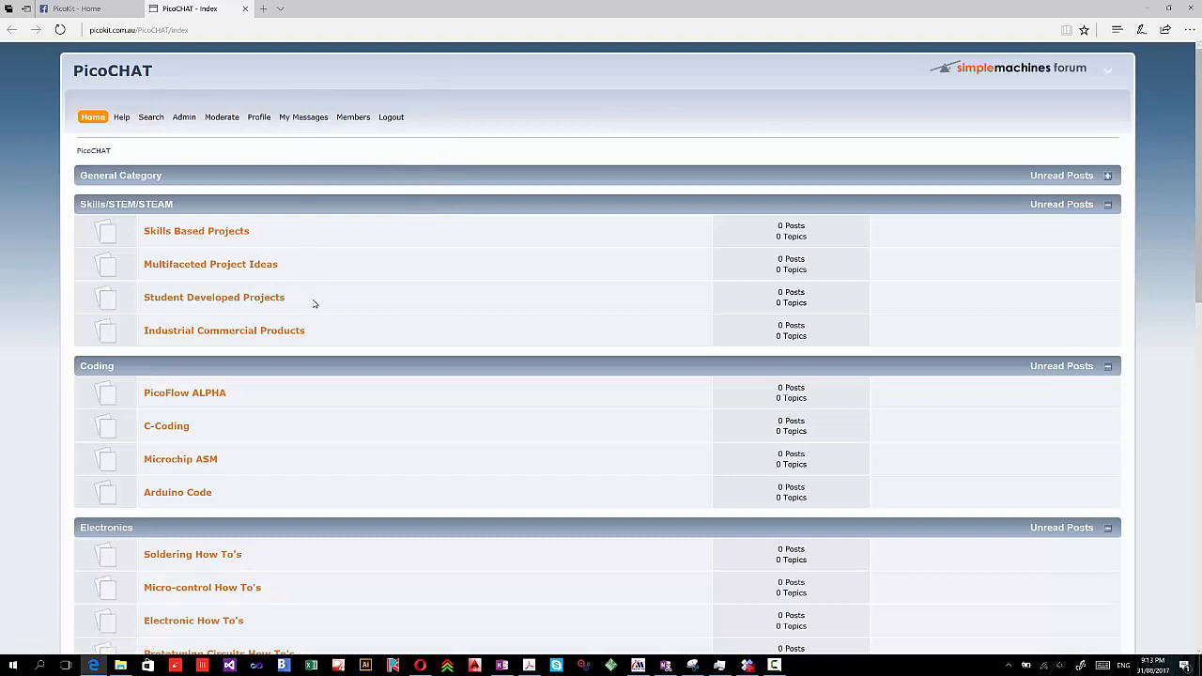
scroll("down", 3)
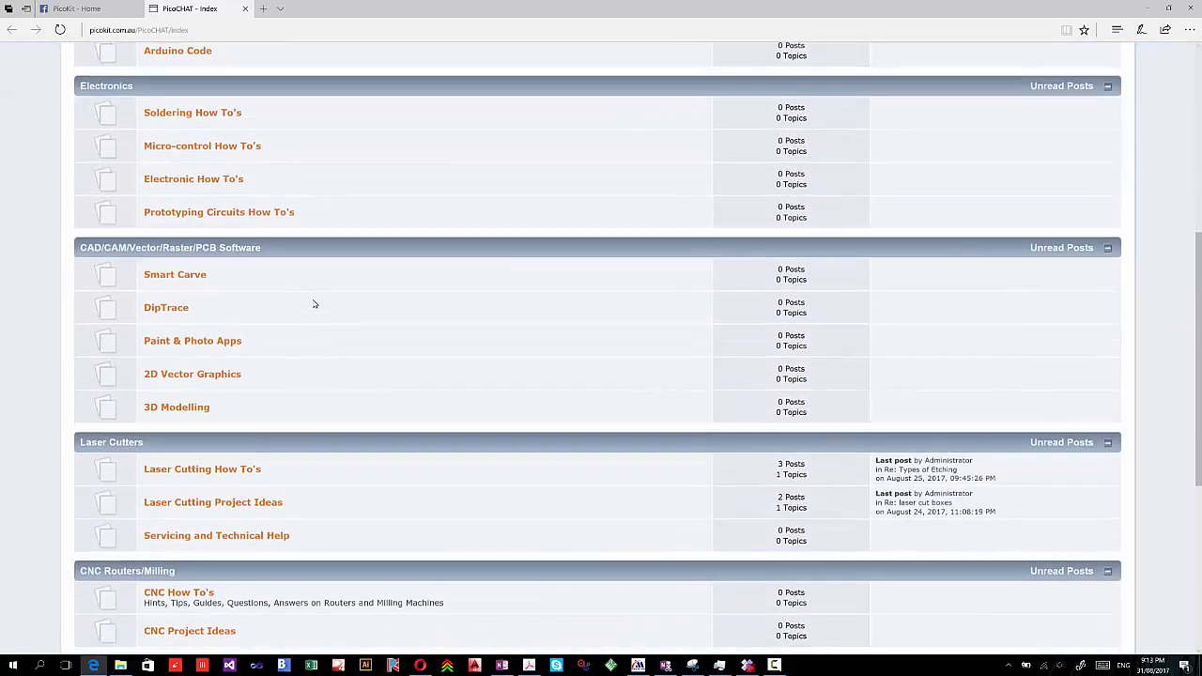
scroll("down", 3)
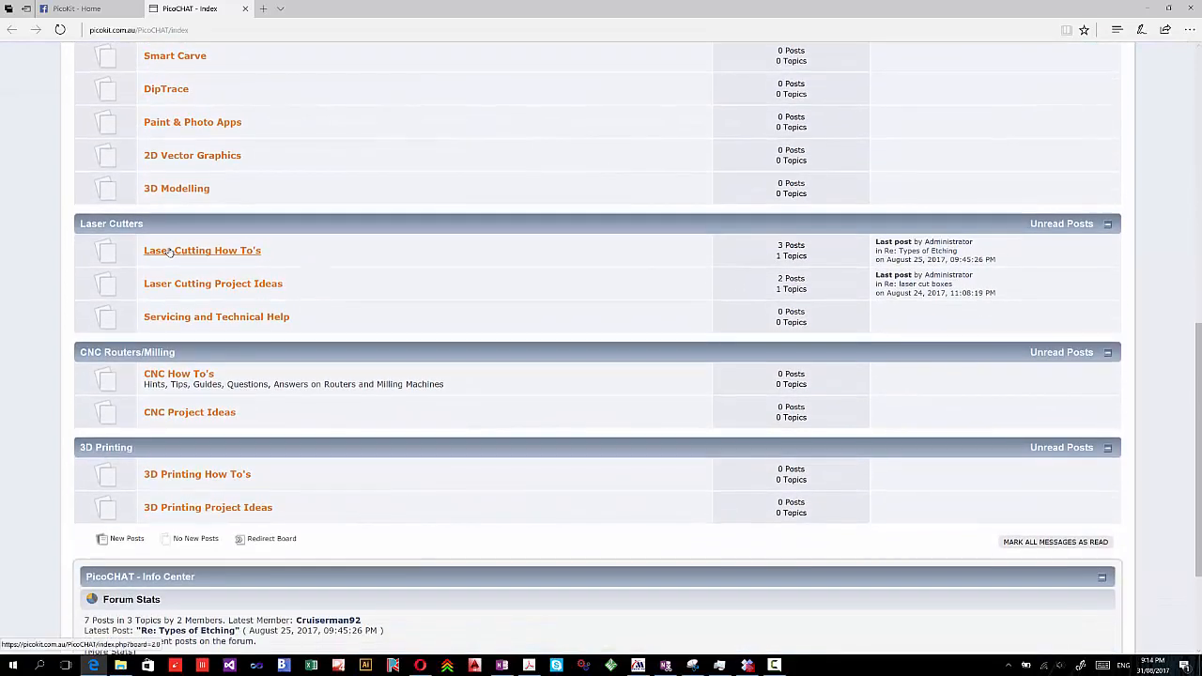
left_click(203, 250)
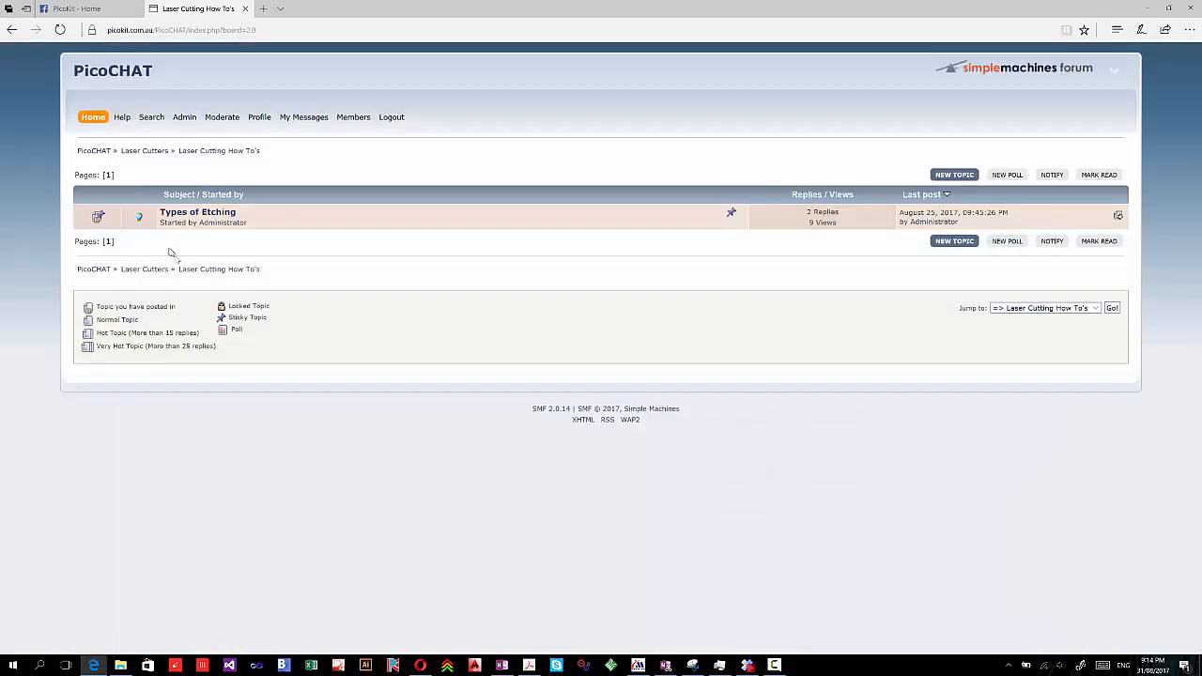
mouse_move(197, 211)
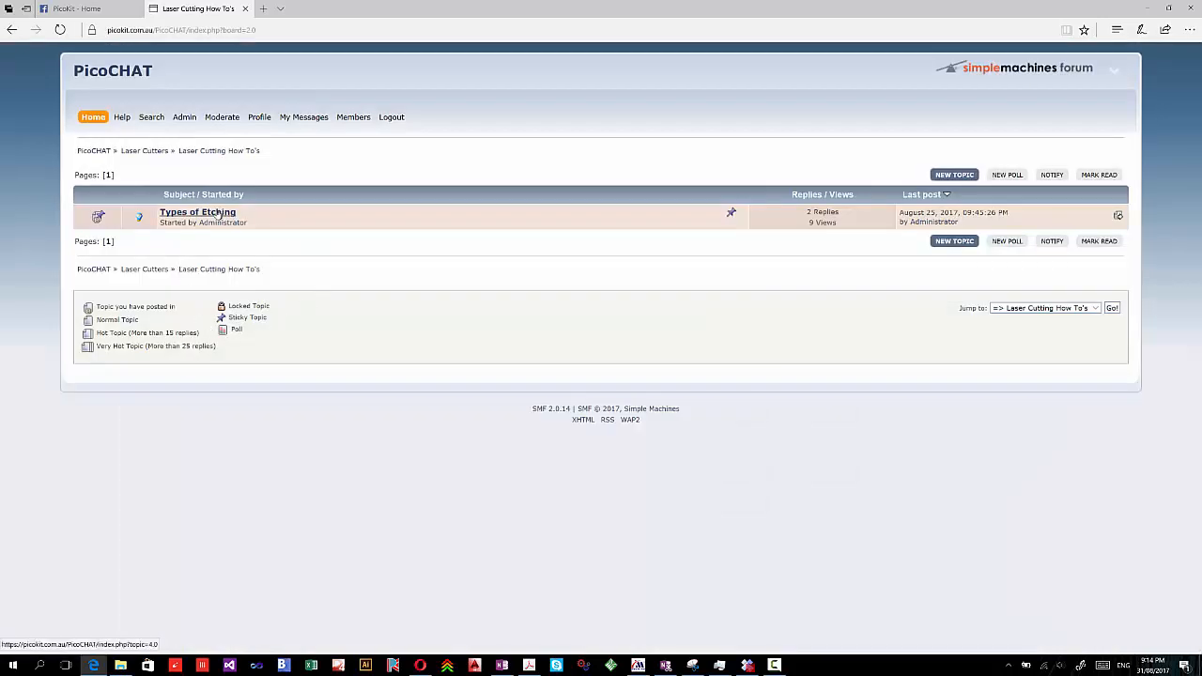
Step: Read the Types of Etching topic's 100W settings, highlighting Net, down to reply #1
left_click(197, 210)
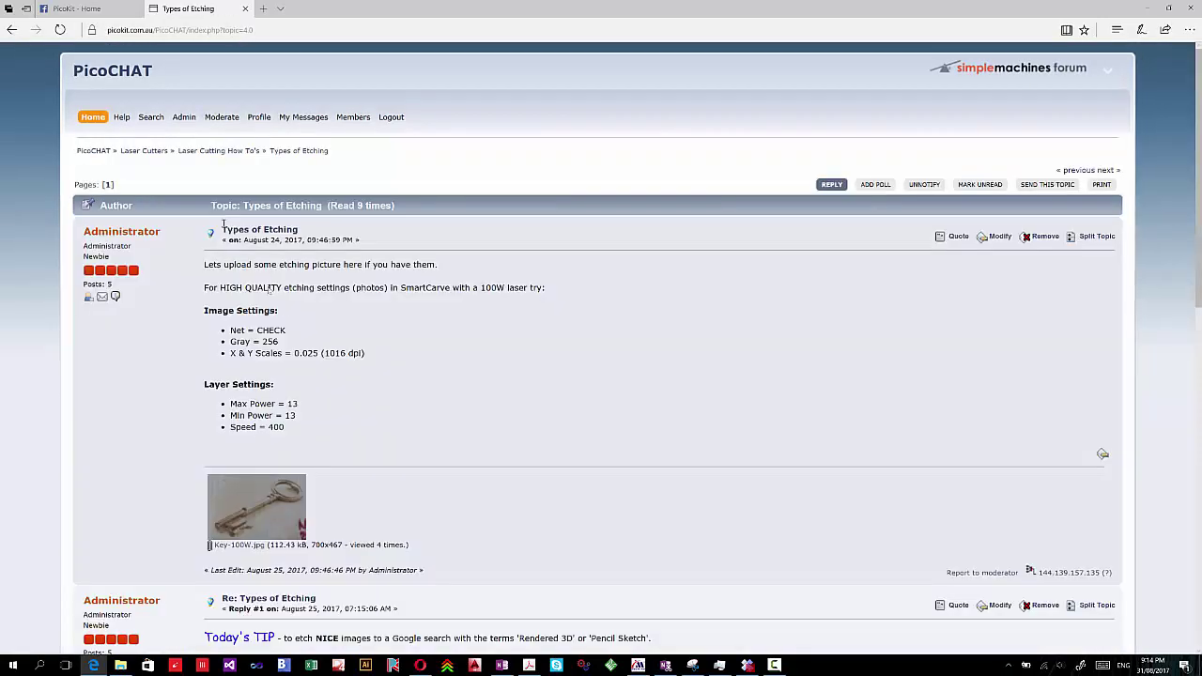
scroll("down", 3)
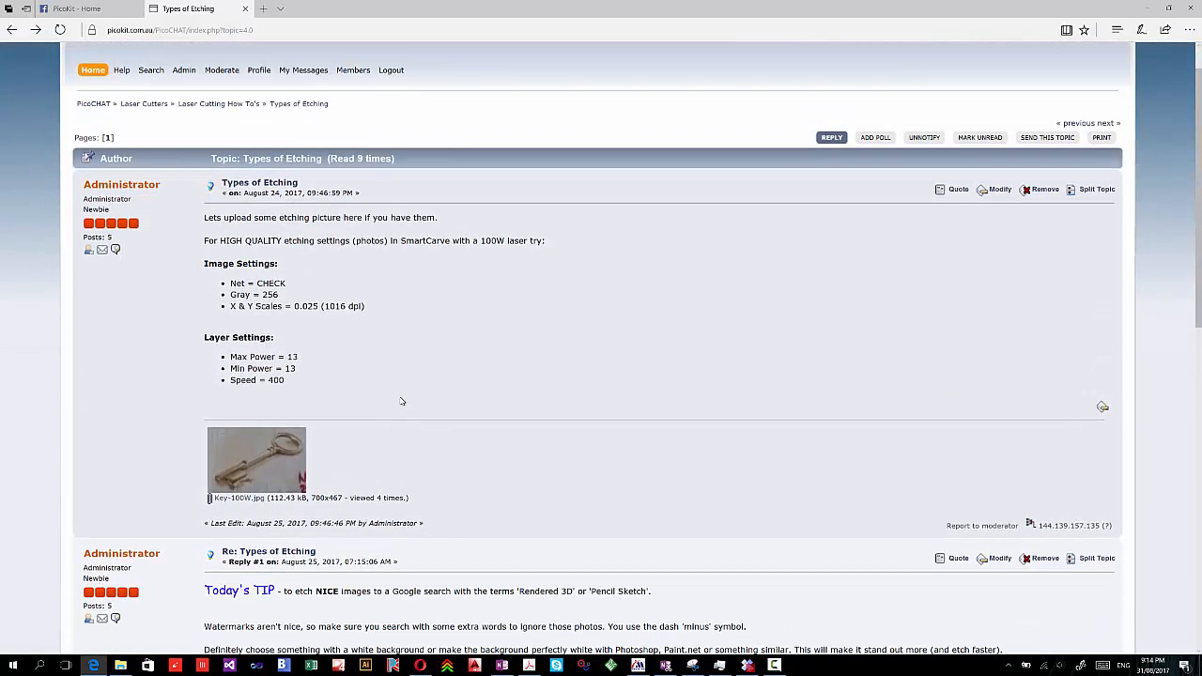
mouse_move(254, 312)
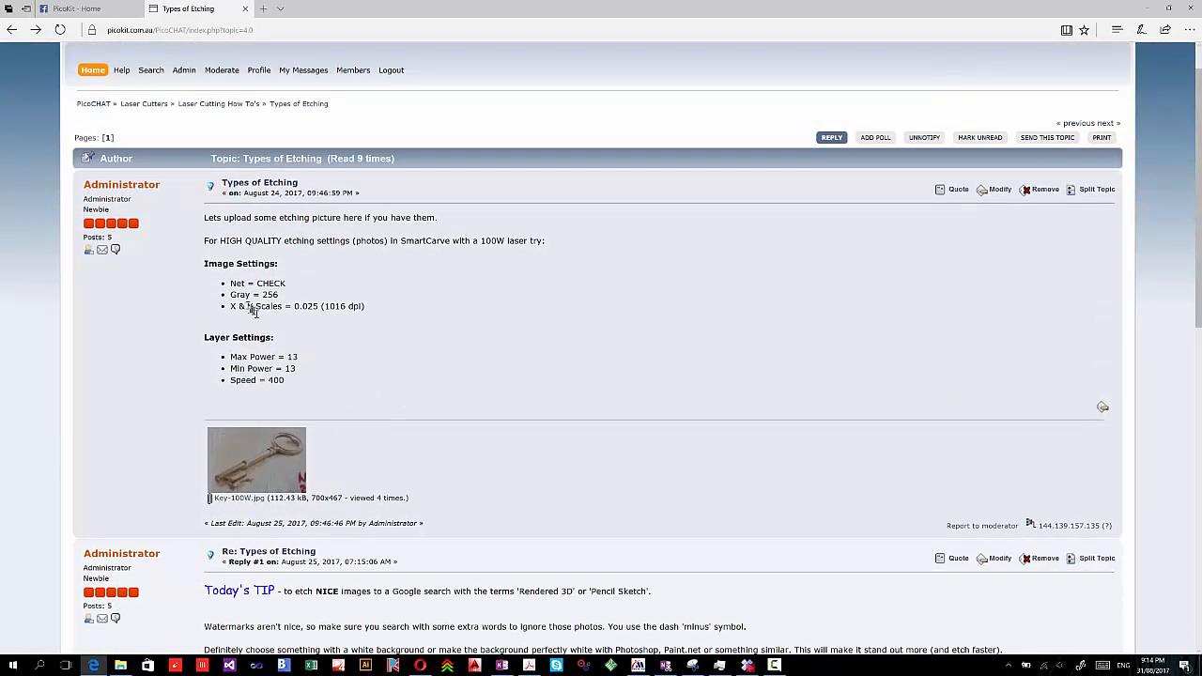
double_click(237, 284)
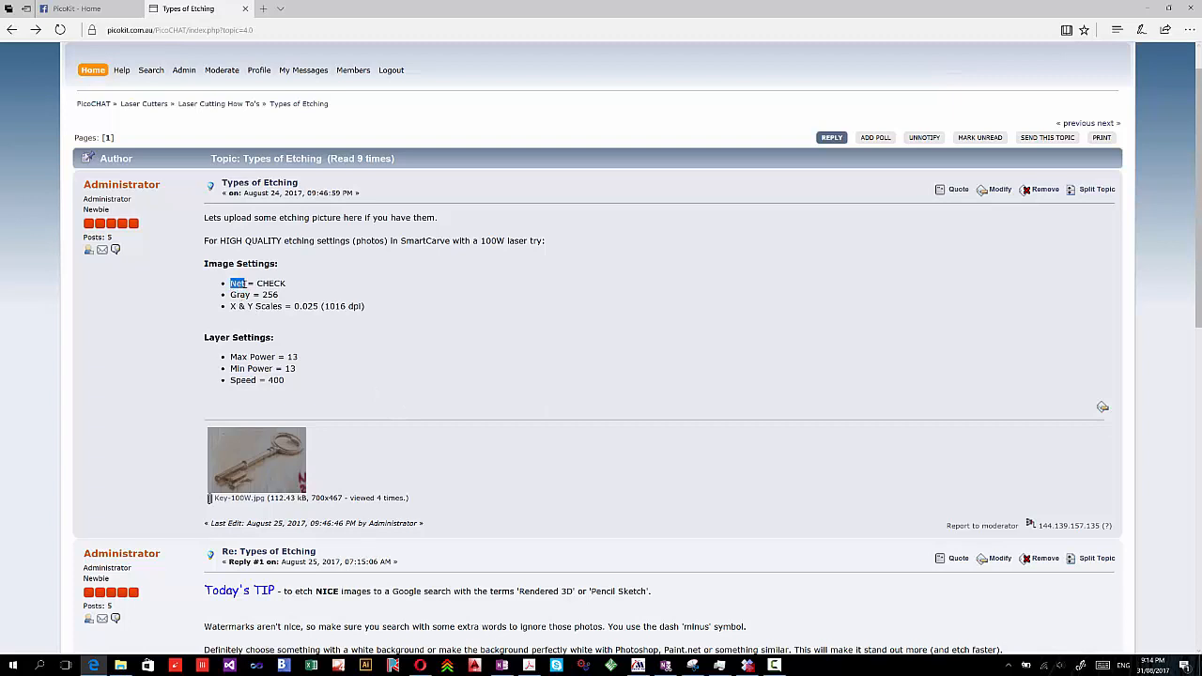
mouse_move(372, 357)
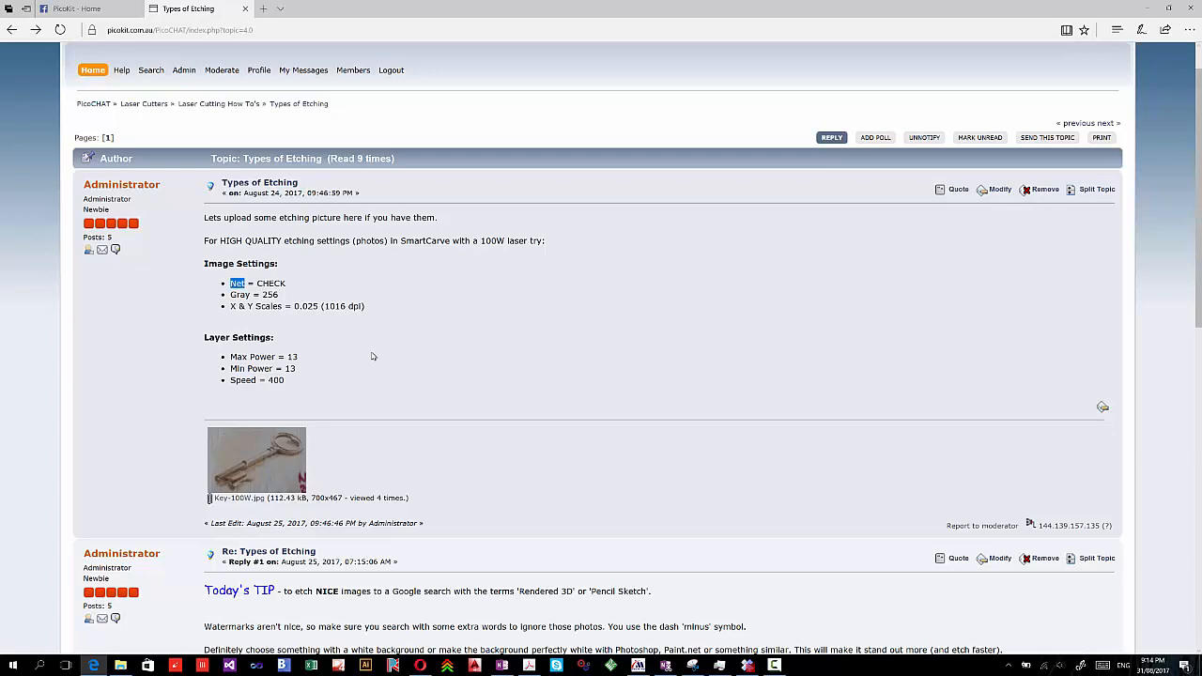
mouse_move(353, 332)
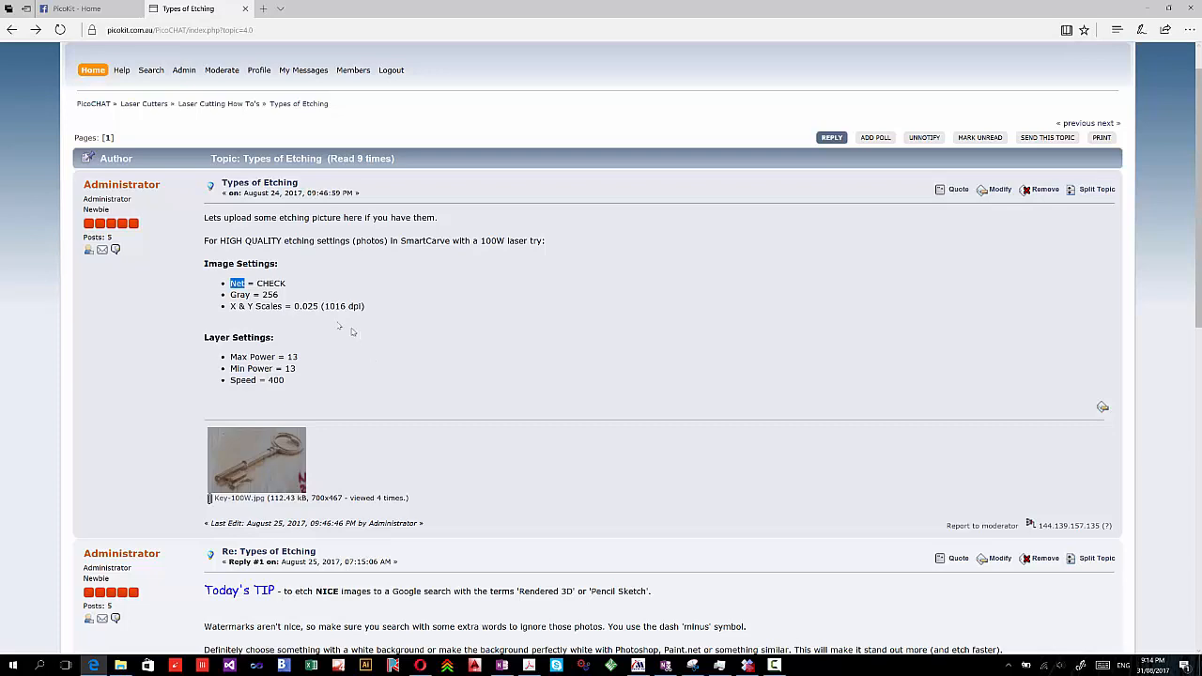
mouse_move(326, 353)
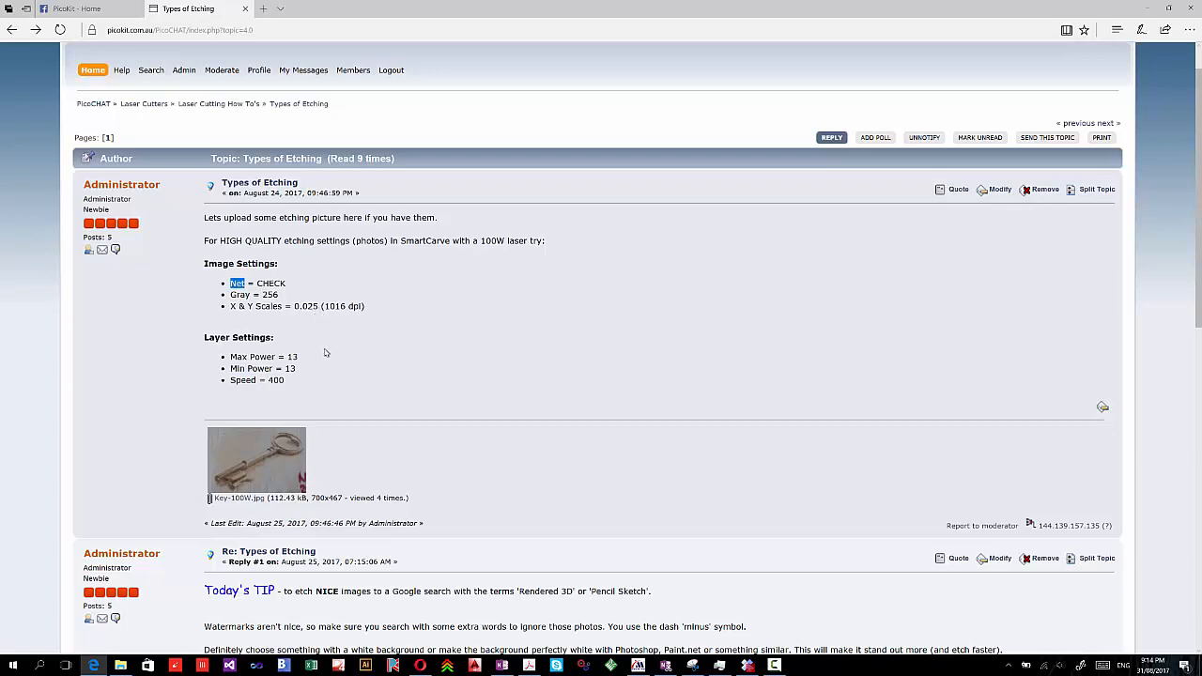
scroll("down", 3)
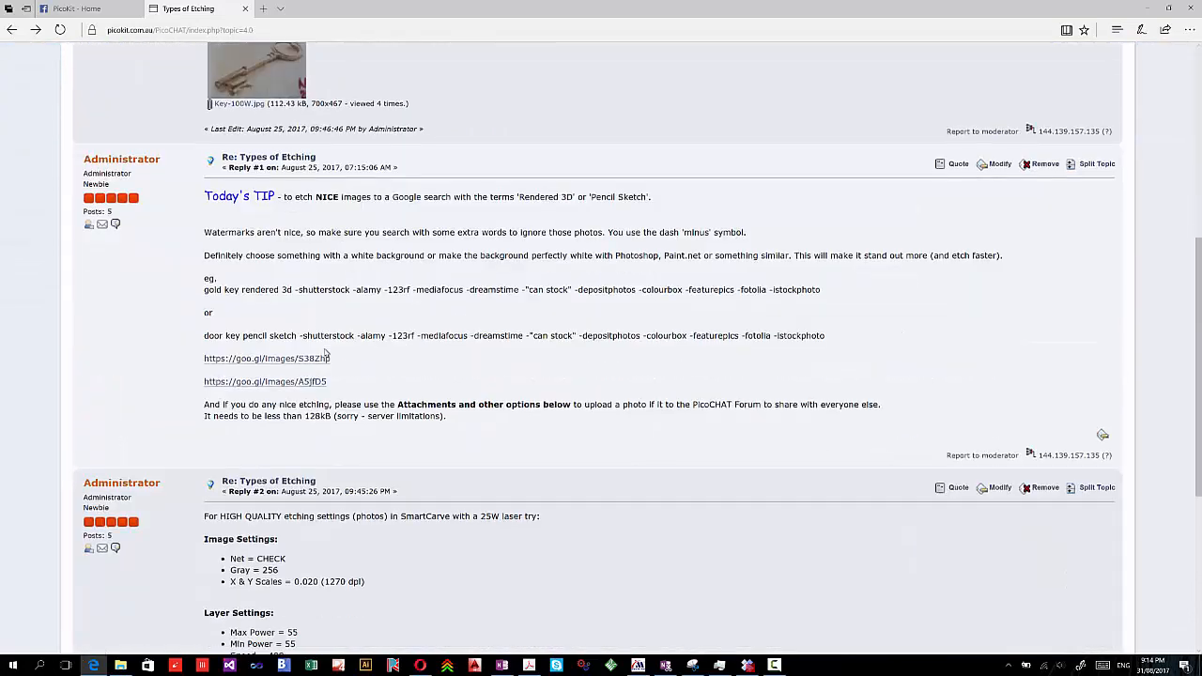
Step: Scroll to reply #2 with the 25W settings: 0.020 scale, power 55, speed 400
scroll("down", 3)
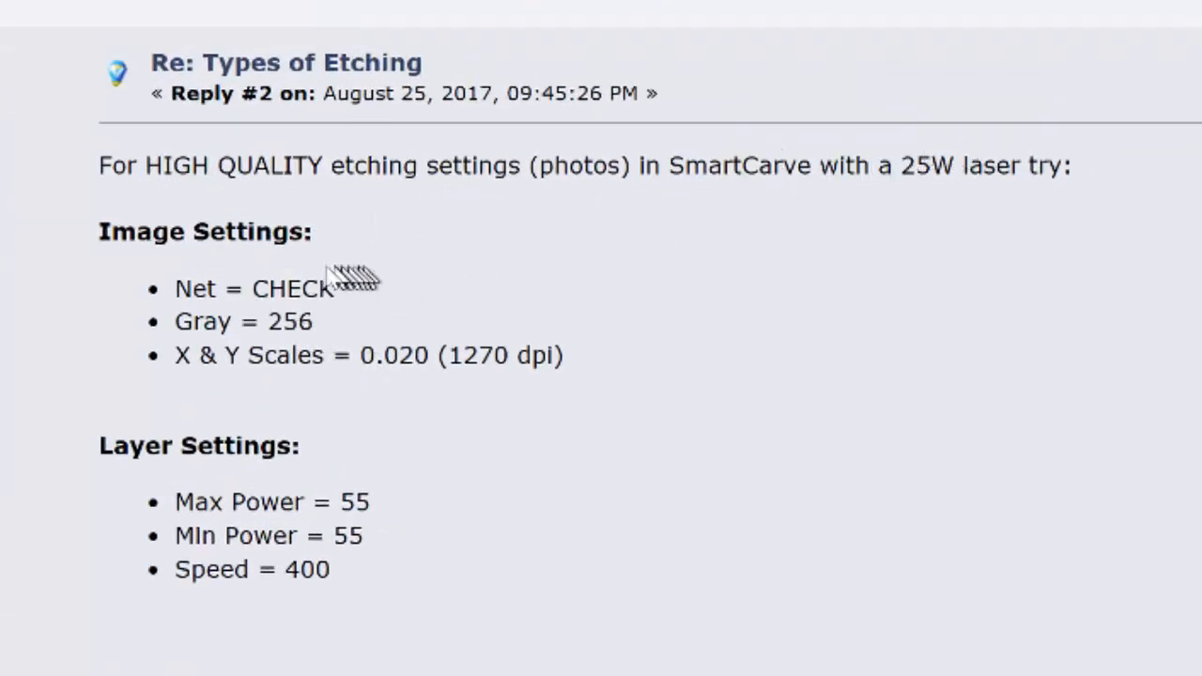
mouse_move(178, 299)
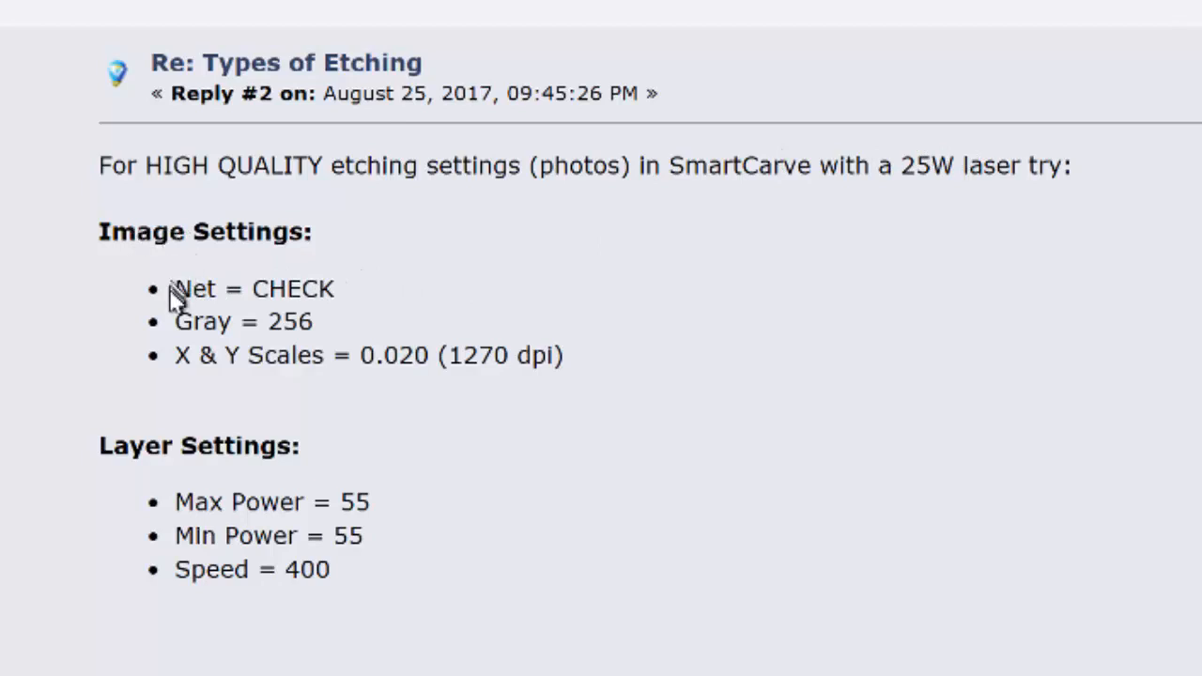
mouse_move(320, 304)
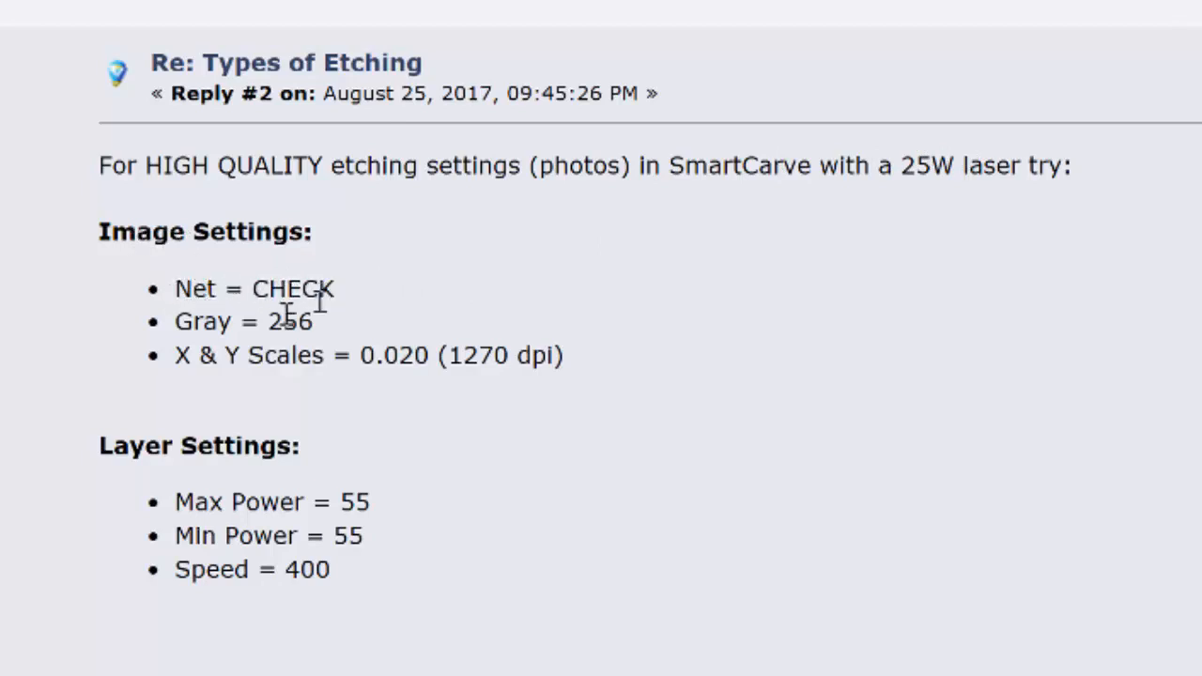
mouse_move(230, 367)
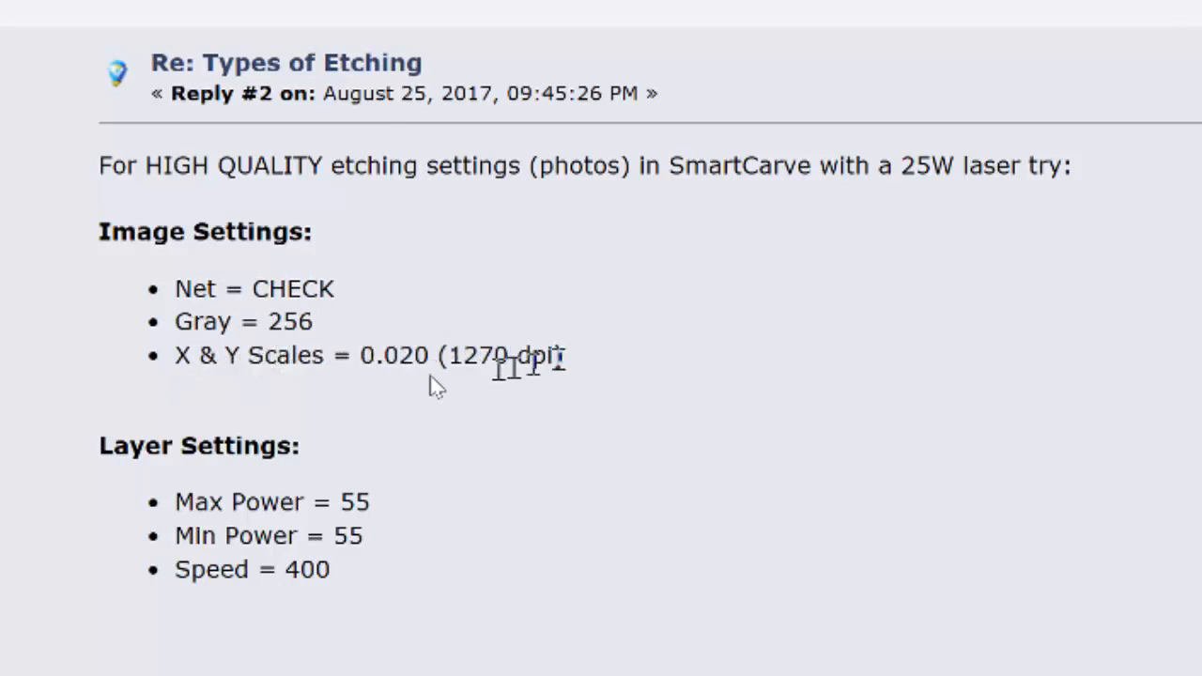
mouse_move(229, 417)
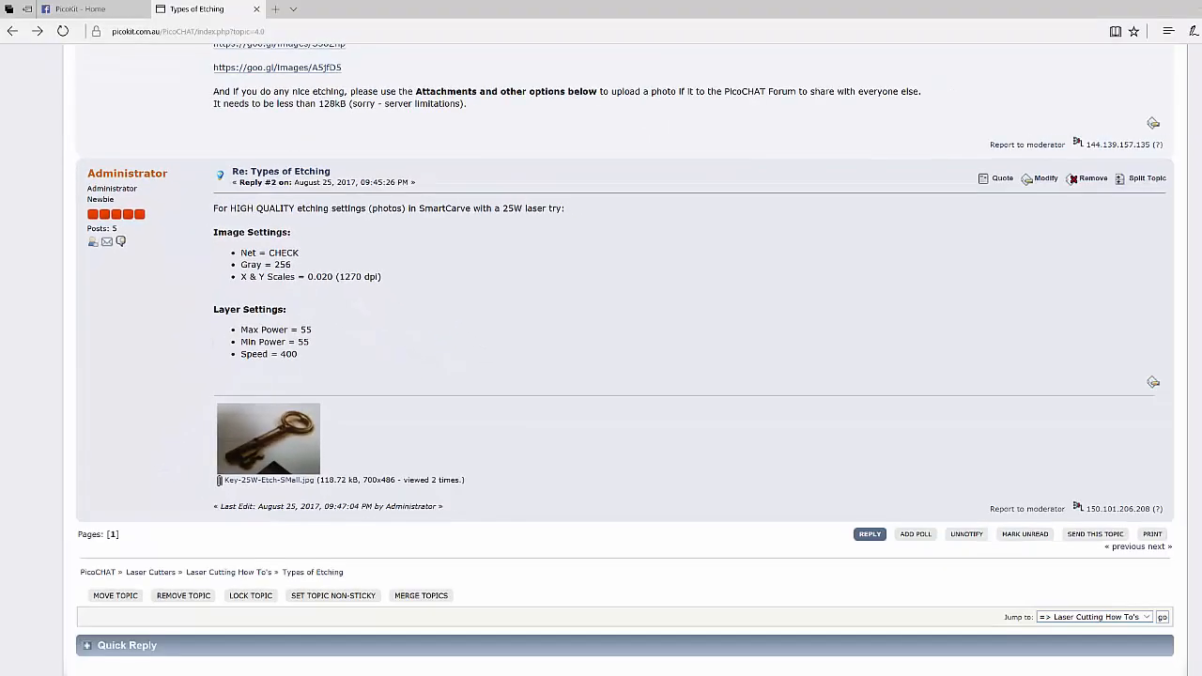
scroll("up", 3)
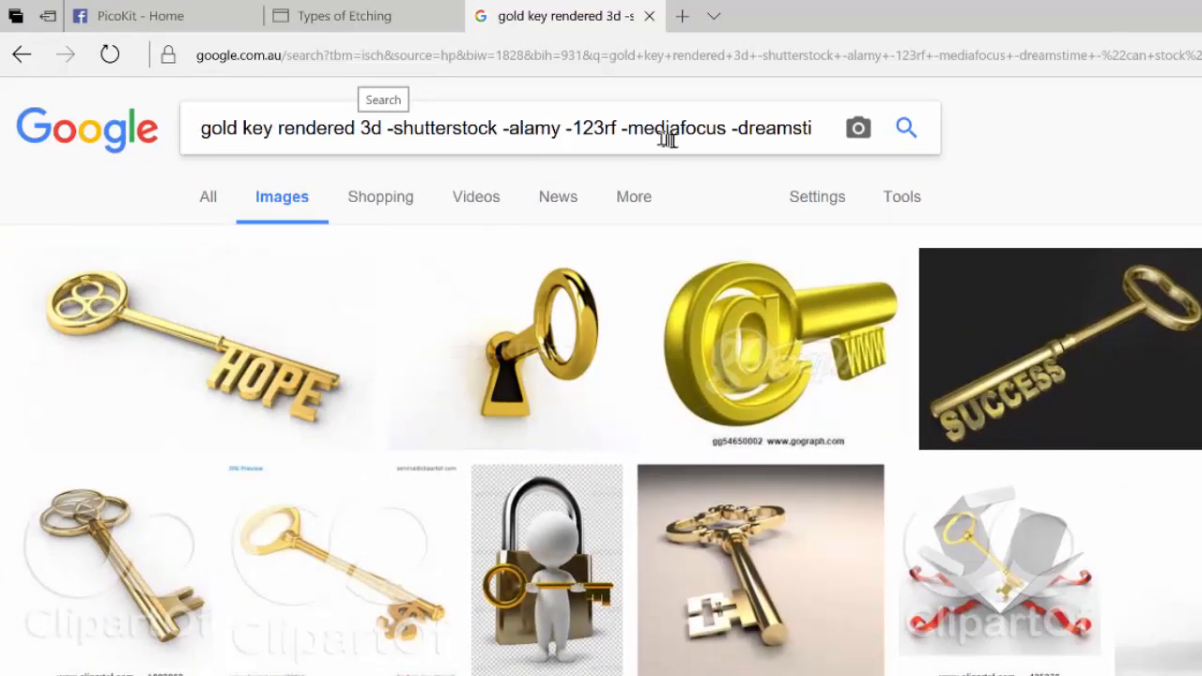
mouse_move(582, 143)
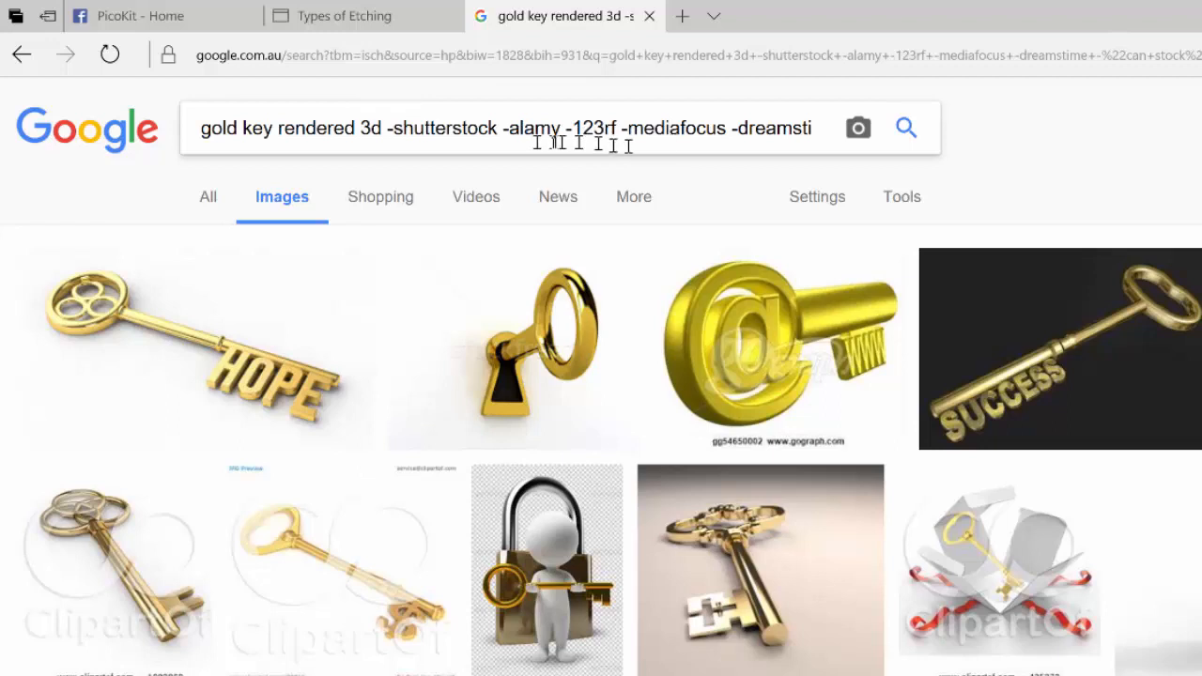
mouse_move(828, 473)
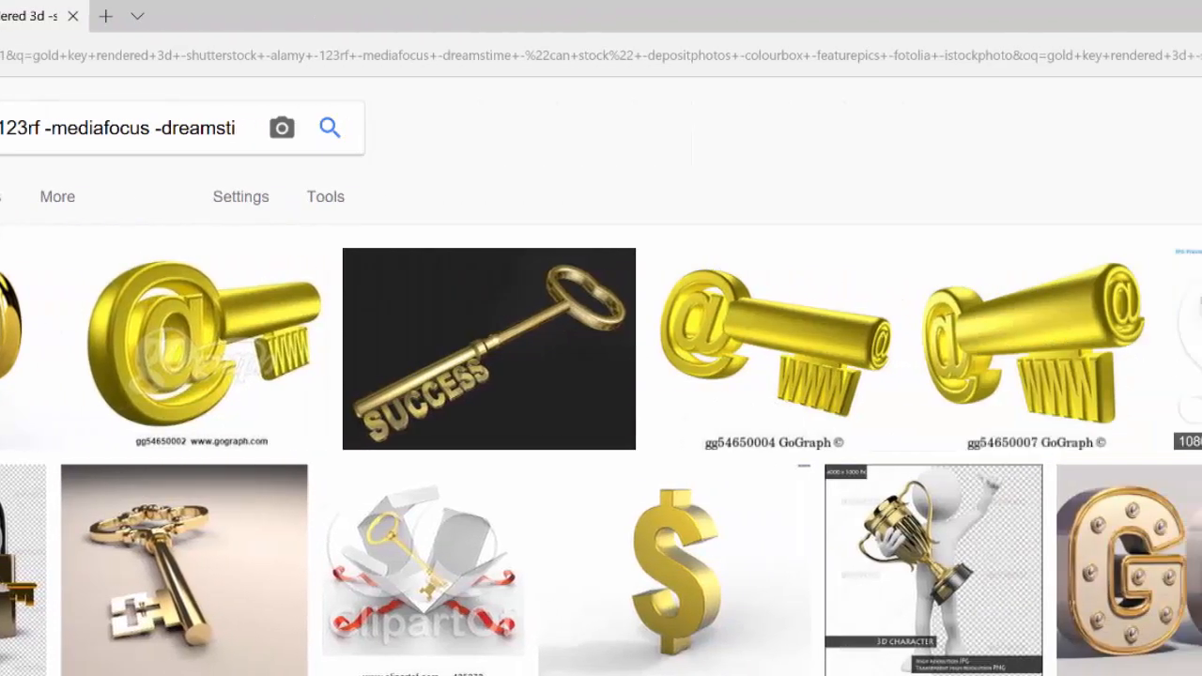
Step: Add '-clipartof' to the gold key query so clipart results are excluded
scroll("right", 3)
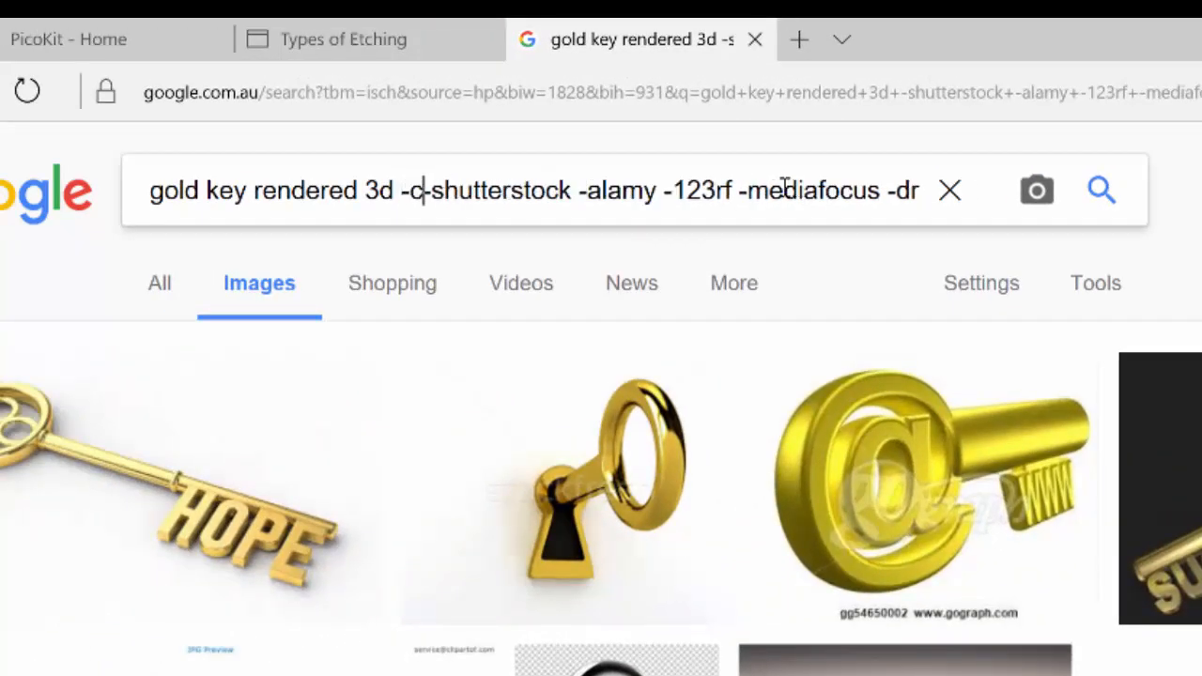
type("lipart")
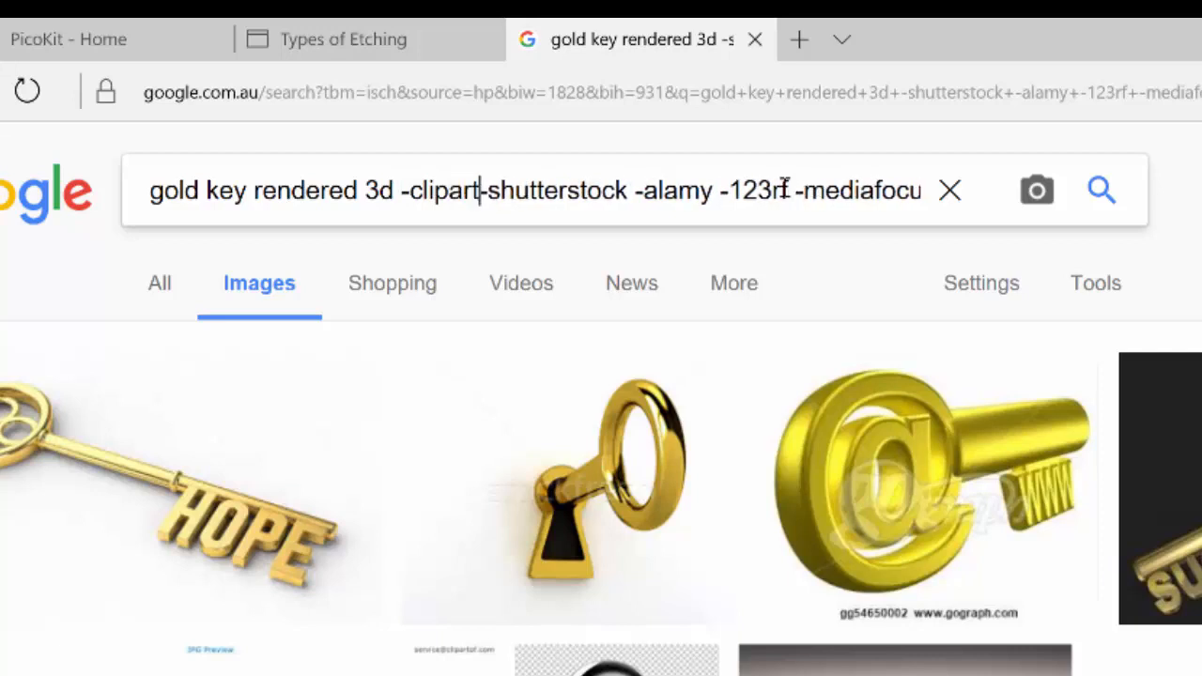
type("of")
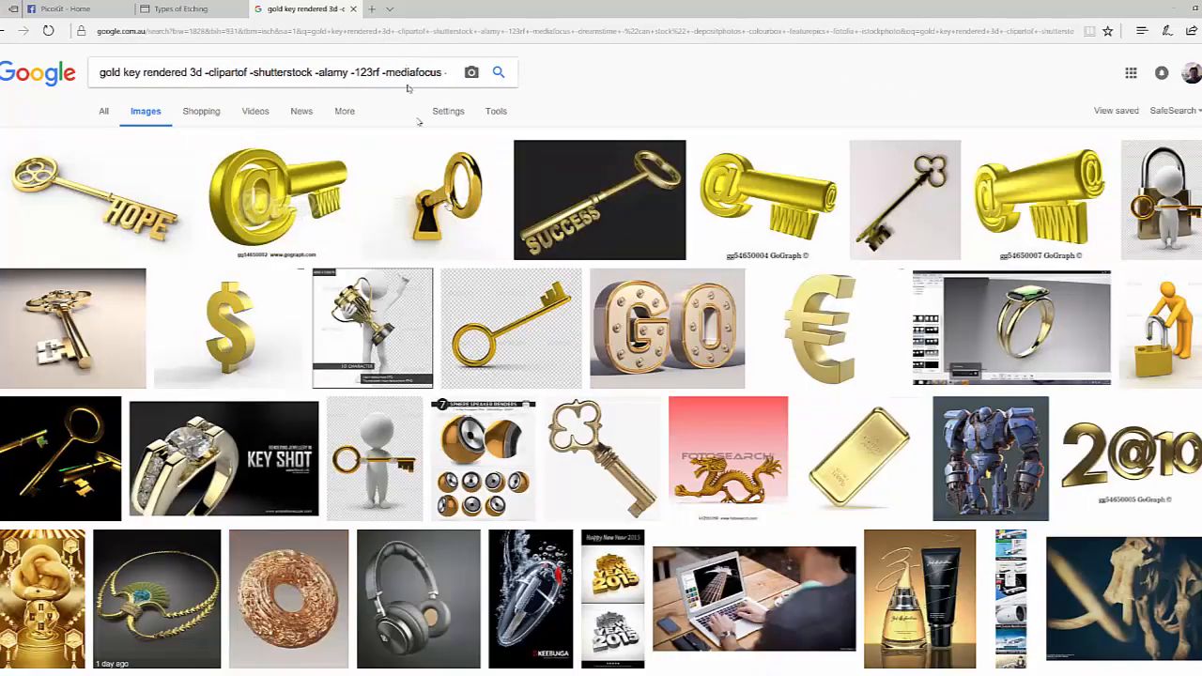
scroll("down", 3)
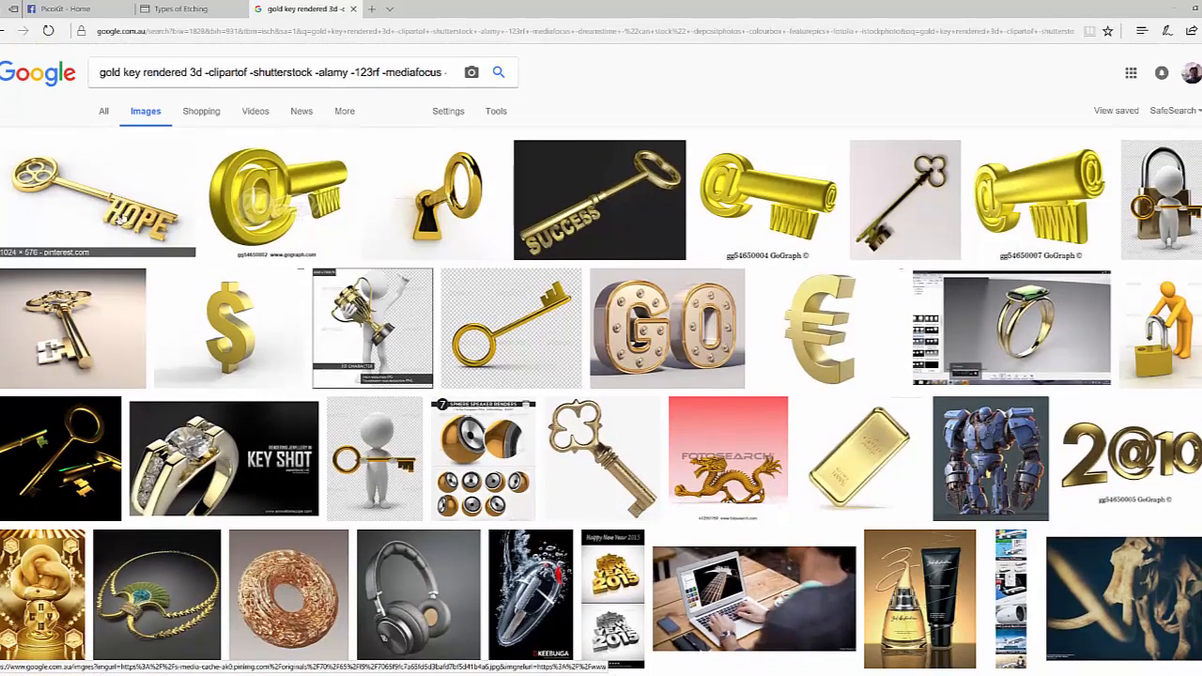
left_click(428, 199)
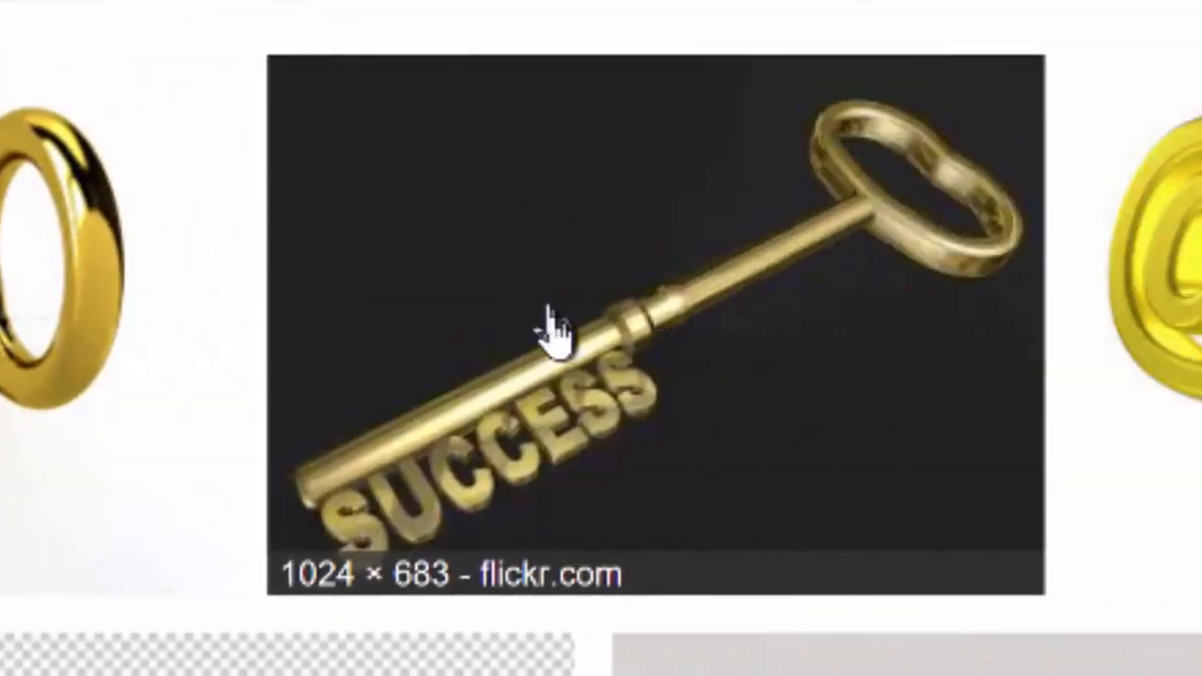
mouse_move(699, 376)
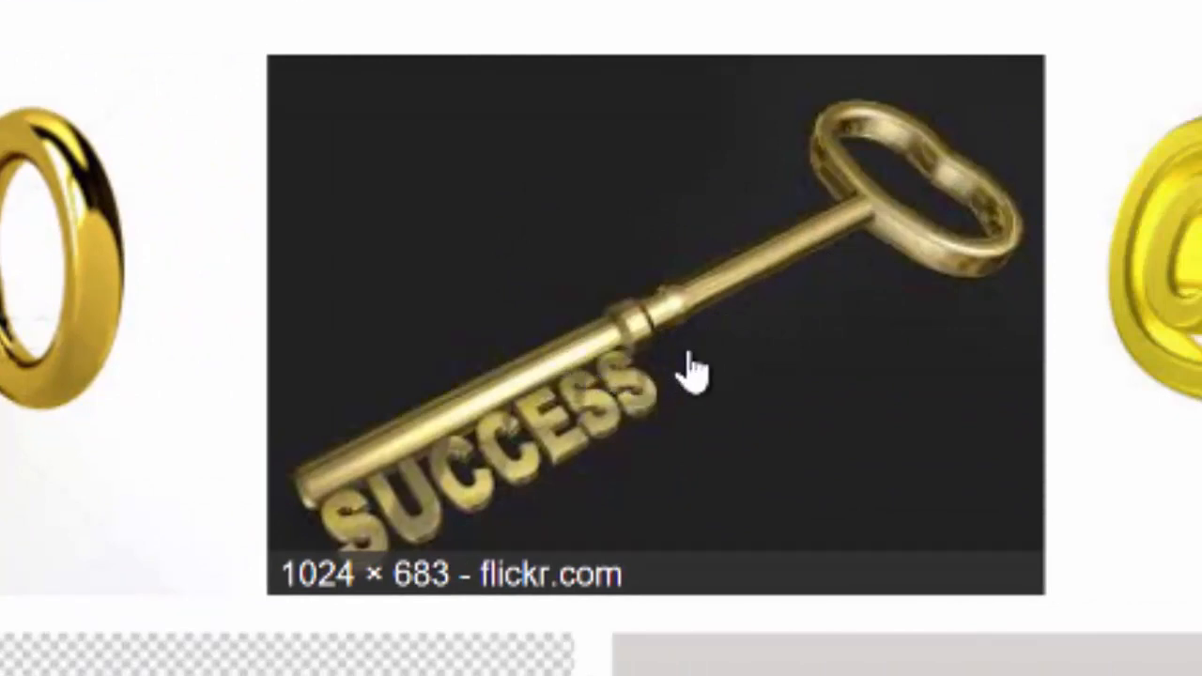
mouse_move(774, 418)
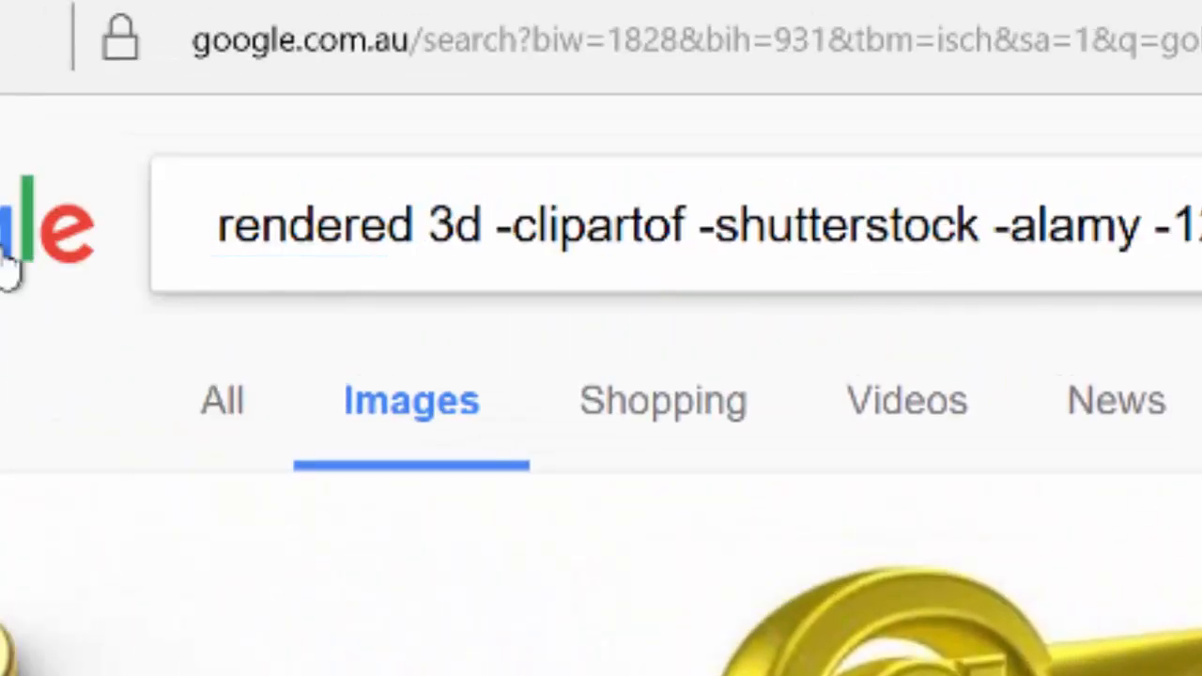
type("mustang")
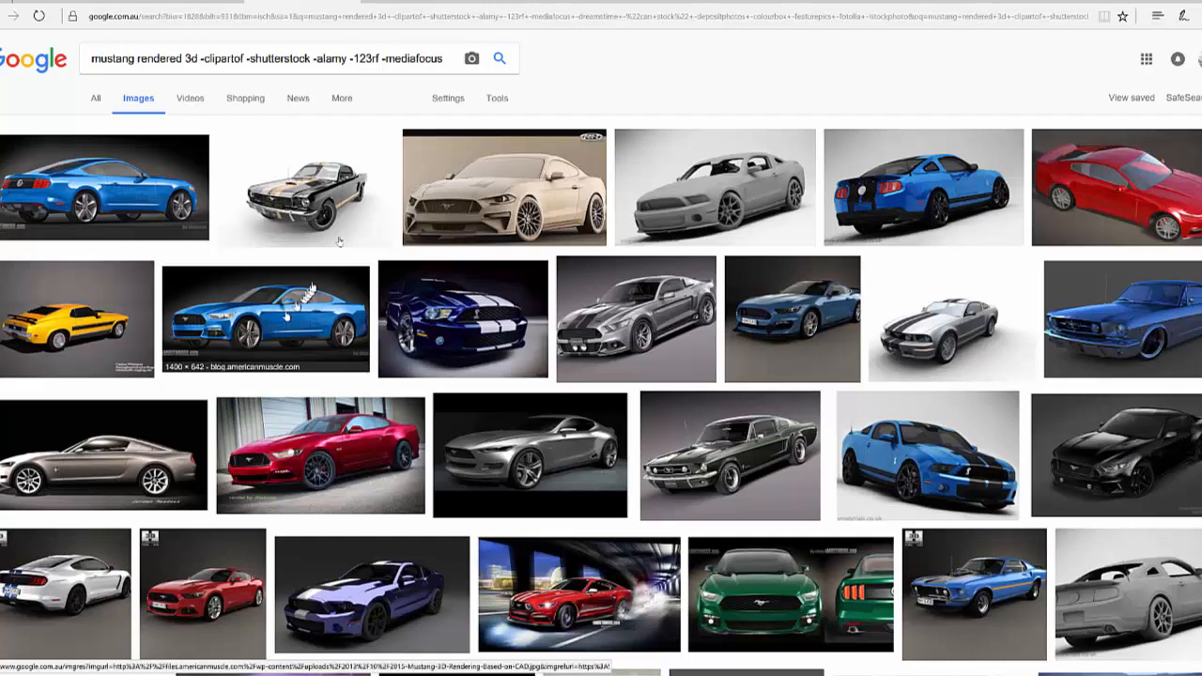
mouse_move(444, 243)
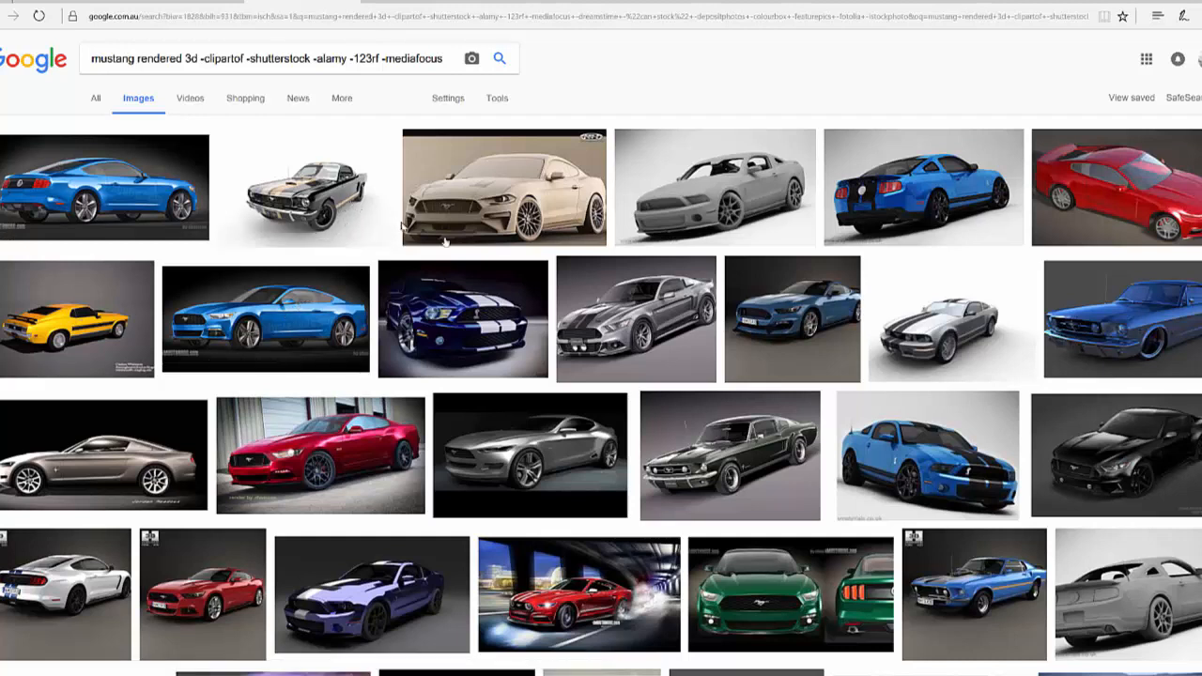
mouse_move(304, 188)
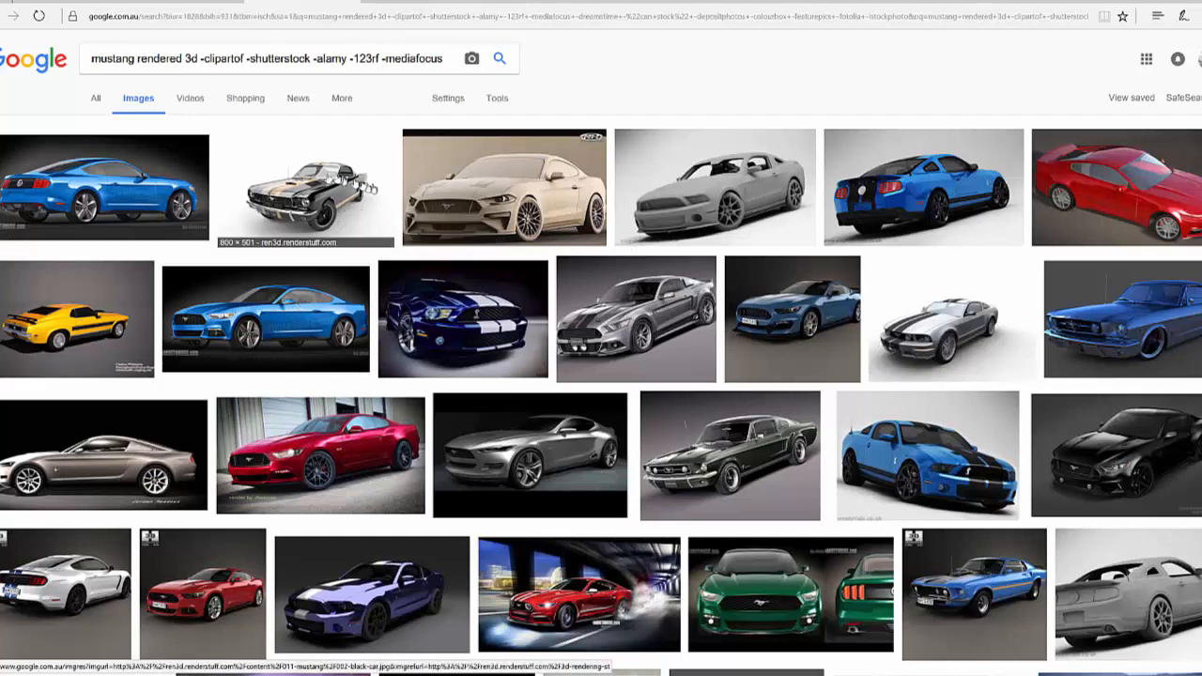
mouse_move(473, 447)
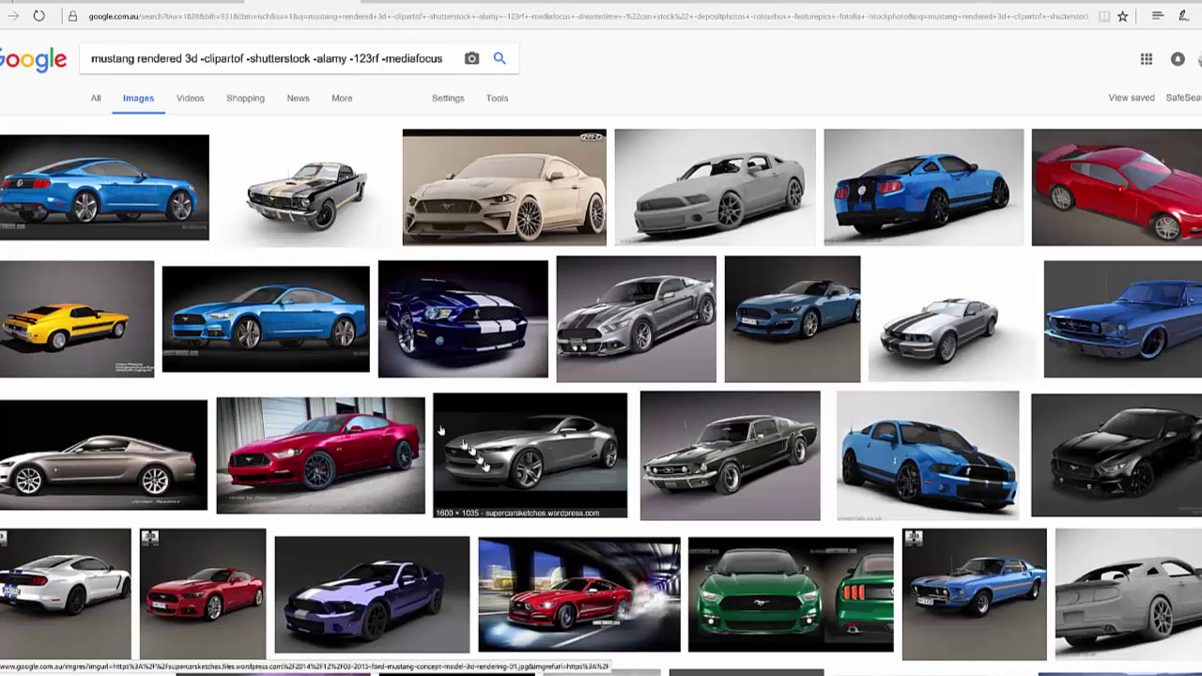
scroll("down", 3)
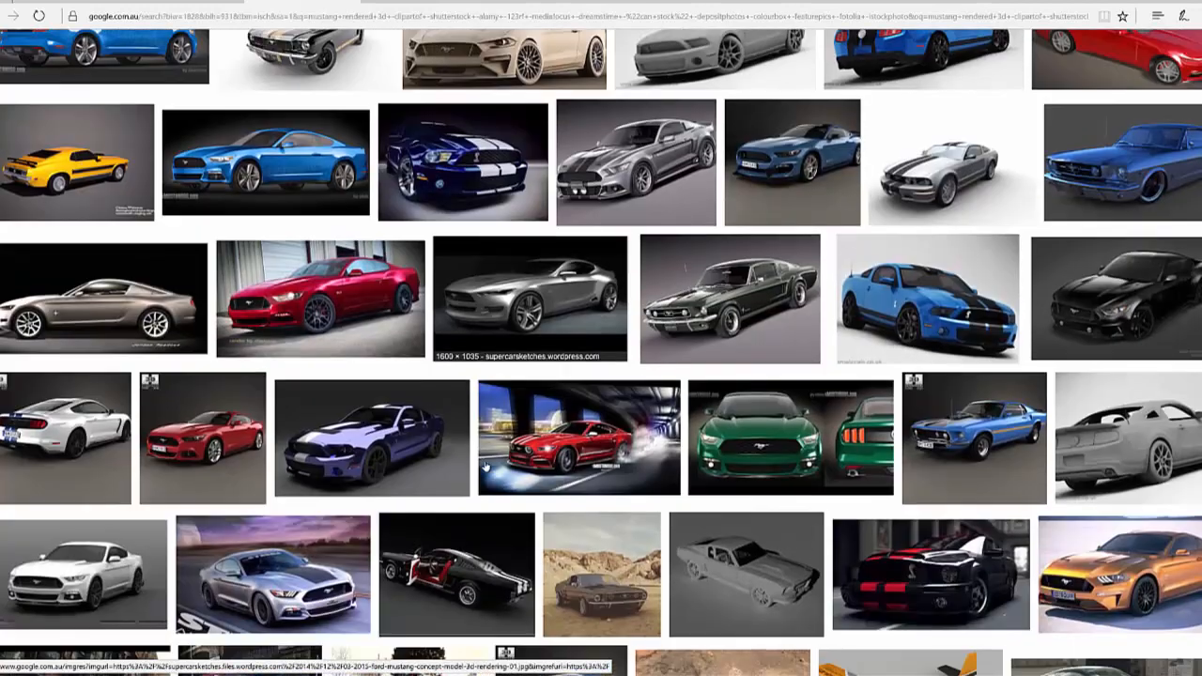
scroll("up", 3)
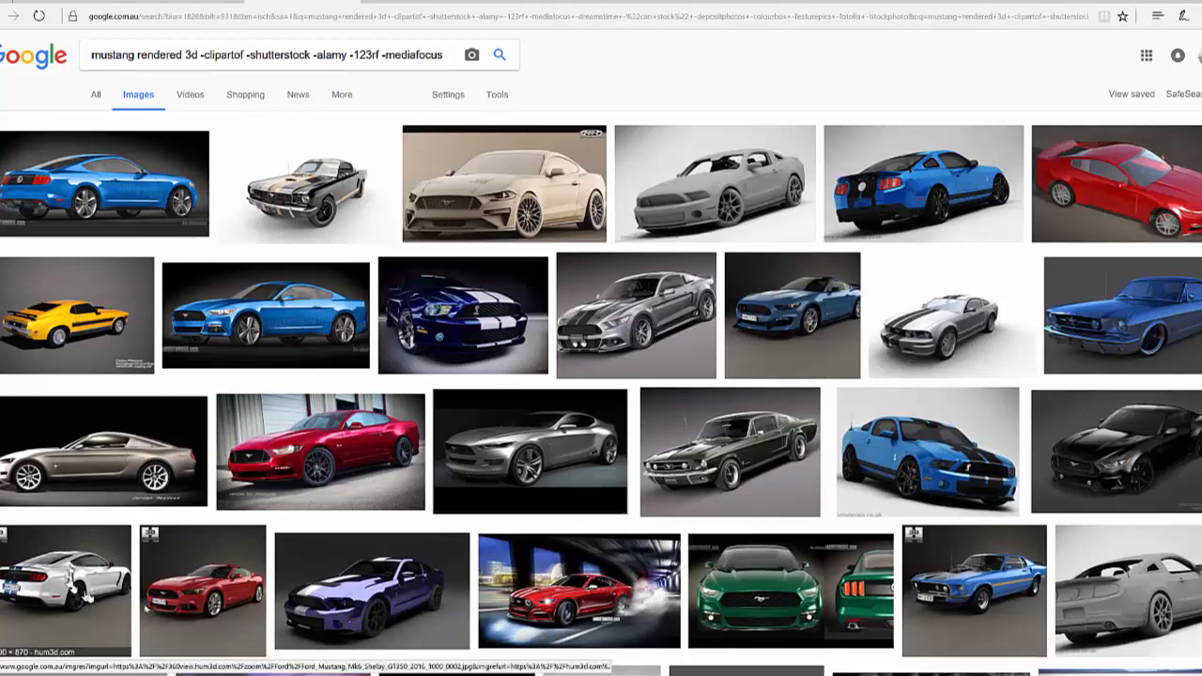
scroll("down", 3)
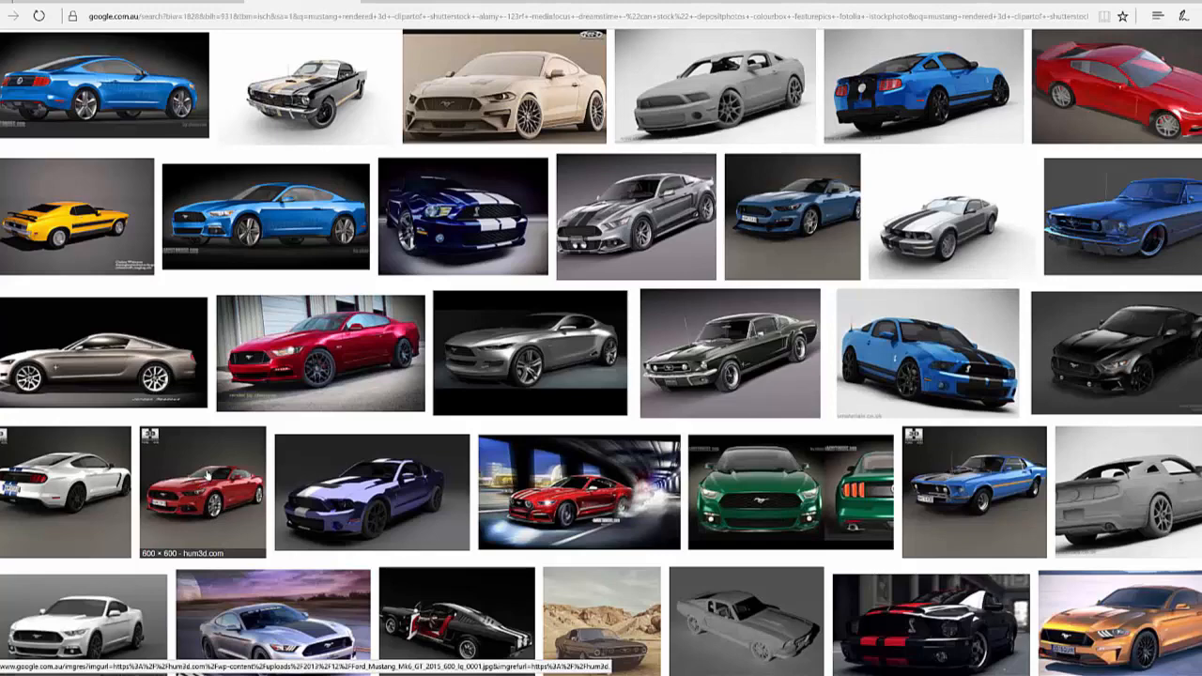
scroll("up", 3)
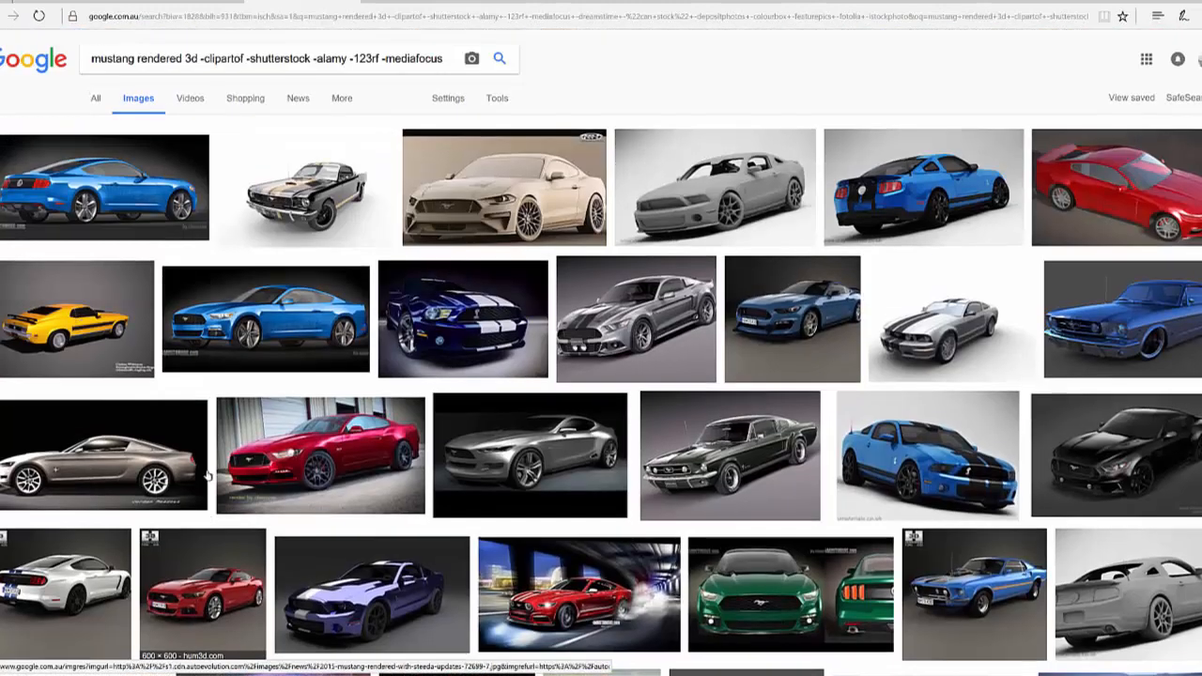
mouse_move(731, 456)
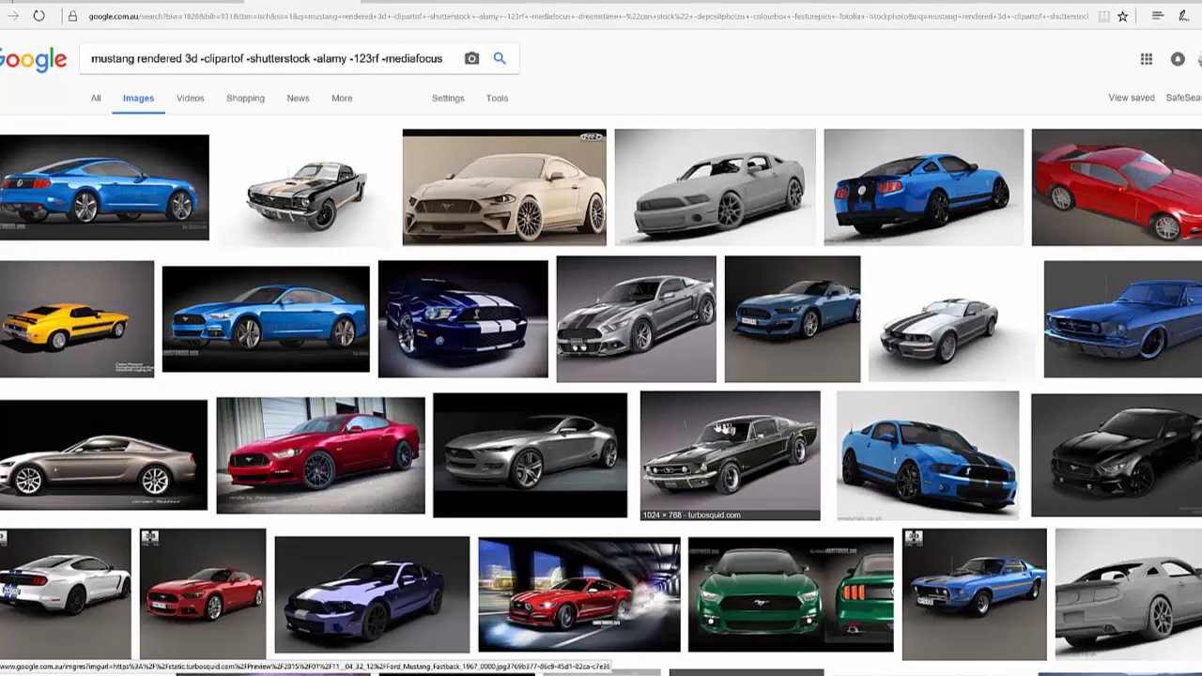
mouse_move(481, 275)
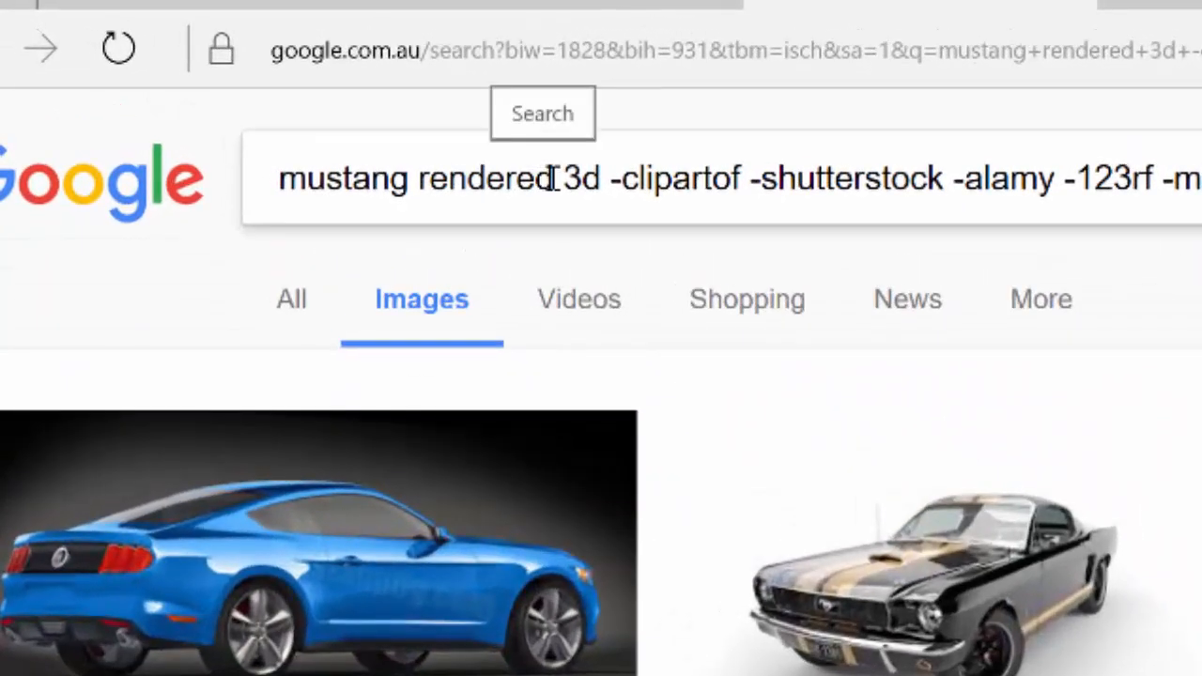
Step: Replace 'rendered 3d' with 'pencil sketch' in the query and browse the Mustang sketch results
left_click_drag(342, 179, 563, 179)
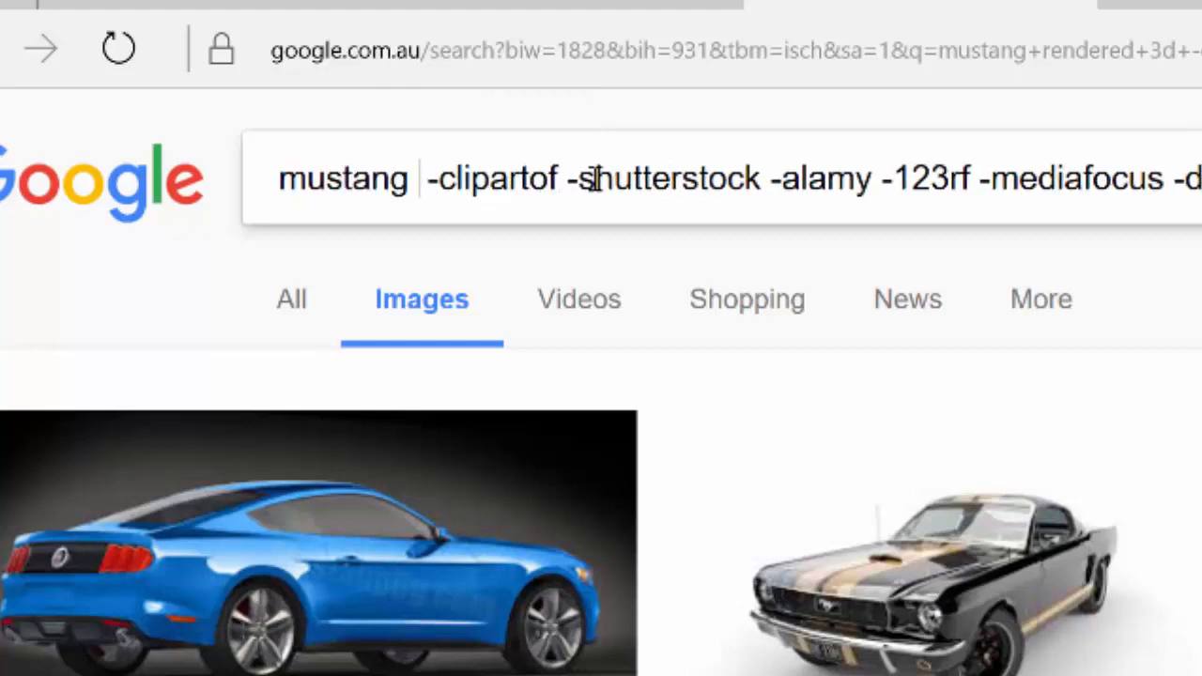
type("pencil sketch")
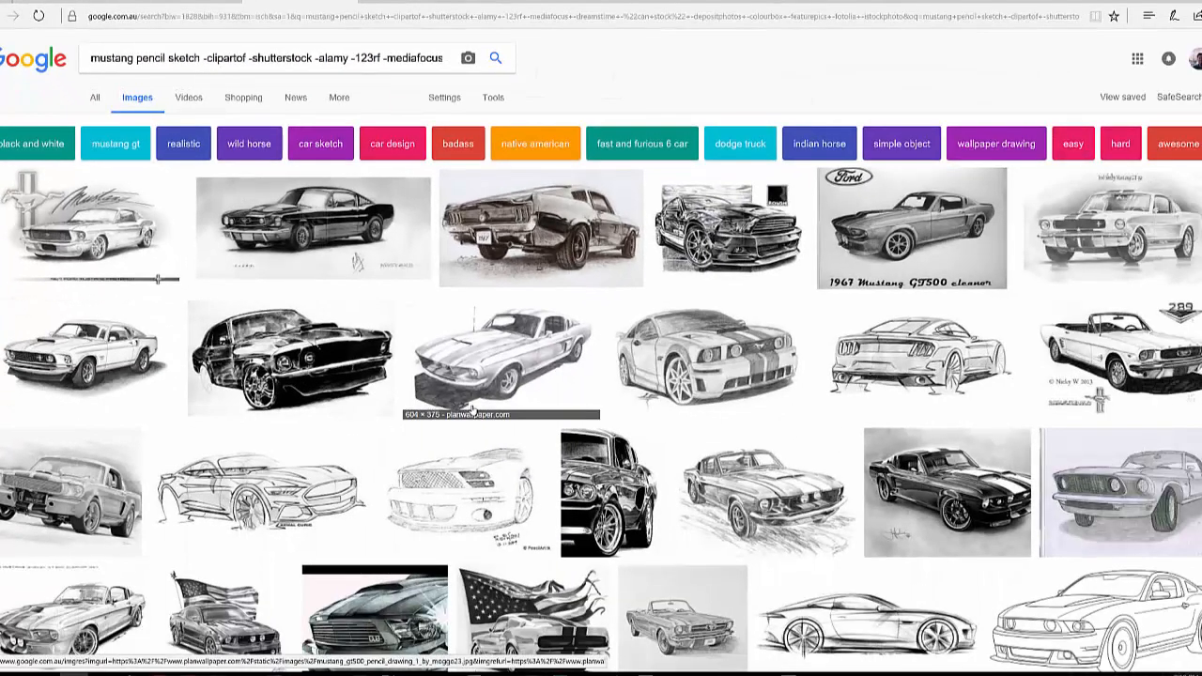
scroll("down", 3)
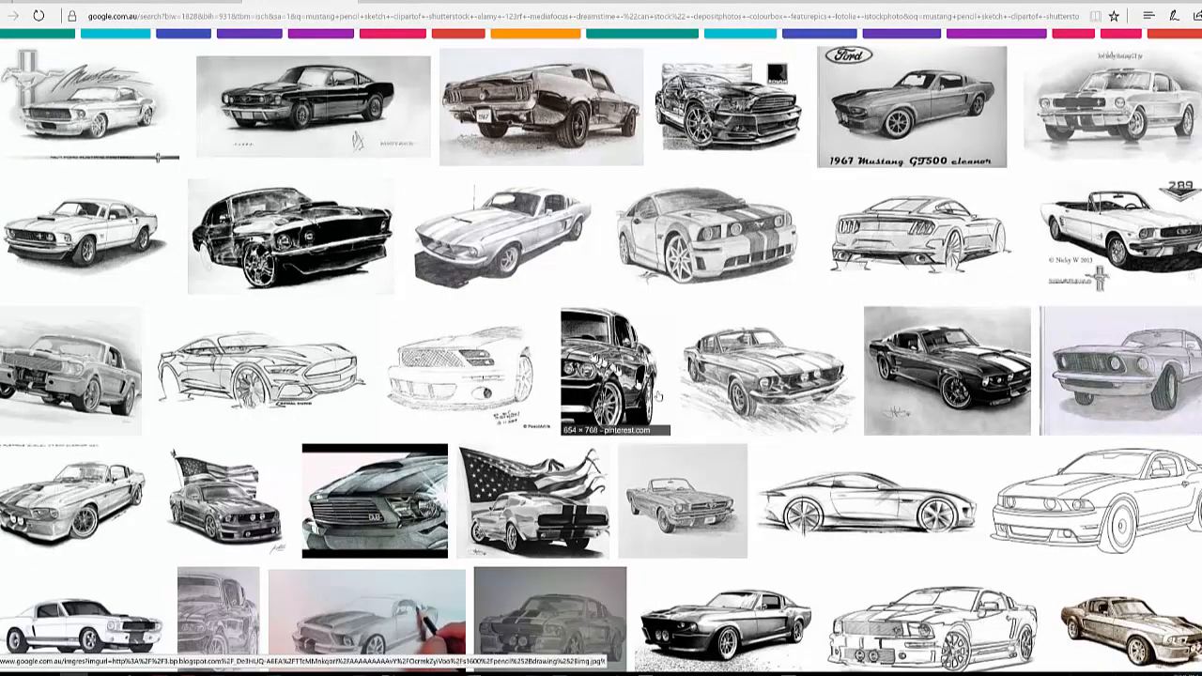
mouse_move(864, 522)
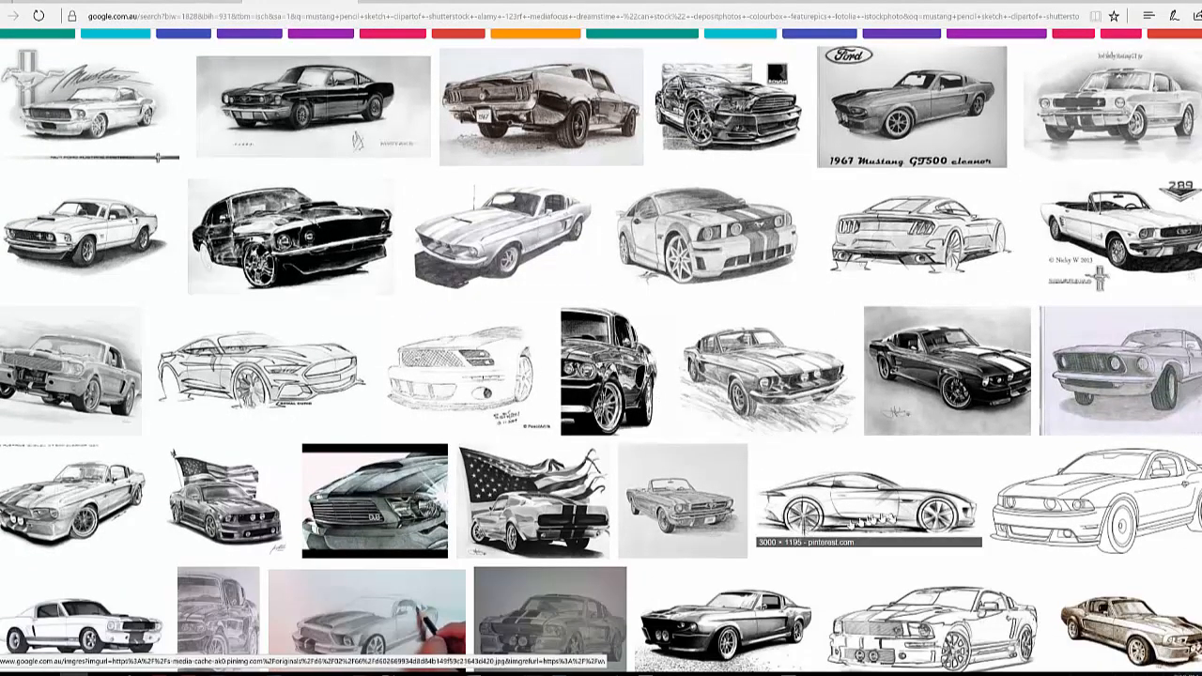
mouse_move(526, 312)
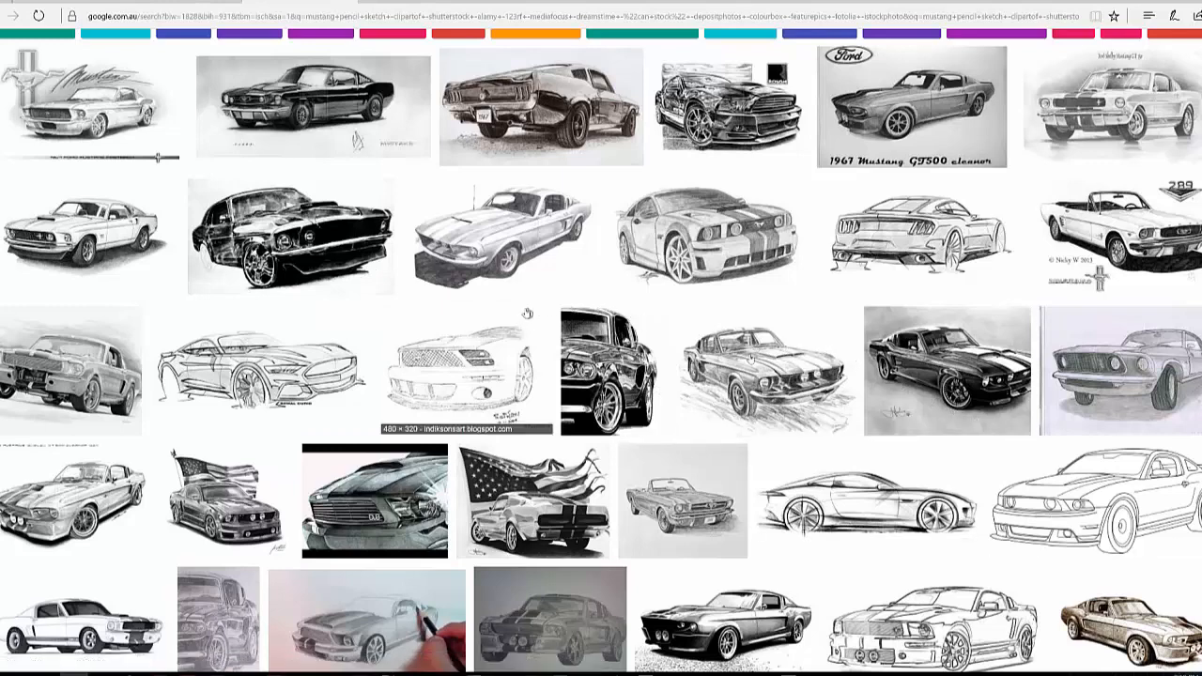
mouse_move(564, 299)
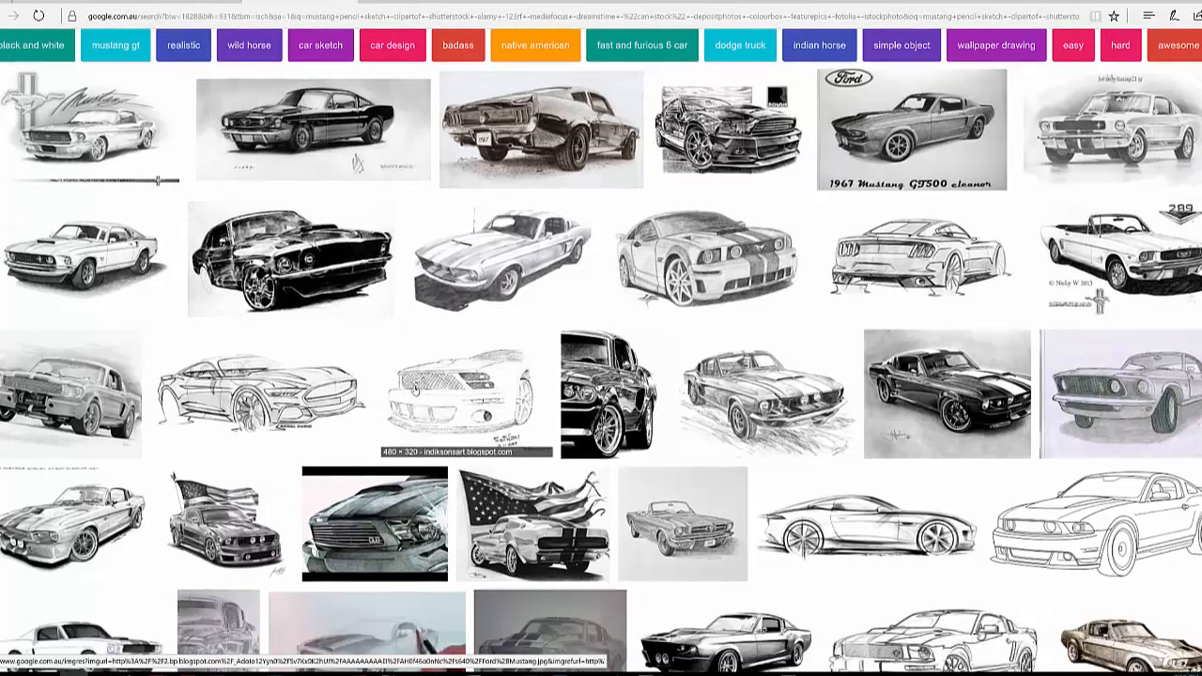
scroll("up", 3)
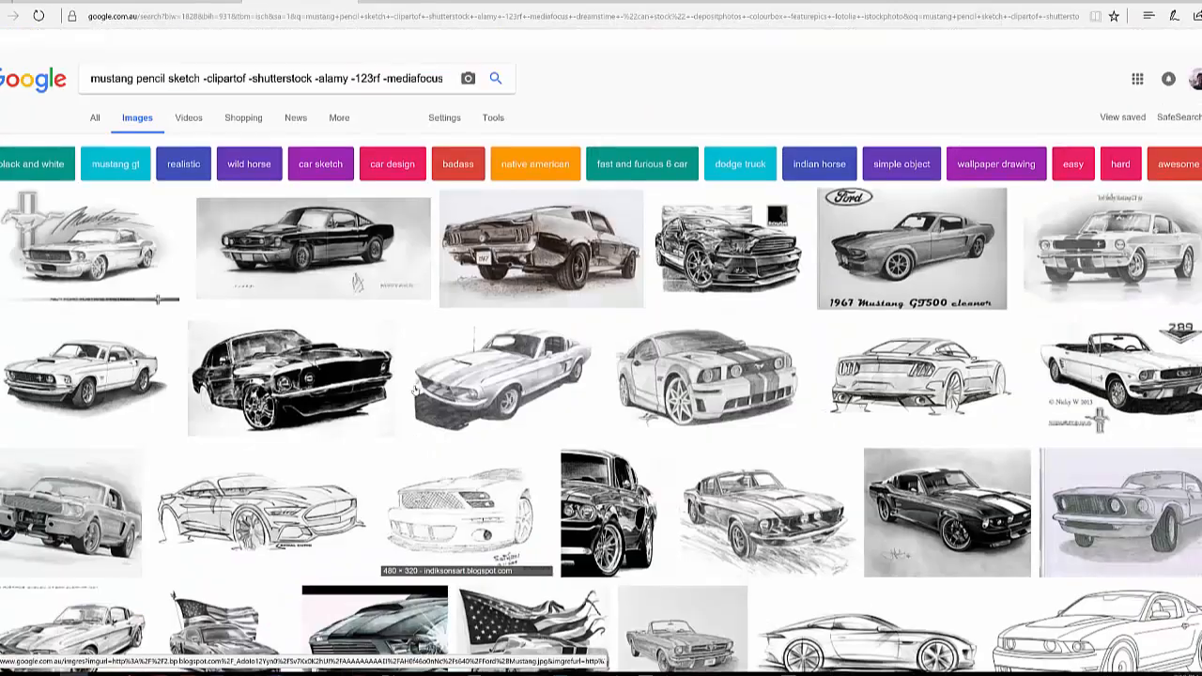
scroll("up", 3)
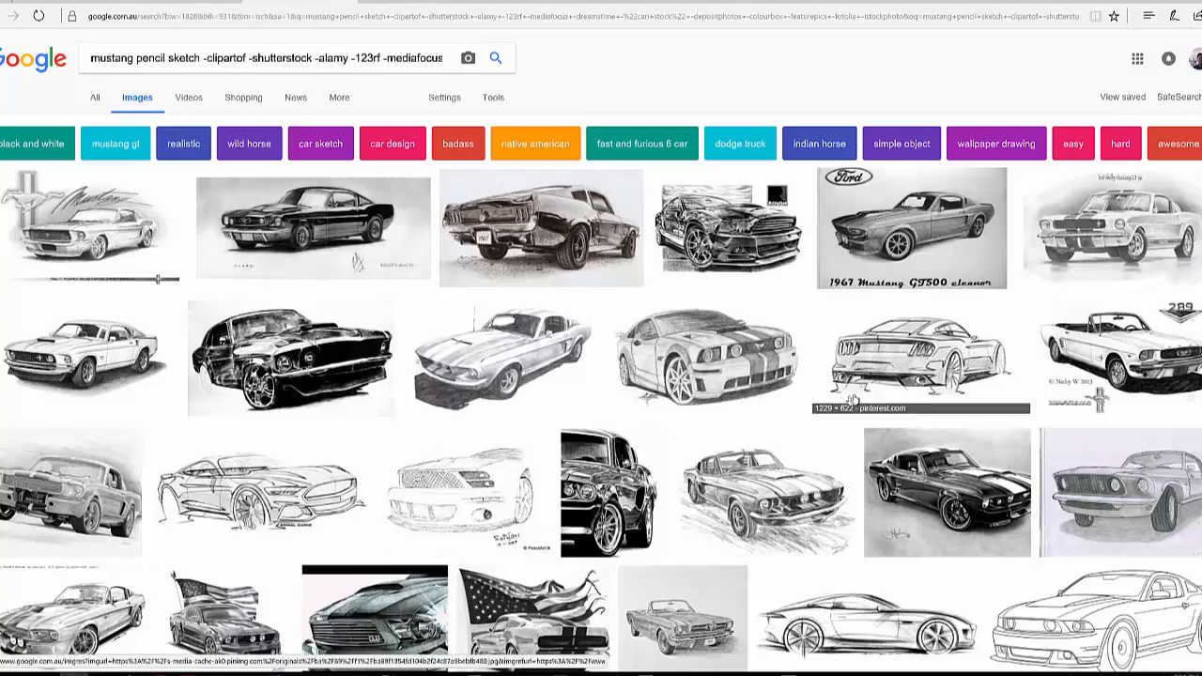
scroll("down", 3)
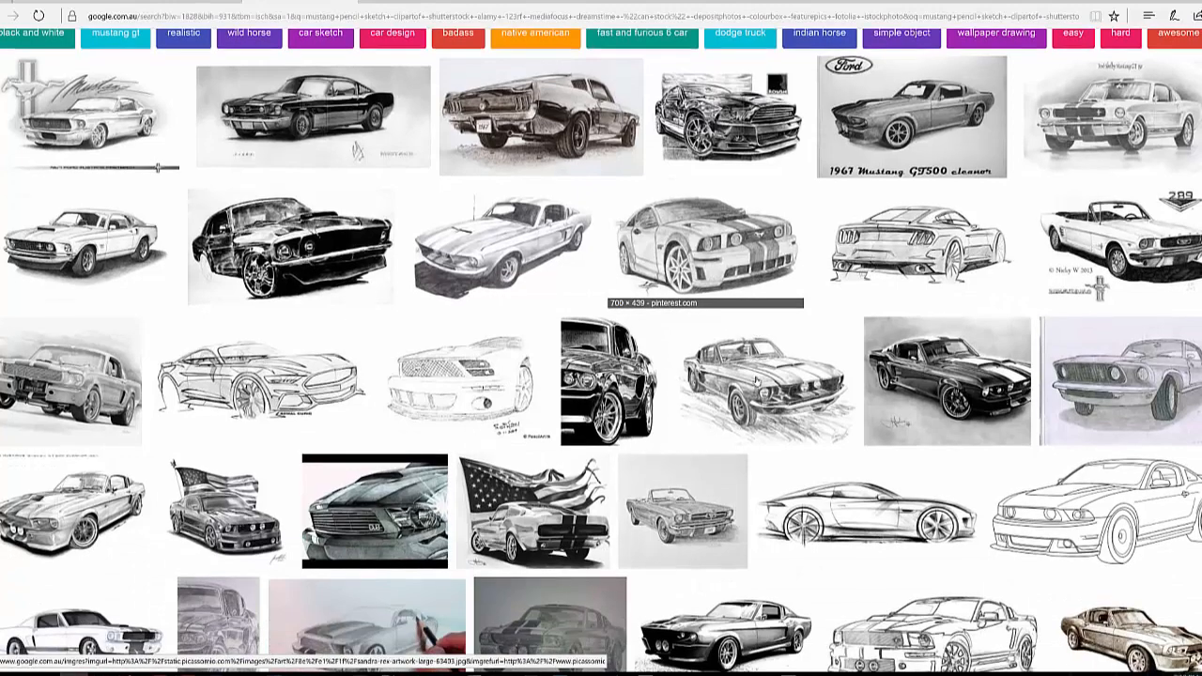
mouse_move(736, 386)
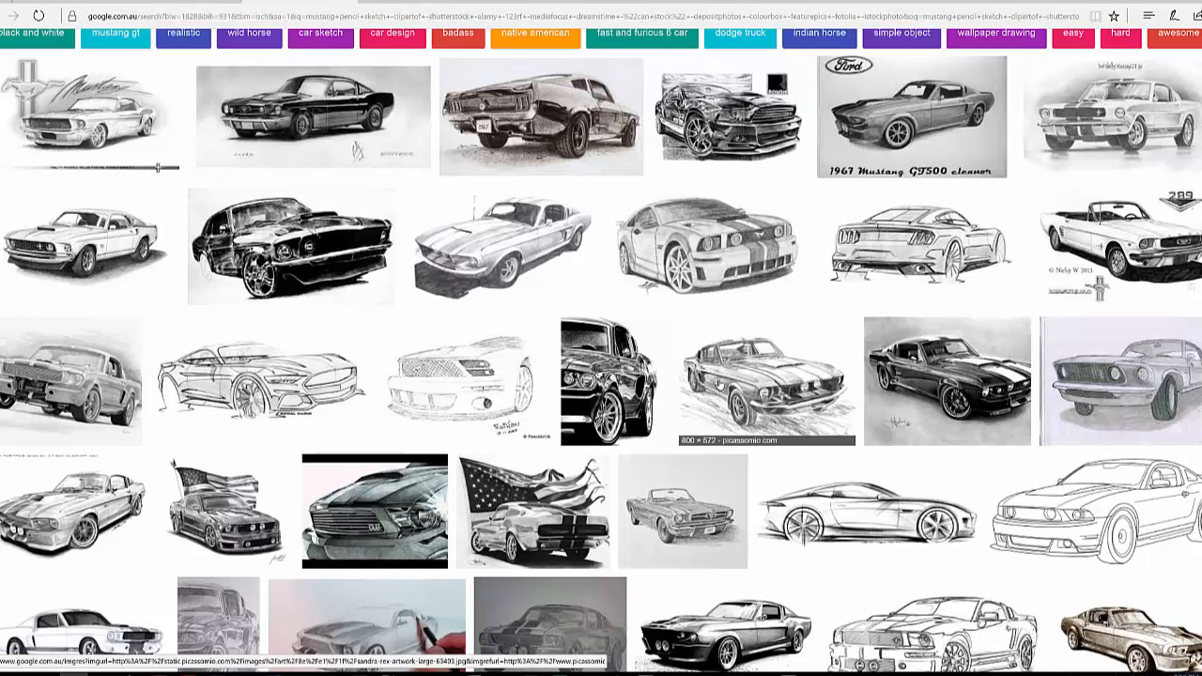
Step: Enlarge the 360SR Mustang pencil drawing by Sandra Rex from the results
left_click(761, 380)
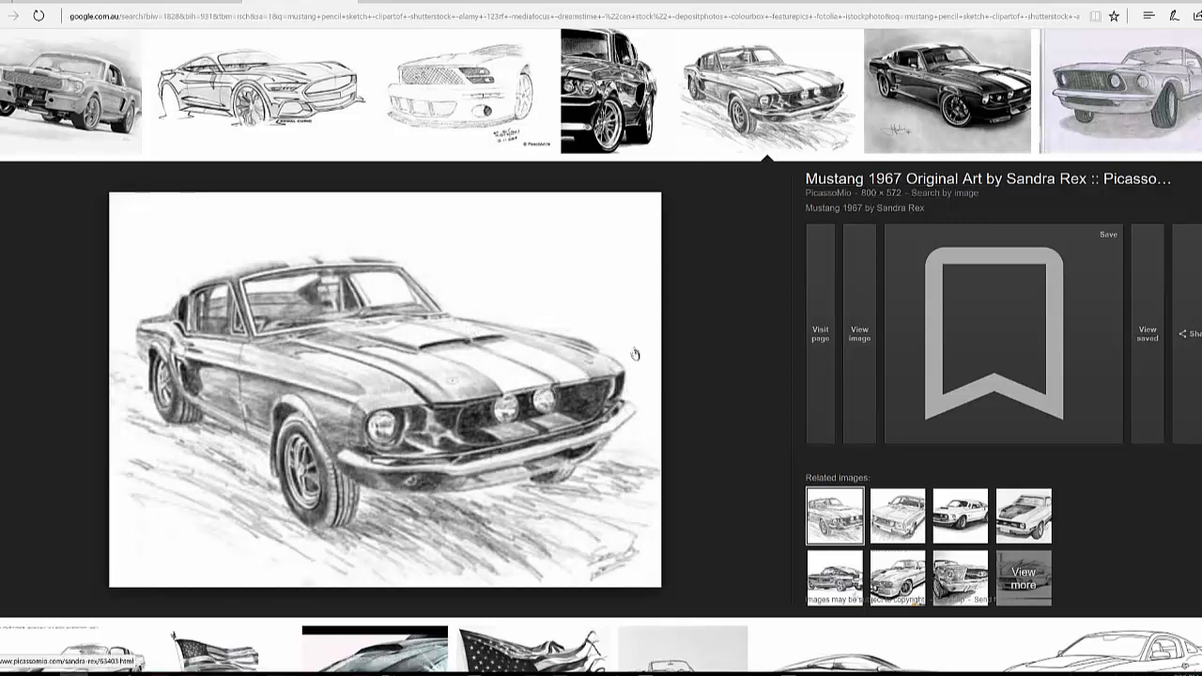
mouse_move(526, 399)
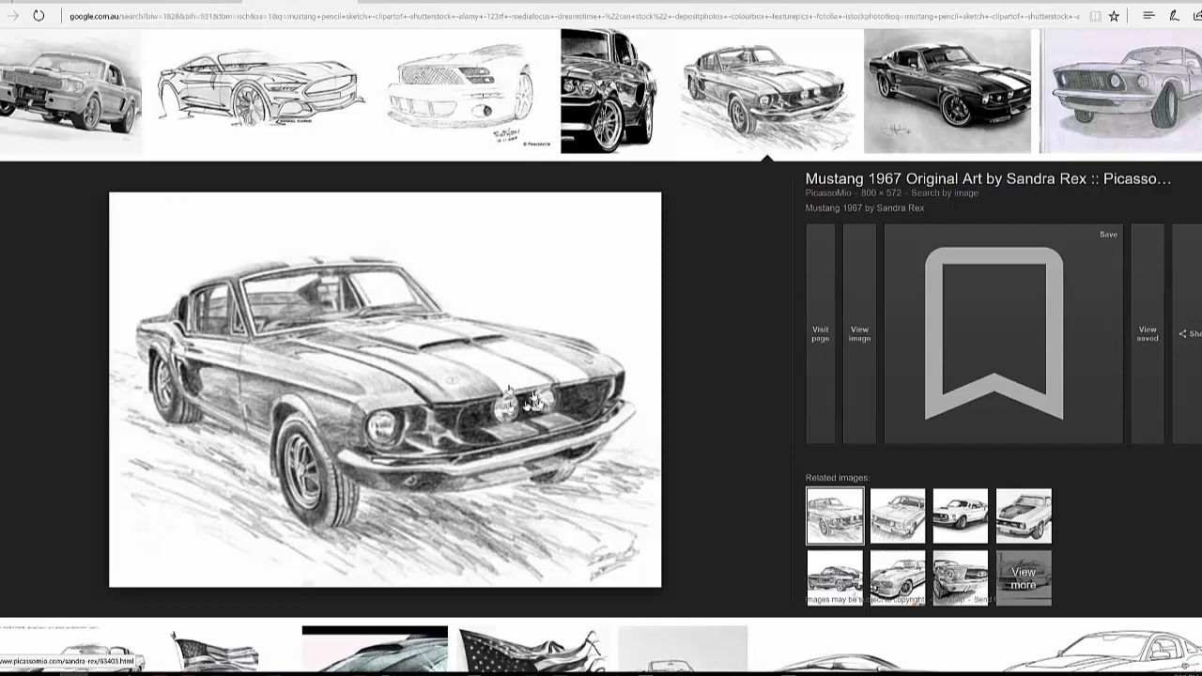
mouse_move(667, 436)
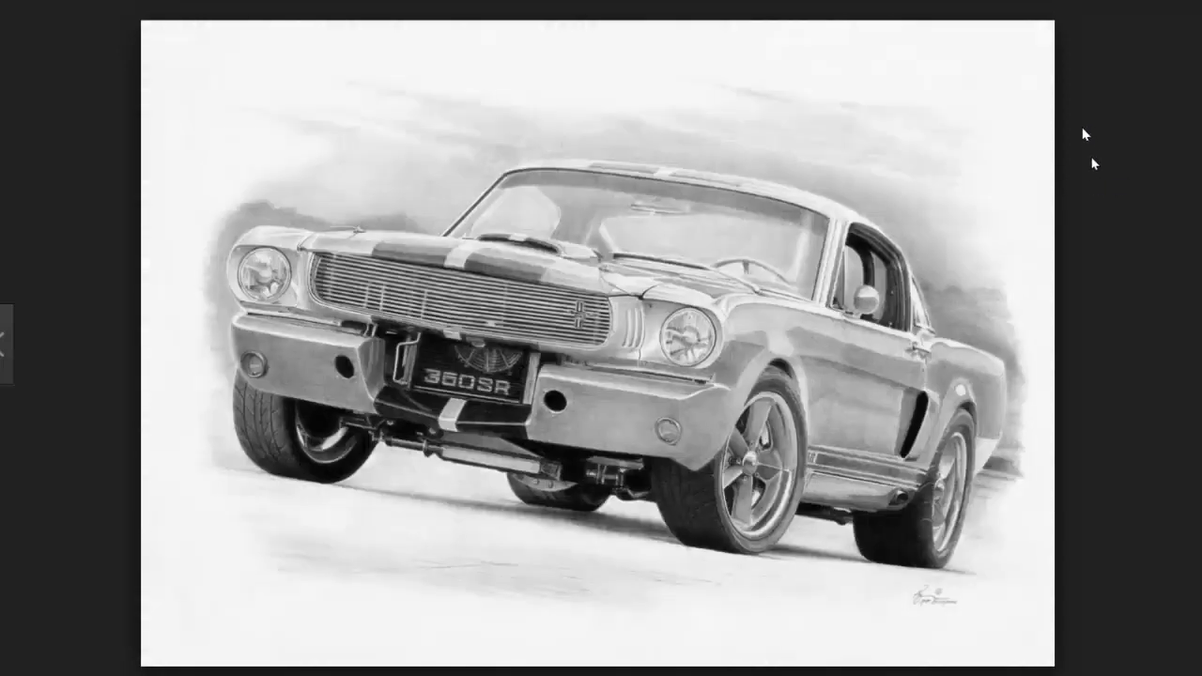
Step: Save the 360SR Mustang drawing as a JPEG into Data > Downloads
right_click(672, 302)
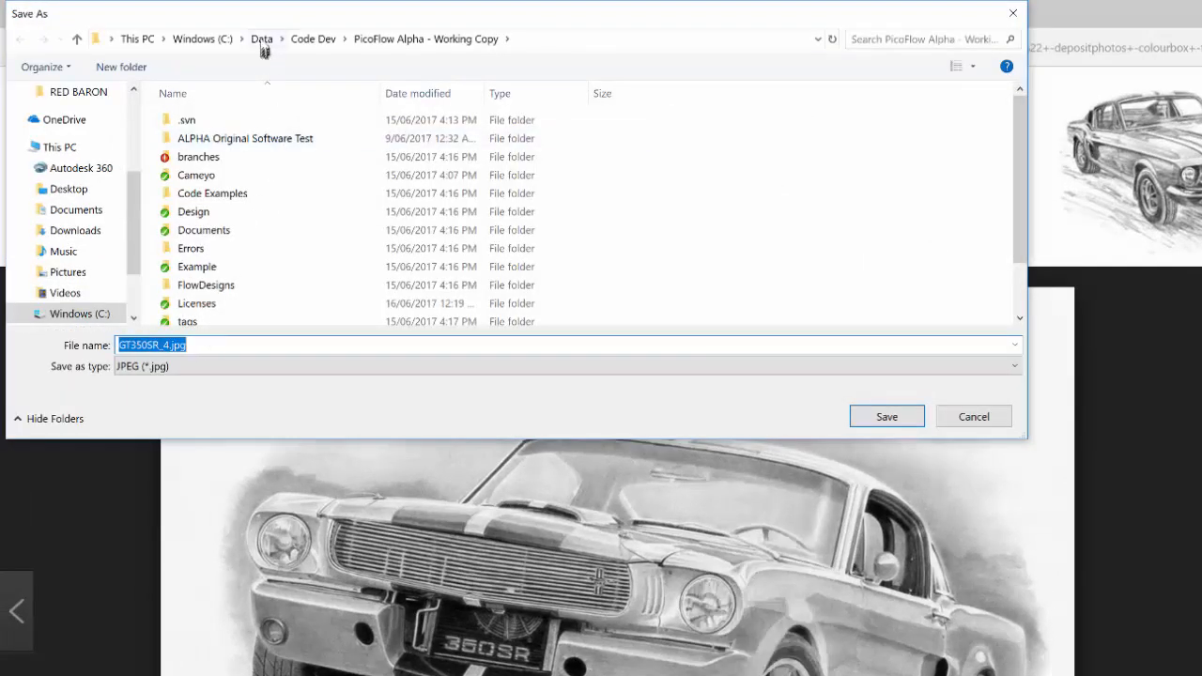
left_click(261, 37)
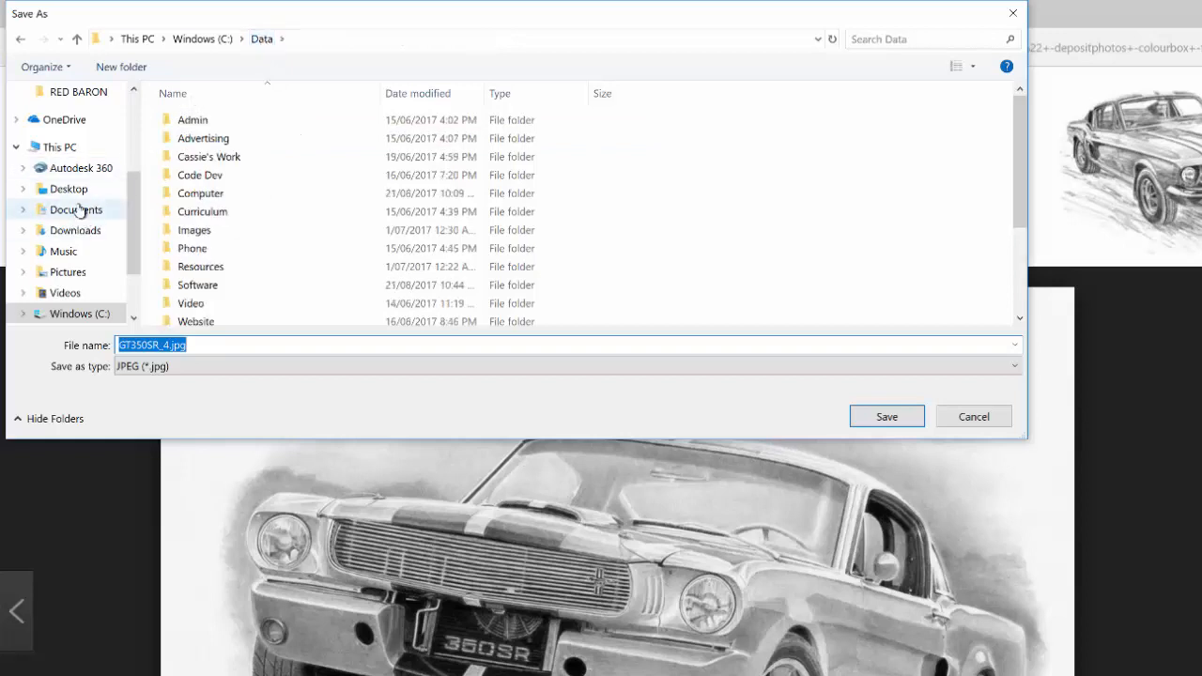
left_click(76, 229)
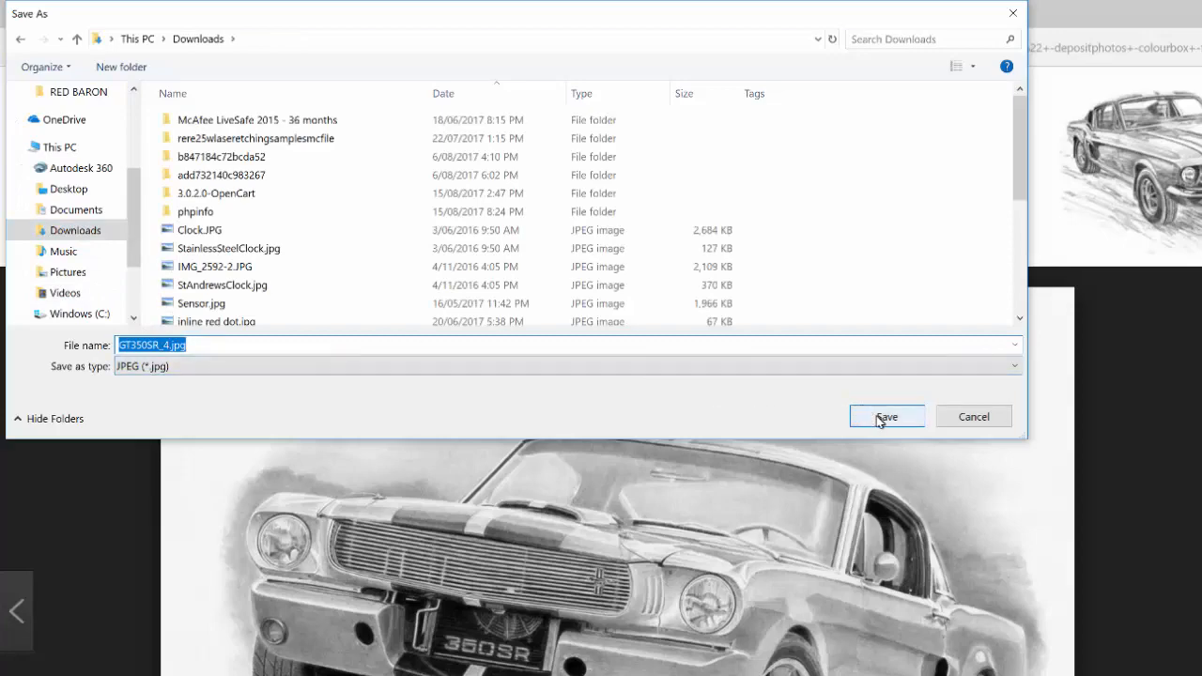
left_click(887, 417)
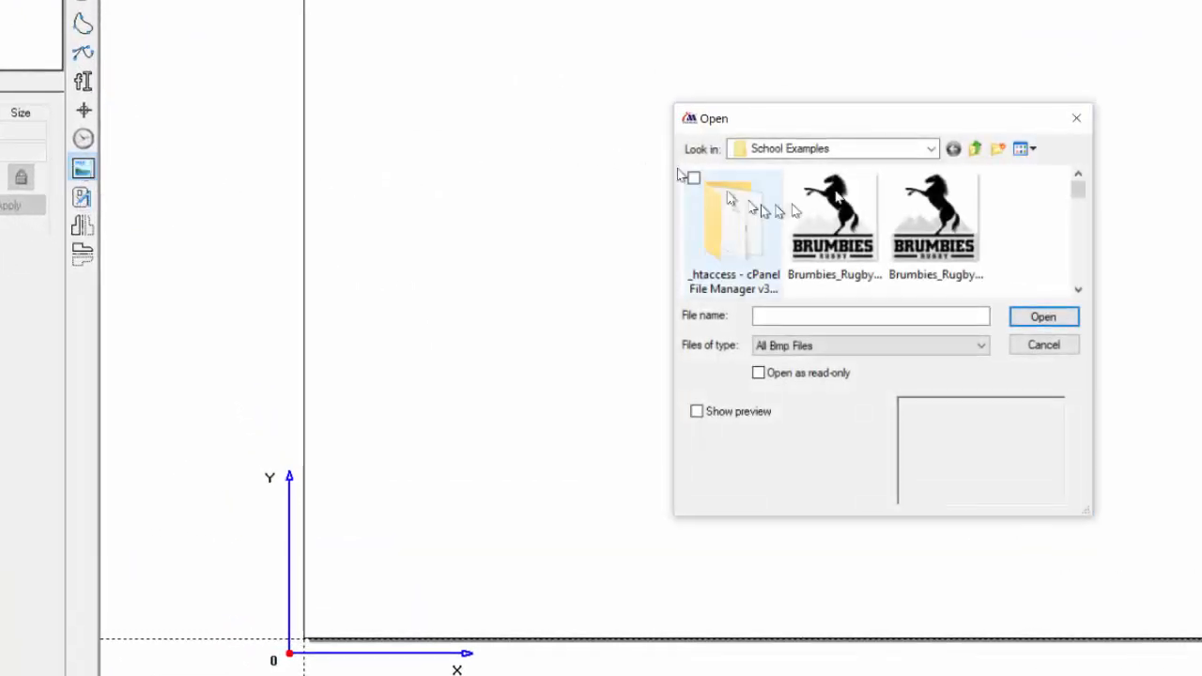
Step: Import the downloaded Mustang sketch from Downloads as a bitmap onto the canvas
left_click(932, 148)
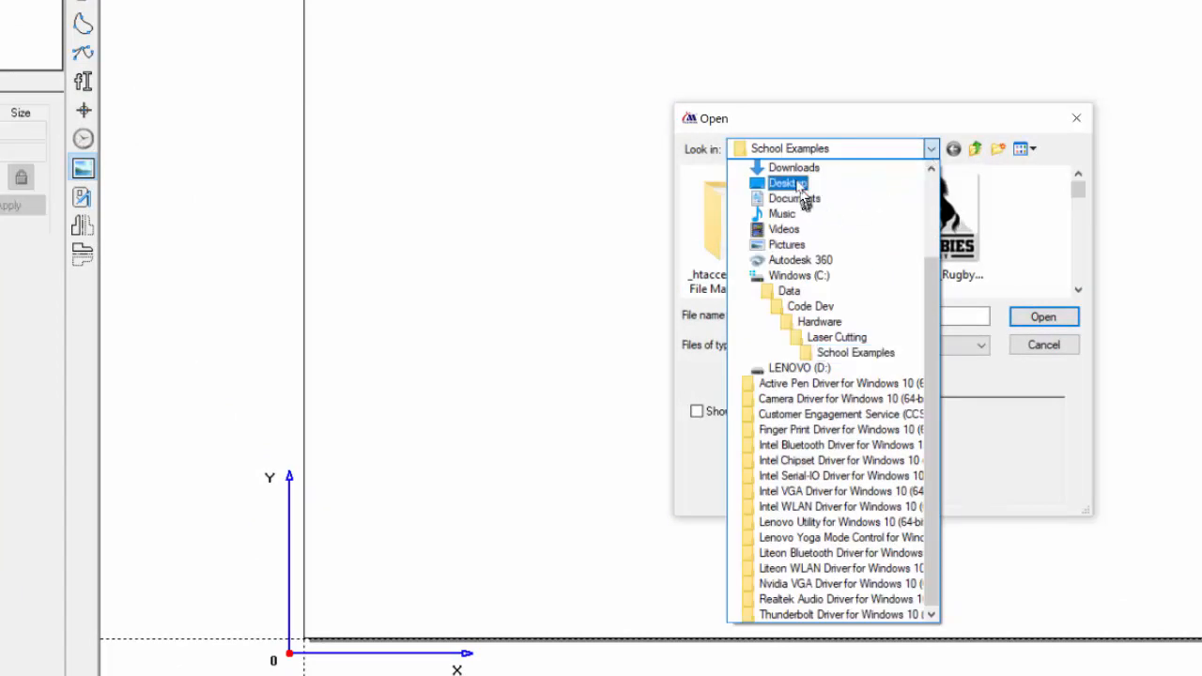
left_click(793, 167)
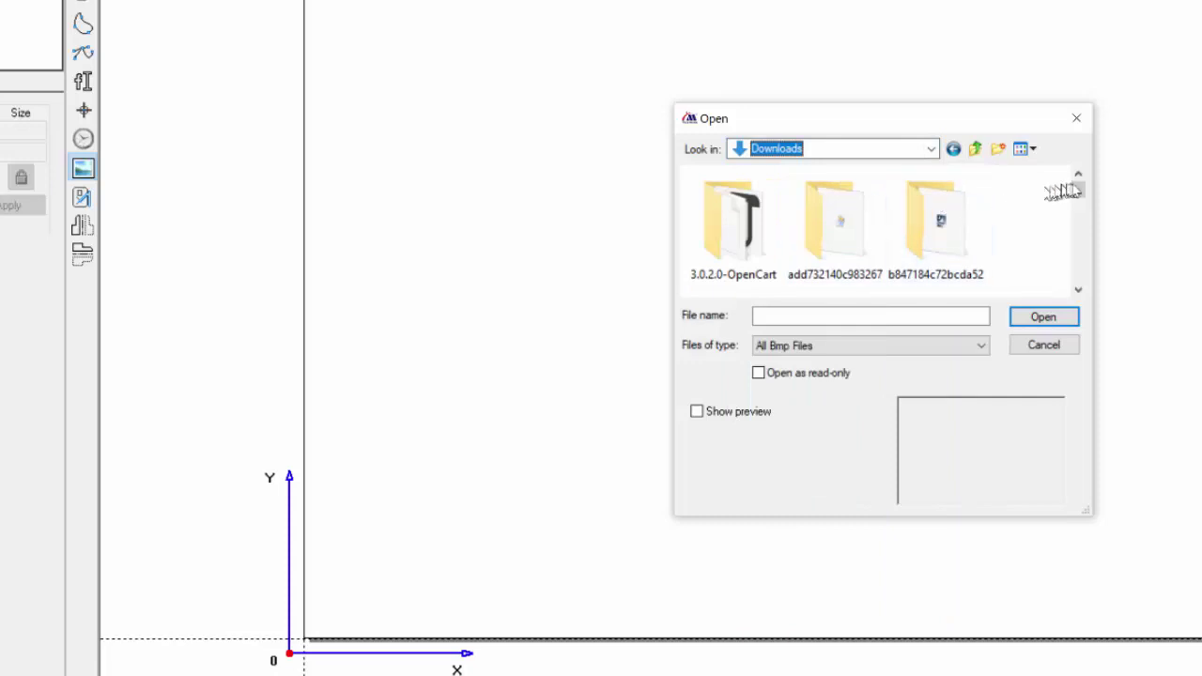
scroll("down", 3)
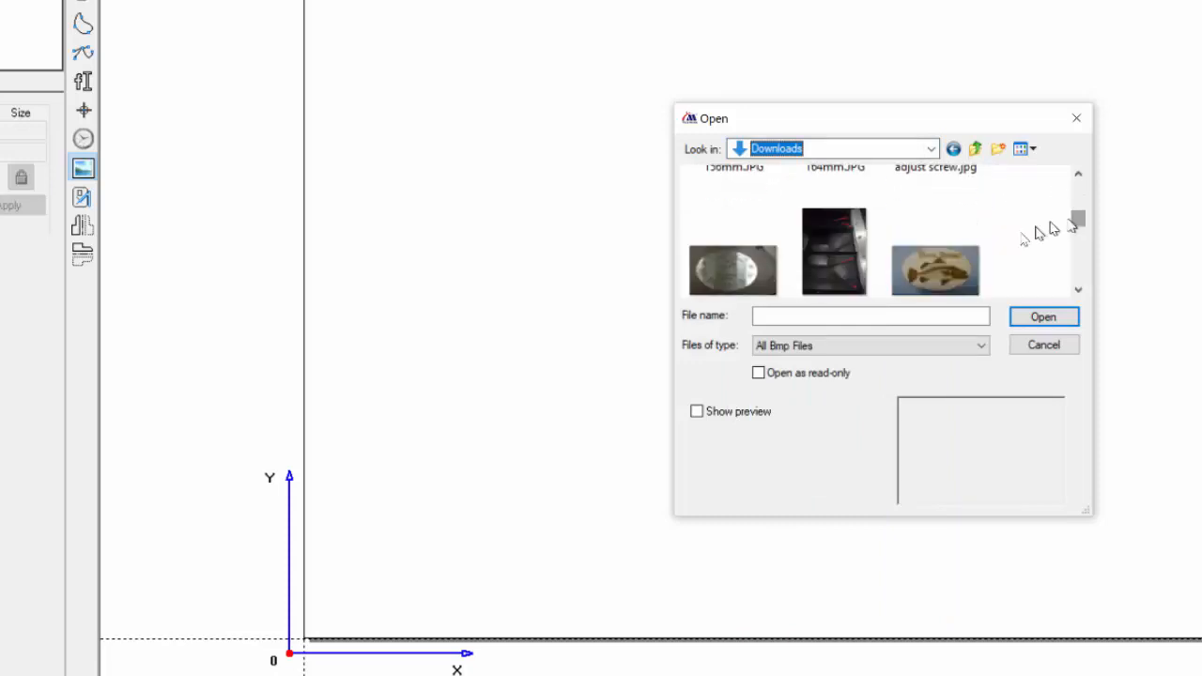
left_click(834, 222)
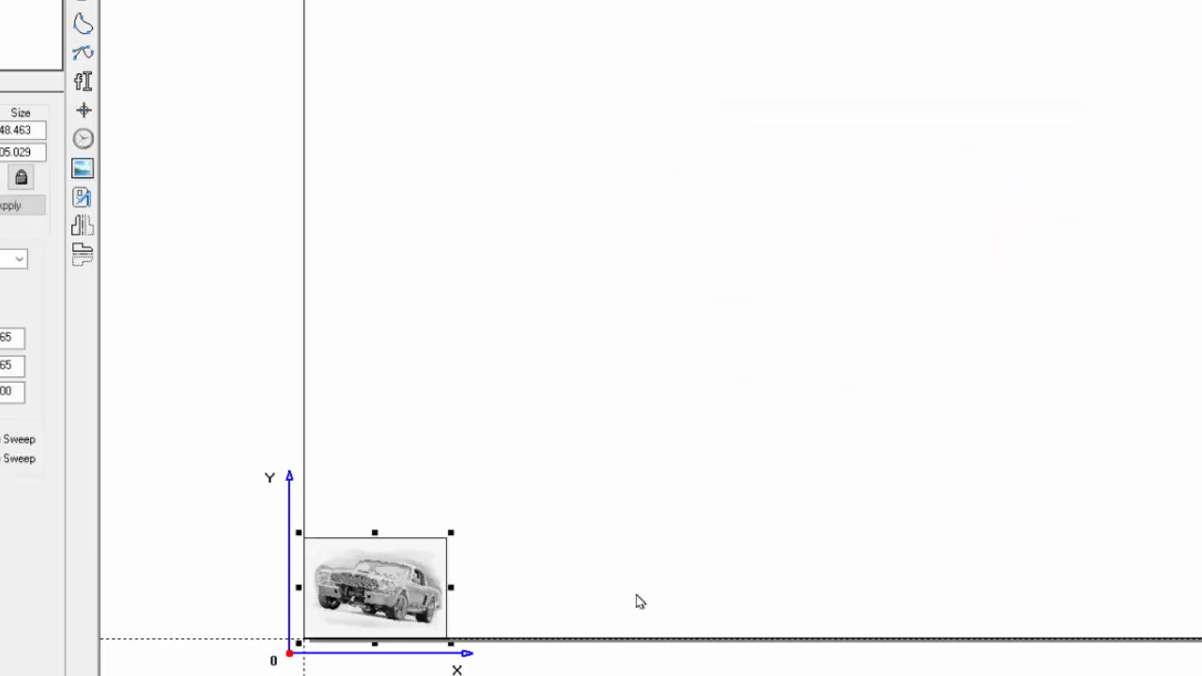
mouse_move(299, 631)
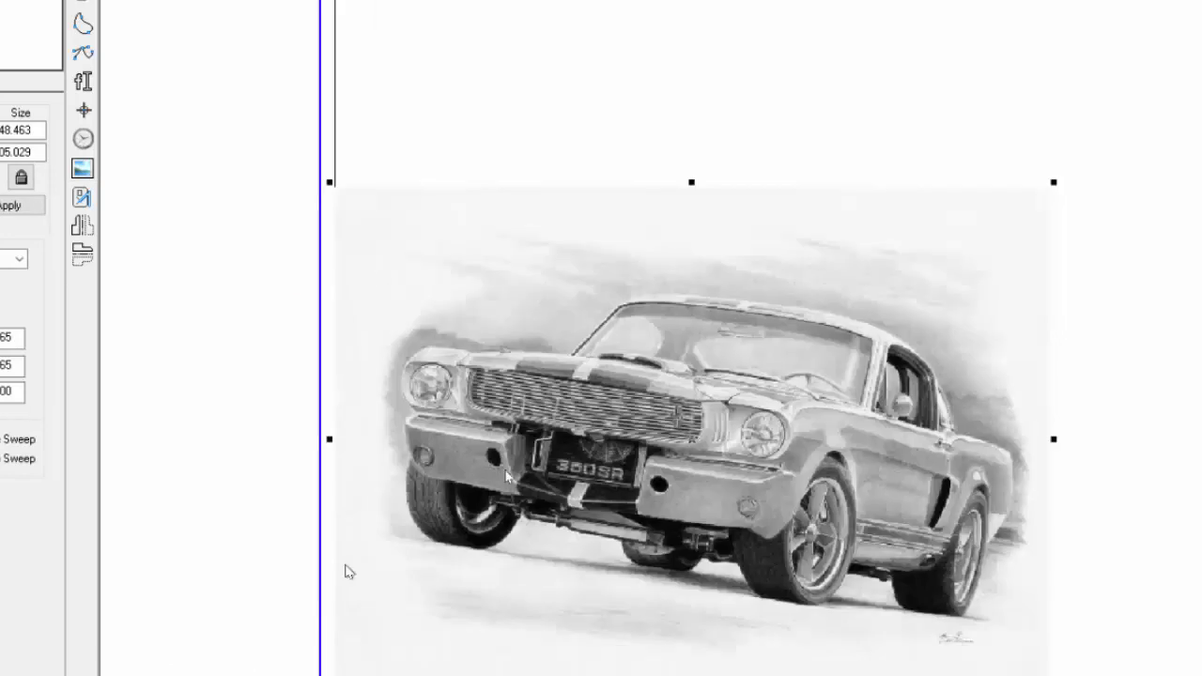
mouse_move(530, 374)
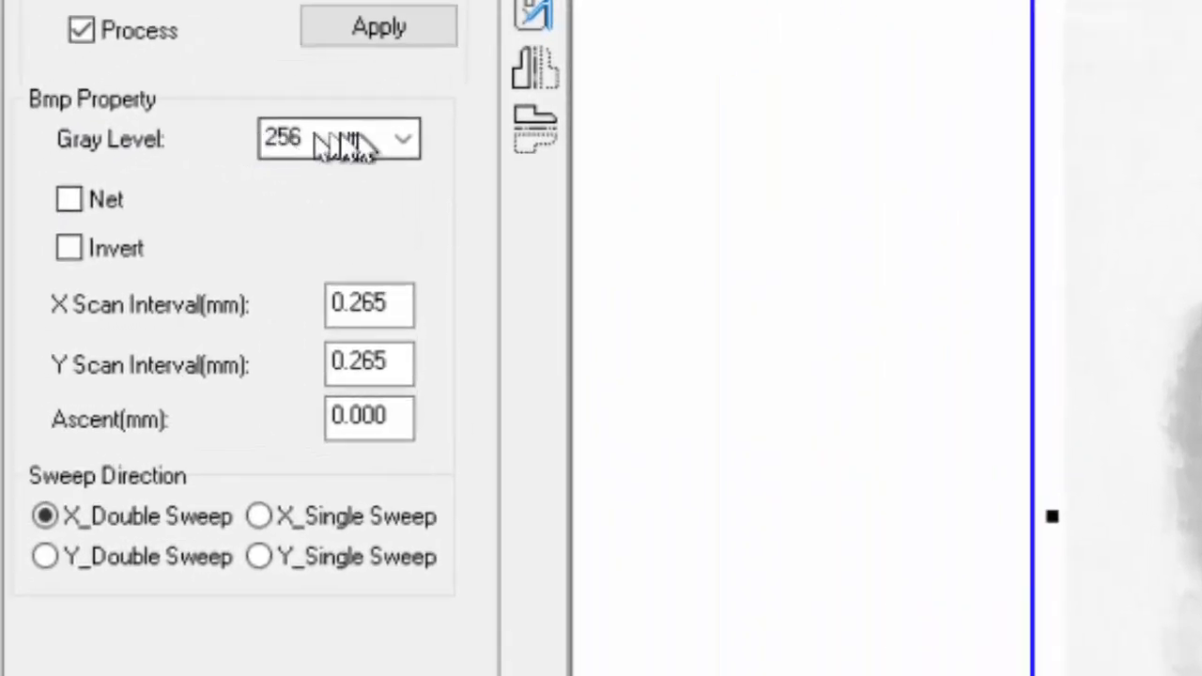
Step: Enable Net with 0.020 mm X and Y scan intervals and apply the halftone rendering
left_click(68, 199)
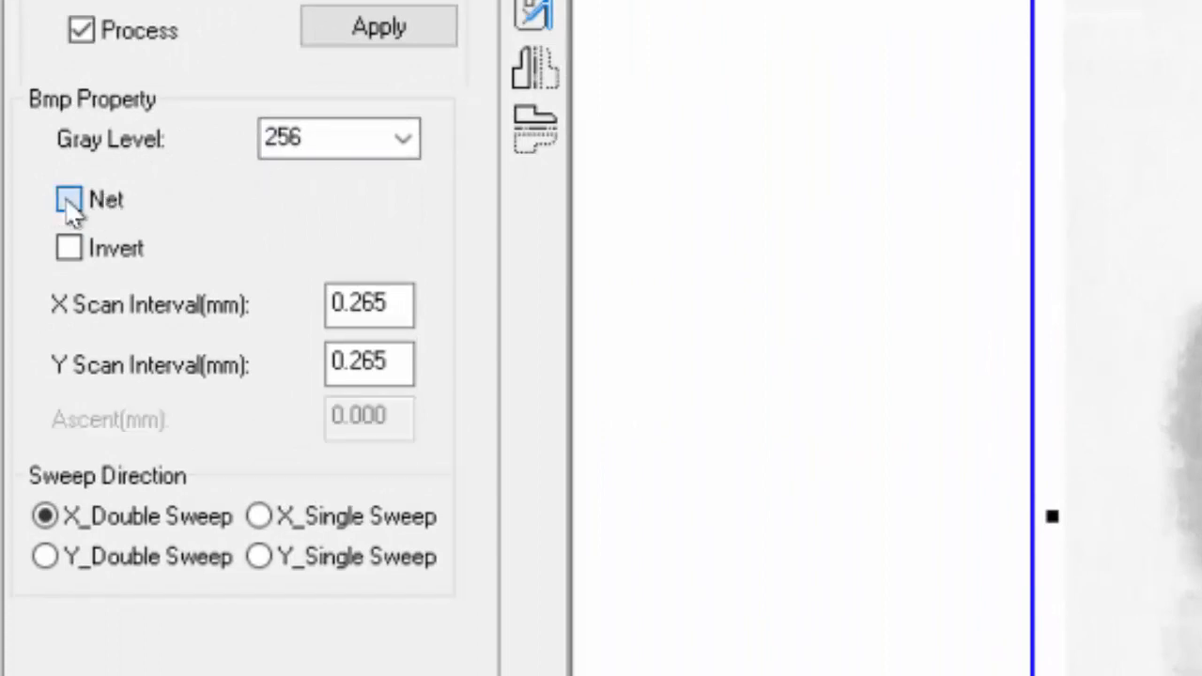
left_click(68, 199)
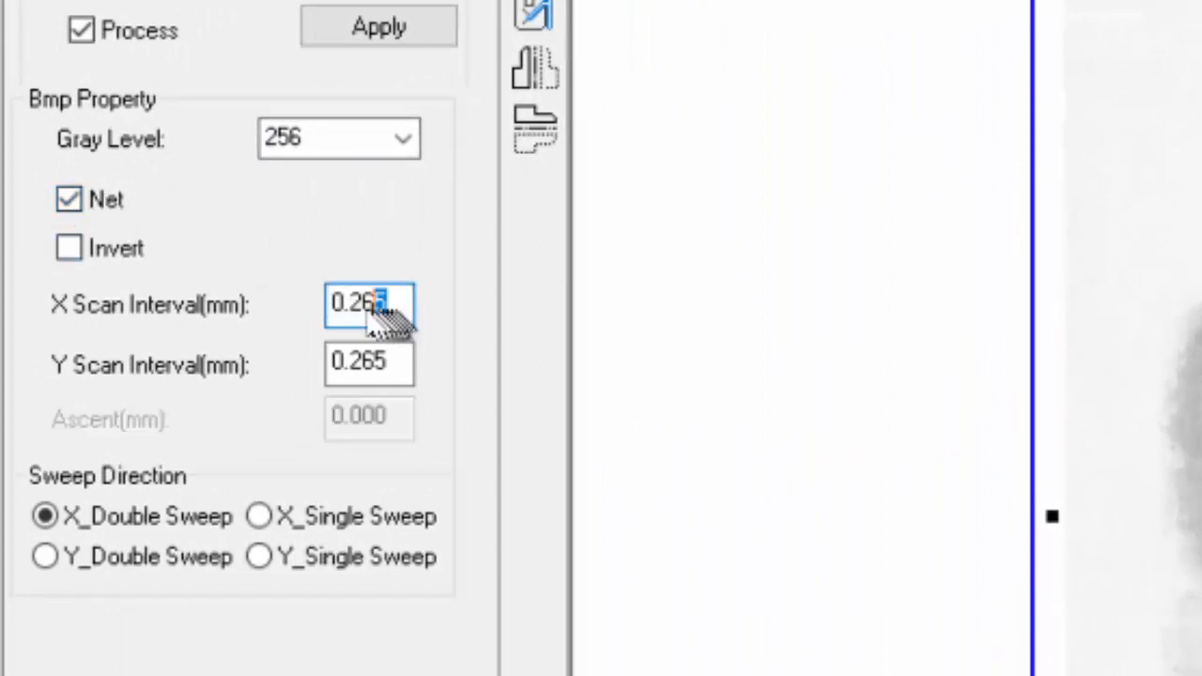
double_click(369, 305)
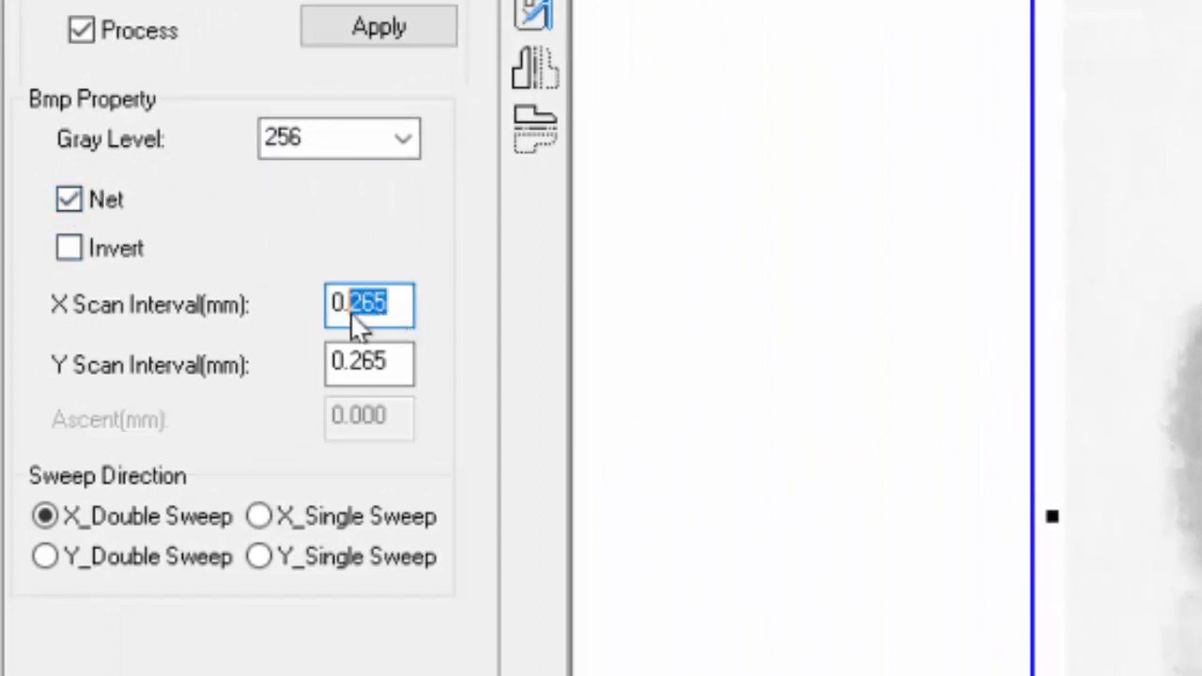
type("0.020")
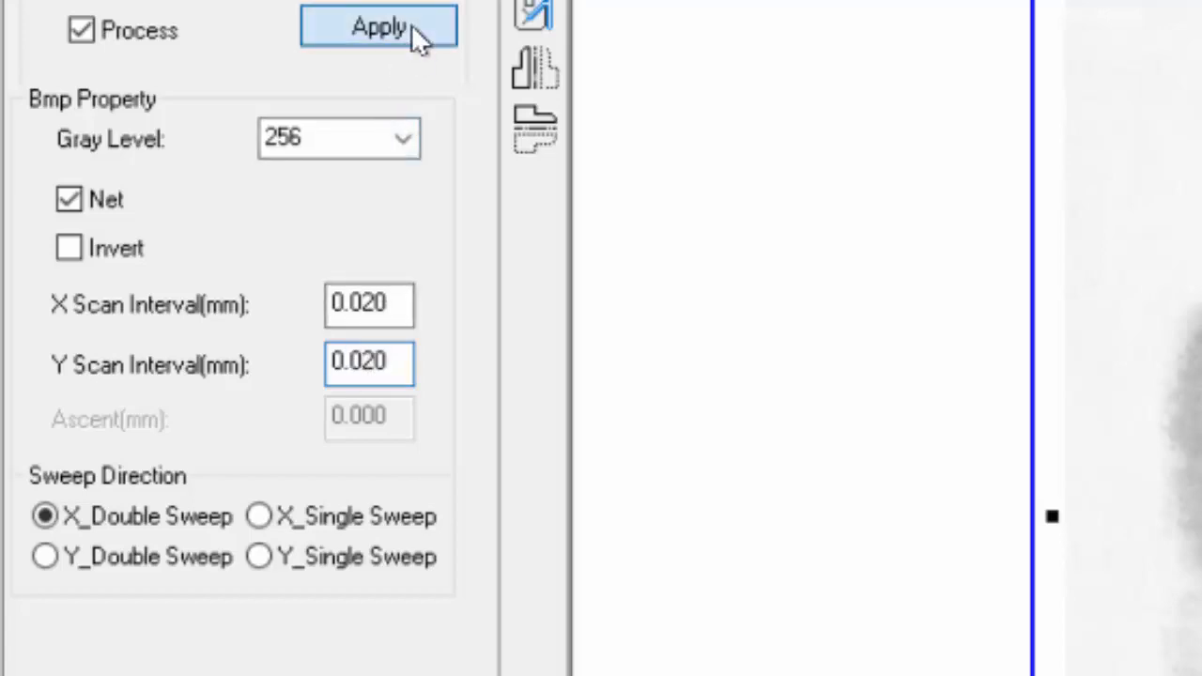
left_click(380, 26)
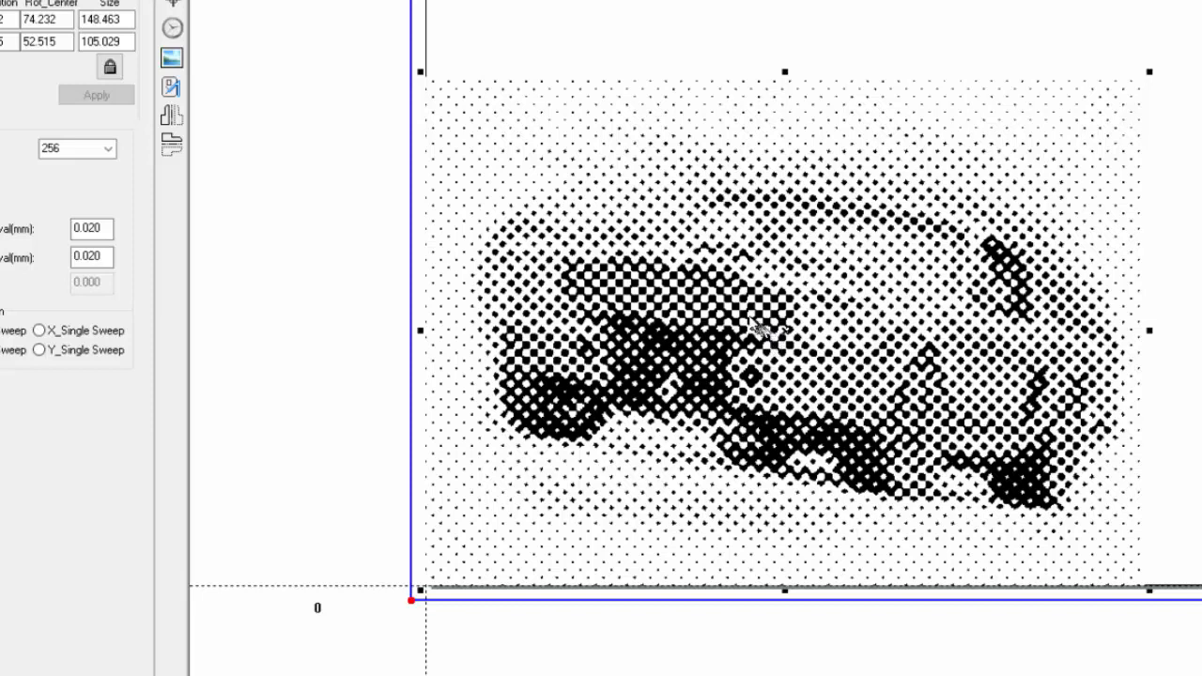
mouse_move(710, 317)
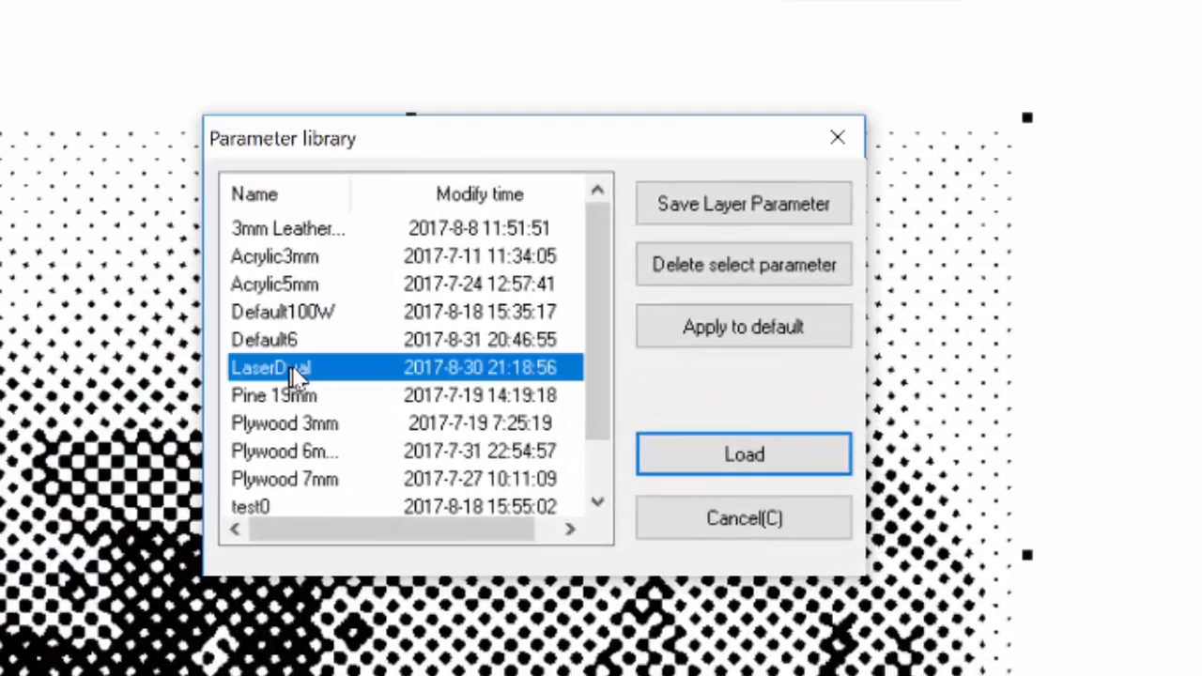
Step: Load the LaserDual parameter set and give layer 3 Max and Min Power of 55%
left_click(744, 453)
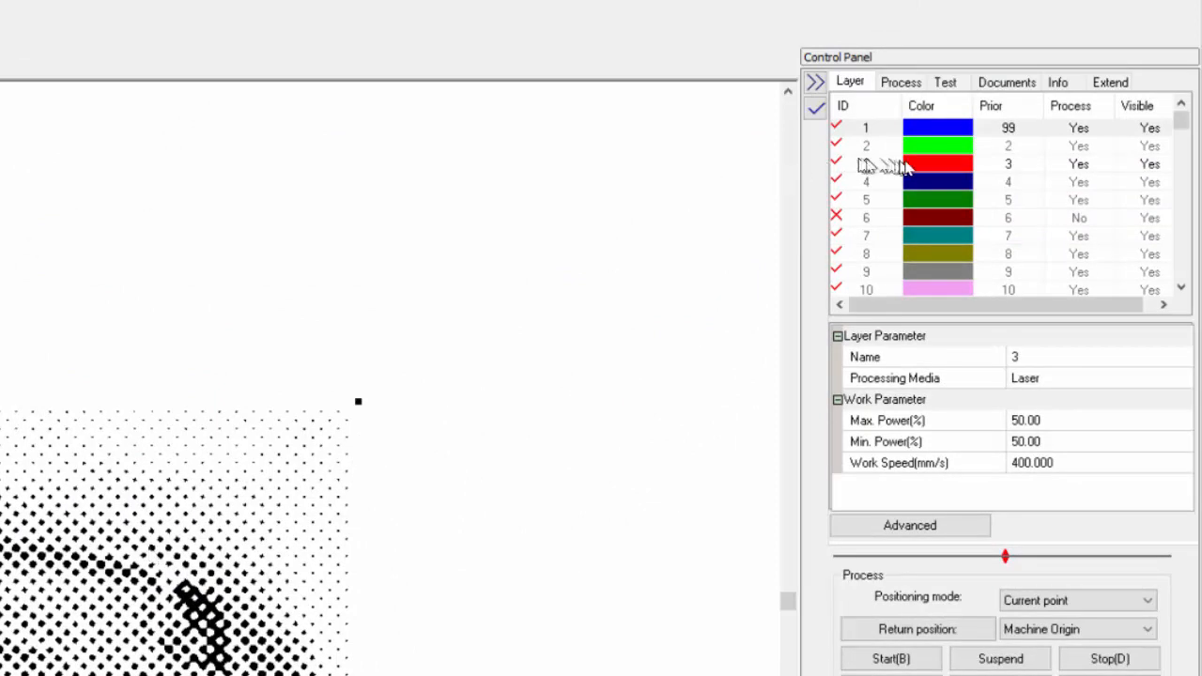
left_click(866, 163)
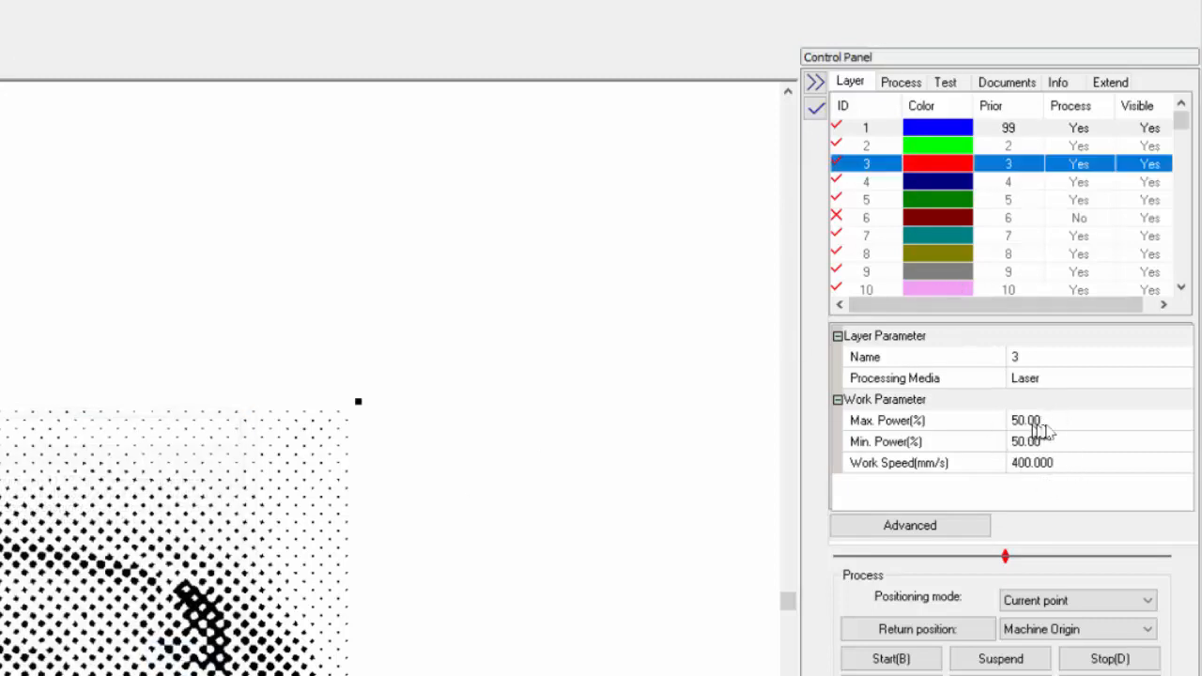
mouse_move(1086, 466)
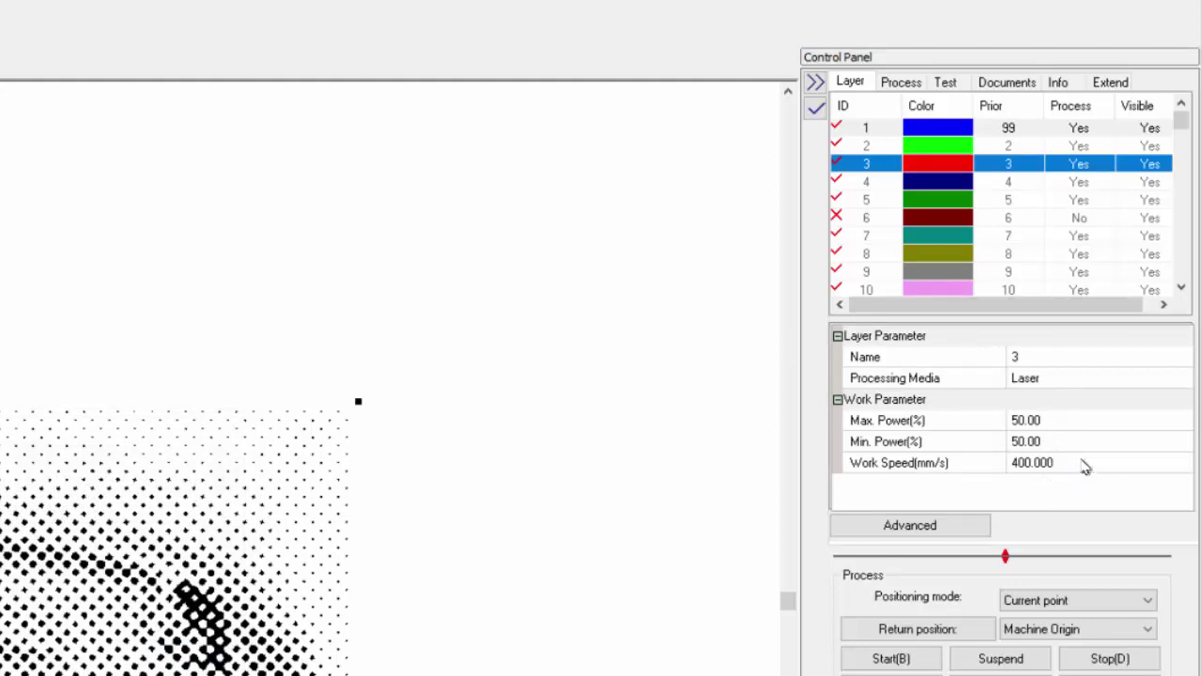
mouse_move(1068, 430)
type("55")
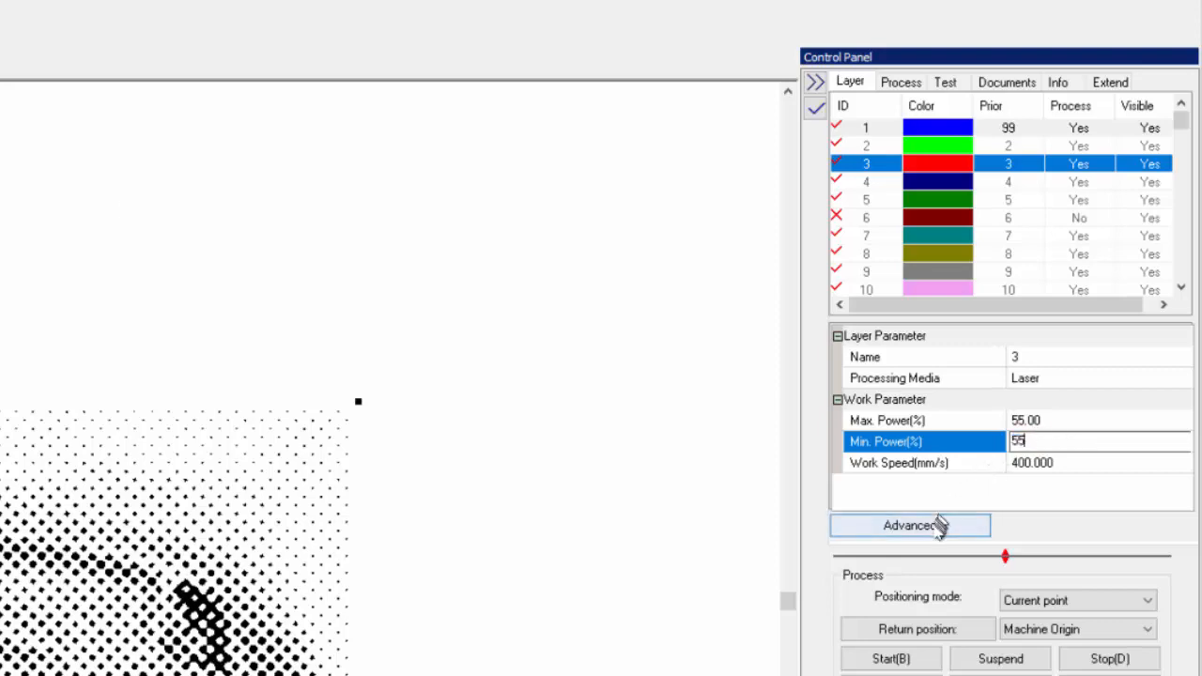
left_click(909, 526)
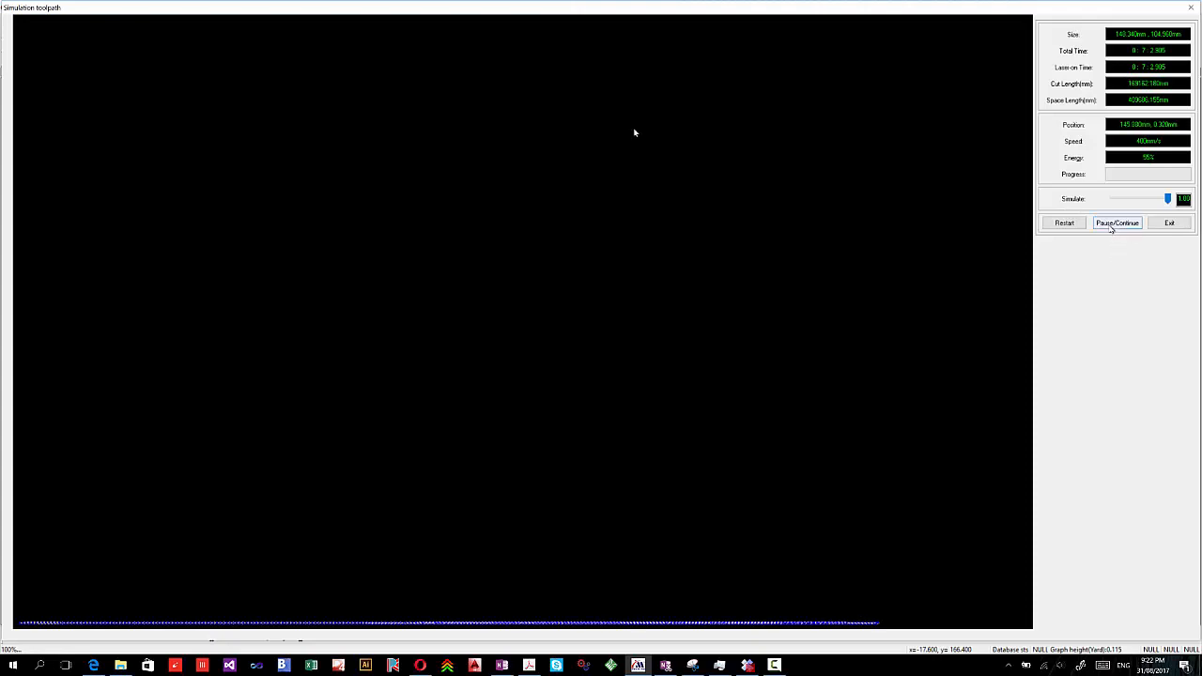
Step: Pause, restart and continue the halftone etch toolpath simulation to preview it
left_click(1063, 222)
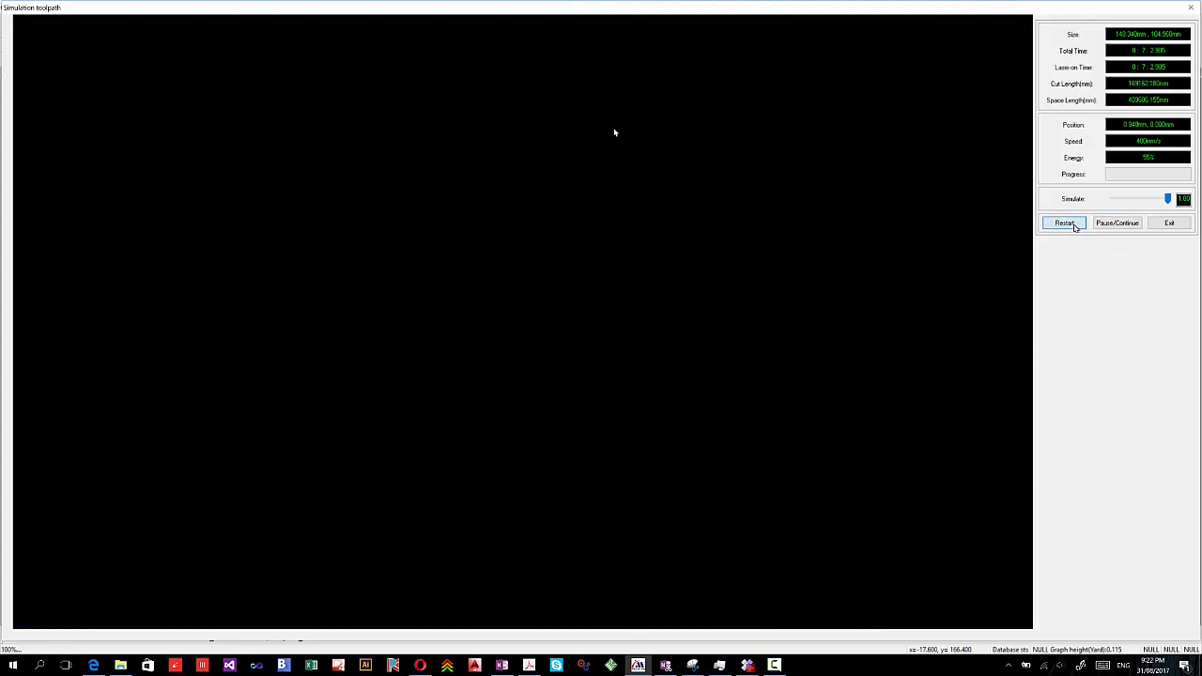
left_click(1063, 222)
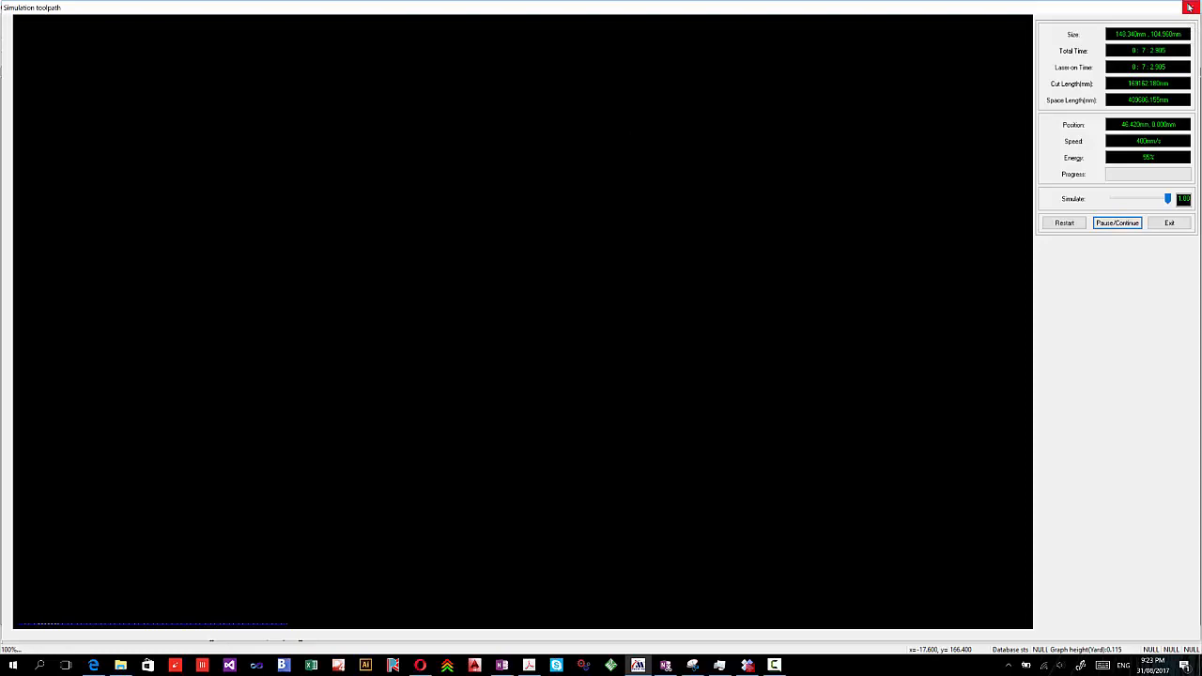
left_click(1169, 222)
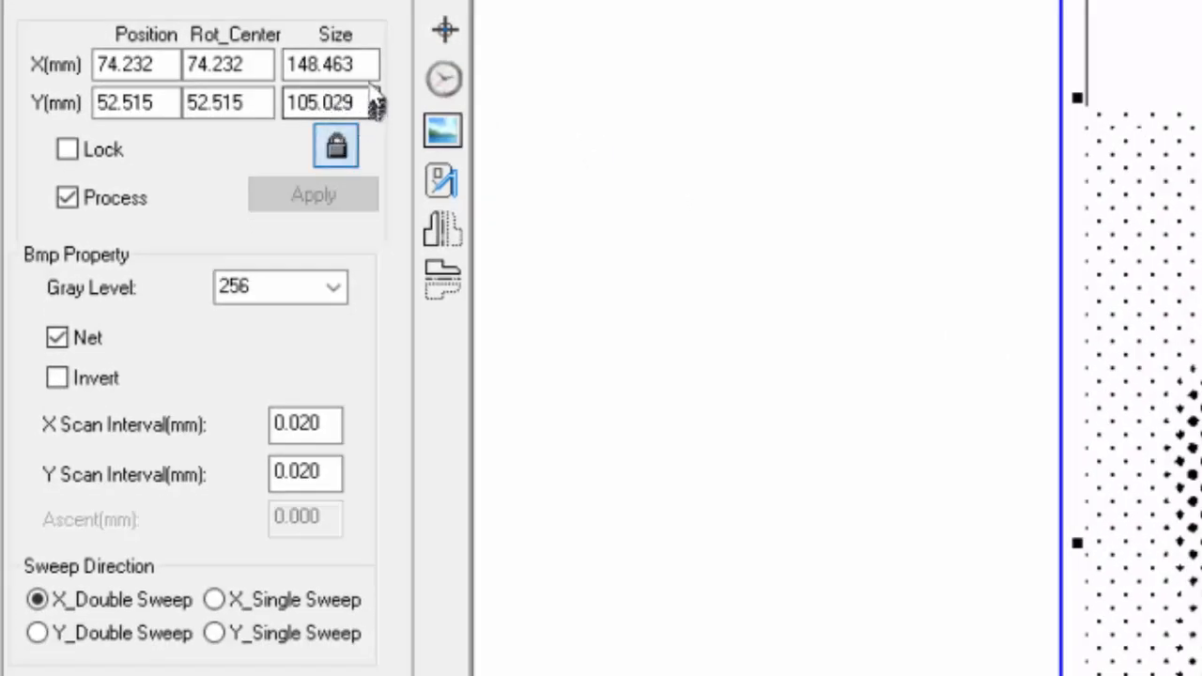
Step: Resize the halftone sketch to 120 mm wide with proportions locked (about 84.9 mm tall)
triple_click(331, 64)
type("120")
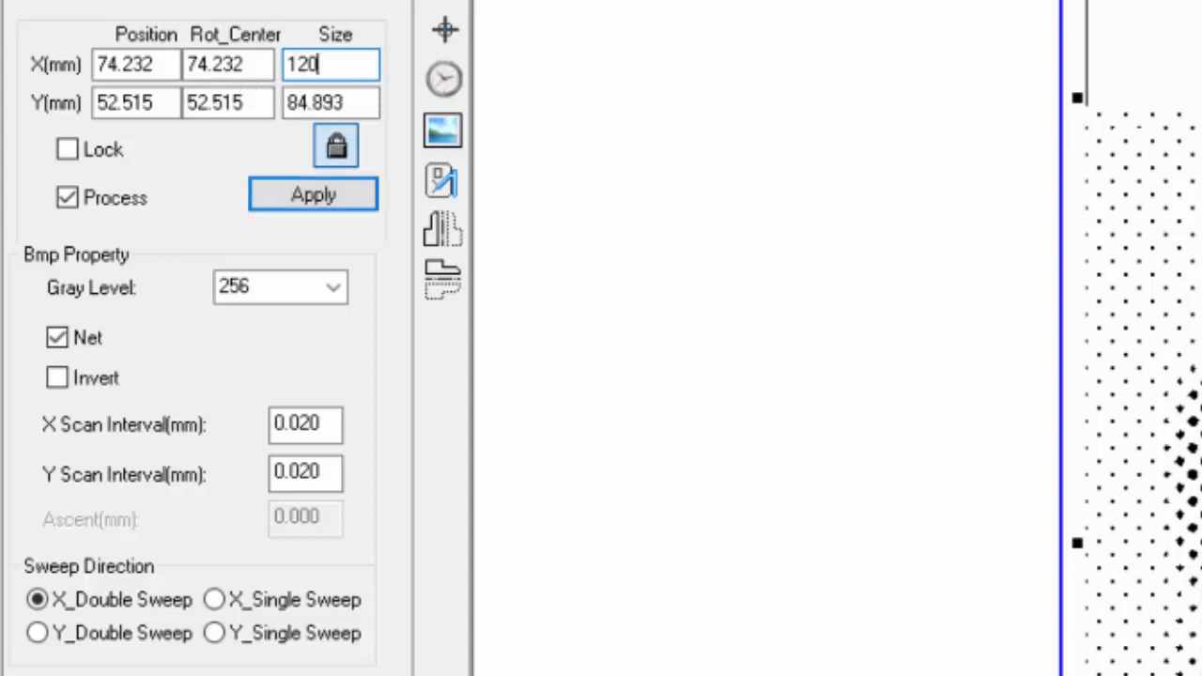
mouse_move(366, 105)
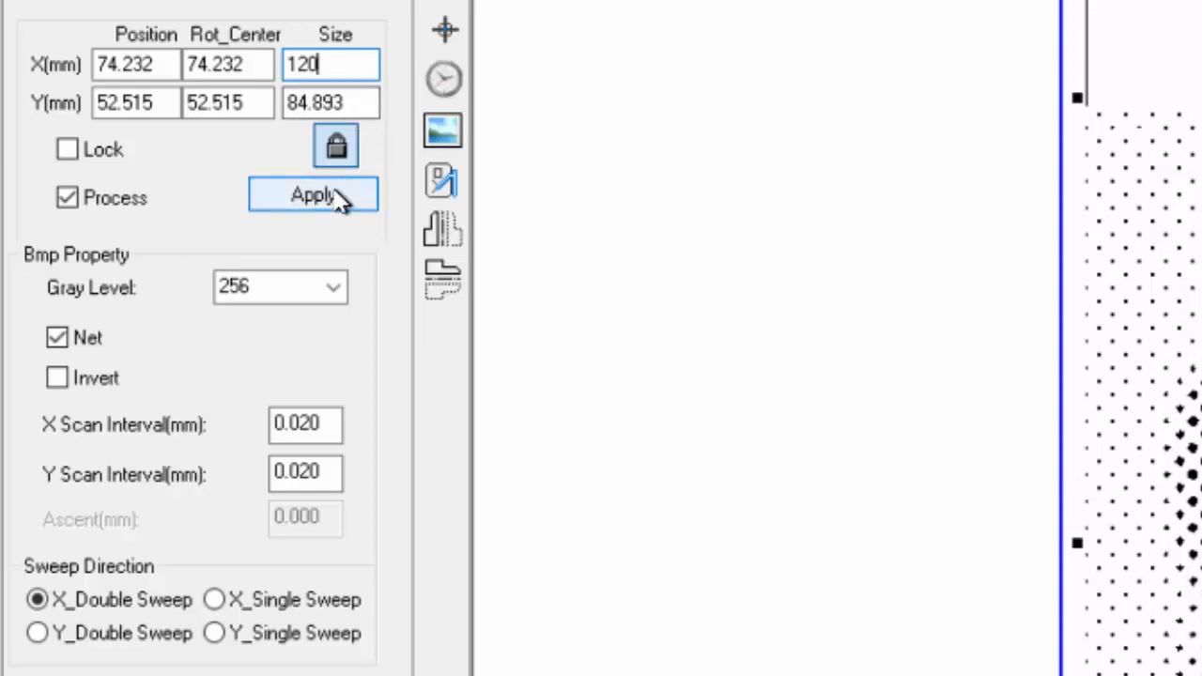
left_click(312, 193)
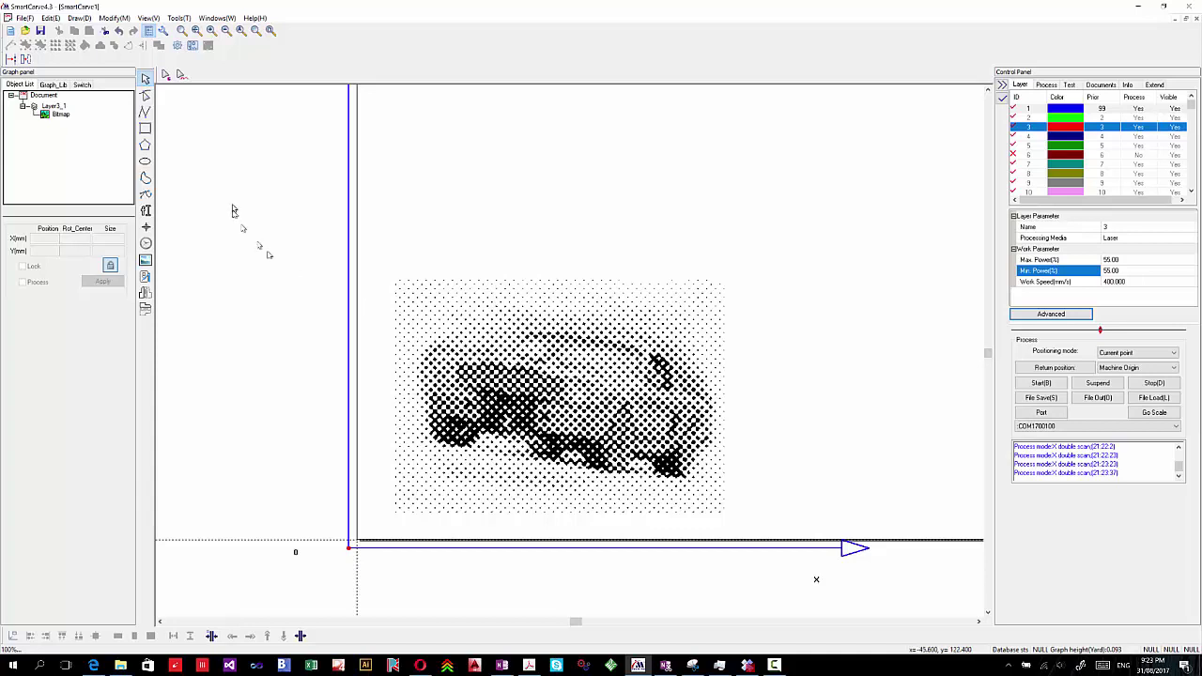
Step: Draw a rectangle around the sketch and size it to 200 by 120 mm
left_click(147, 127)
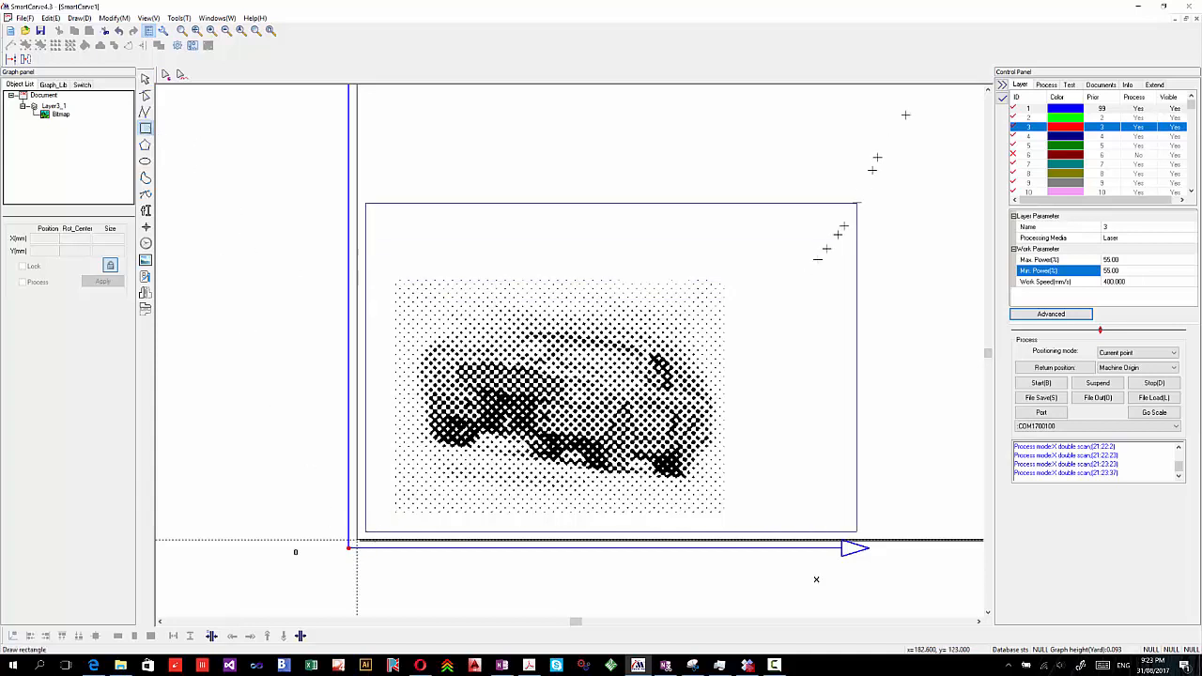
left_click_drag(366, 160, 880, 536)
type("12")
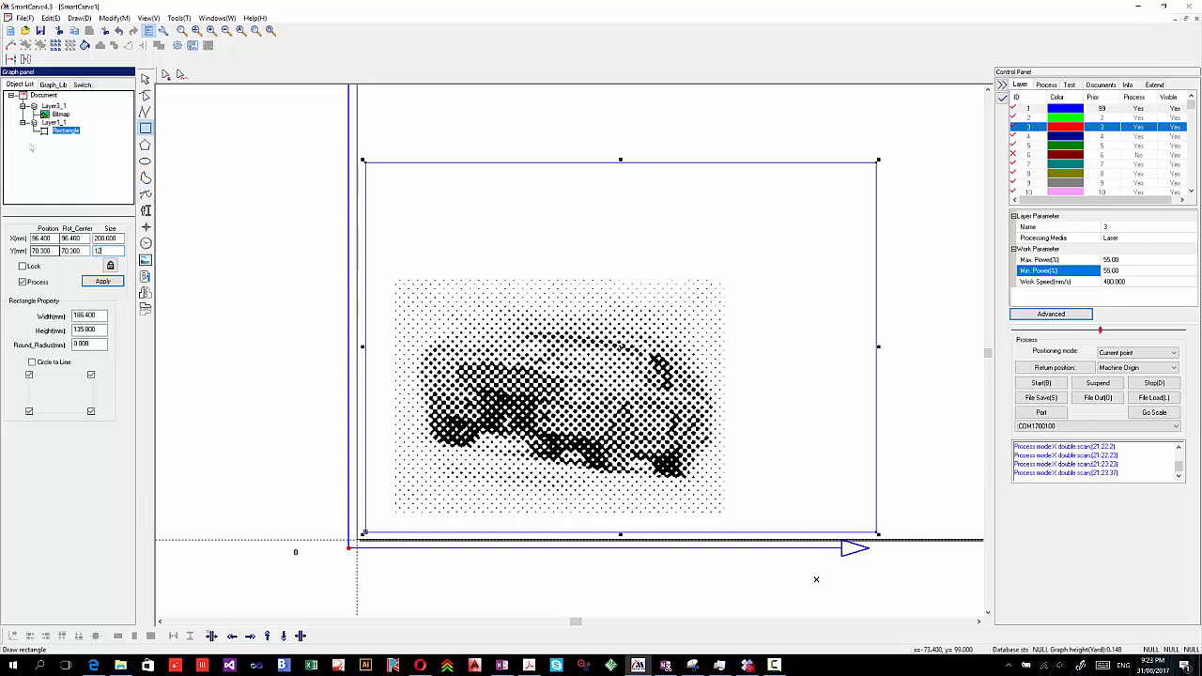
left_click(101, 281)
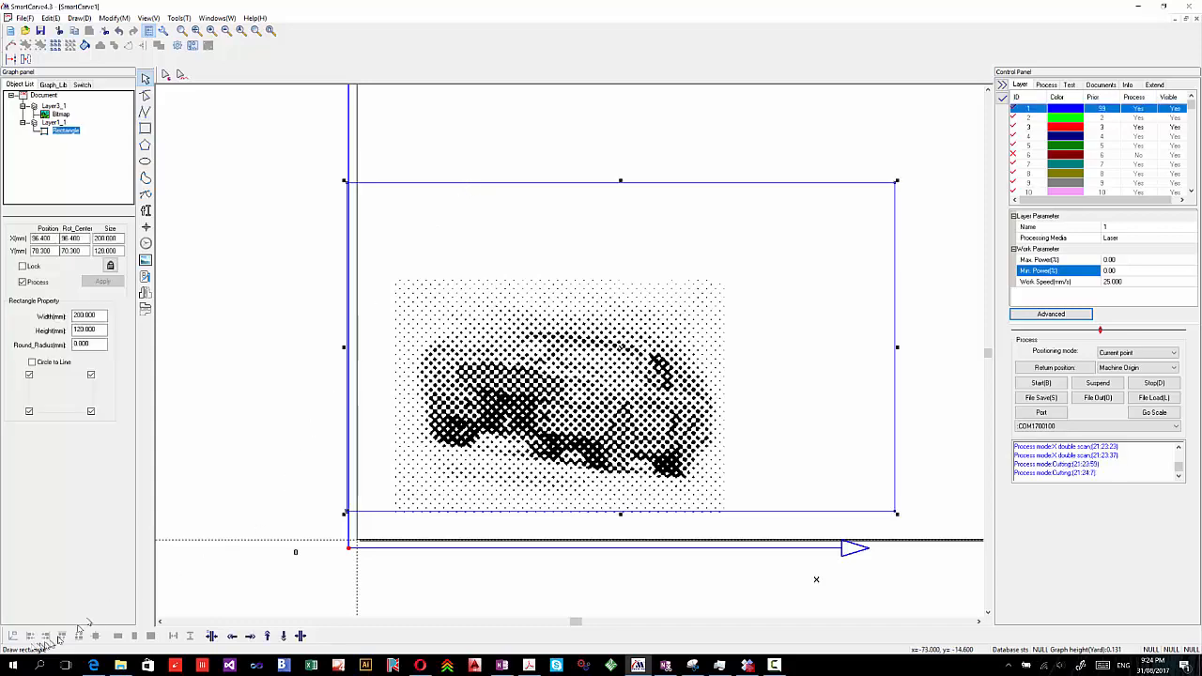
Step: Move the rectangle to the origin and assign it to layer 6, kept as not processed
left_click(30, 635)
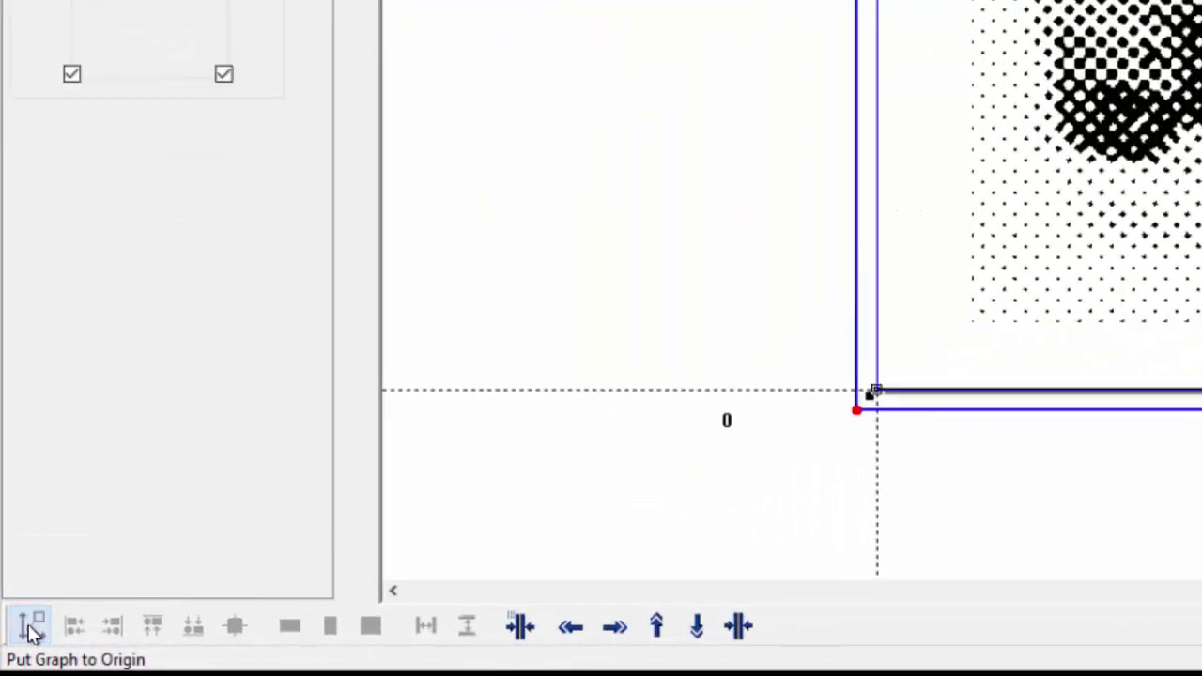
left_click(26, 627)
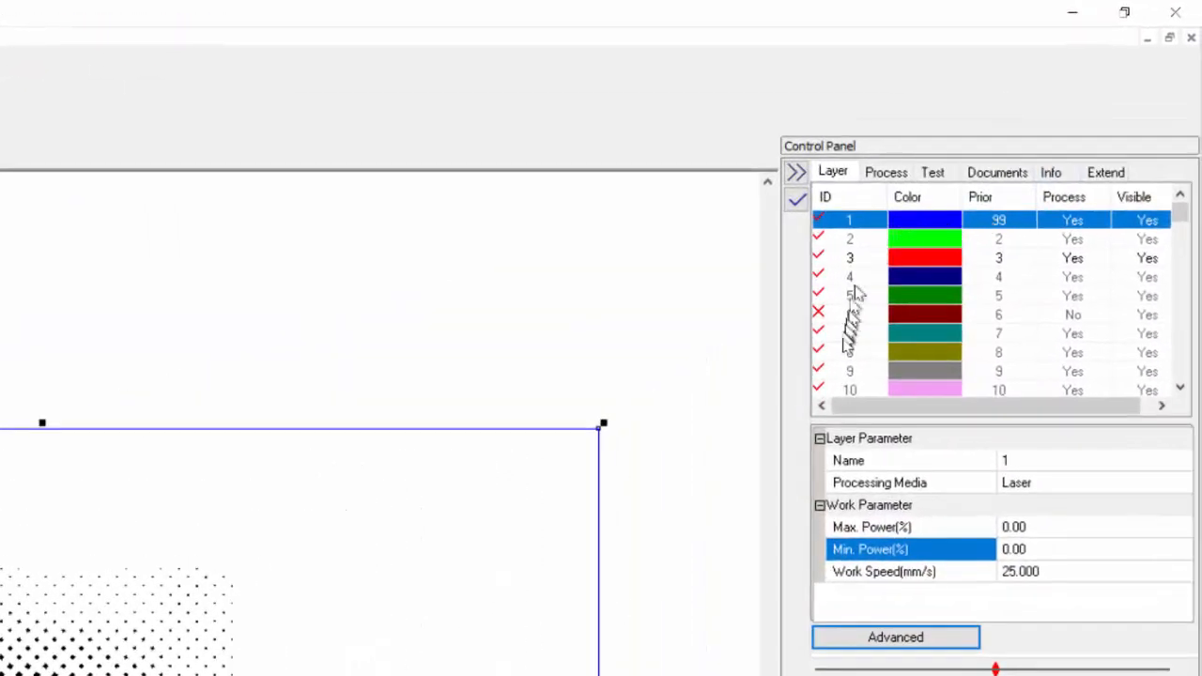
left_click(849, 314)
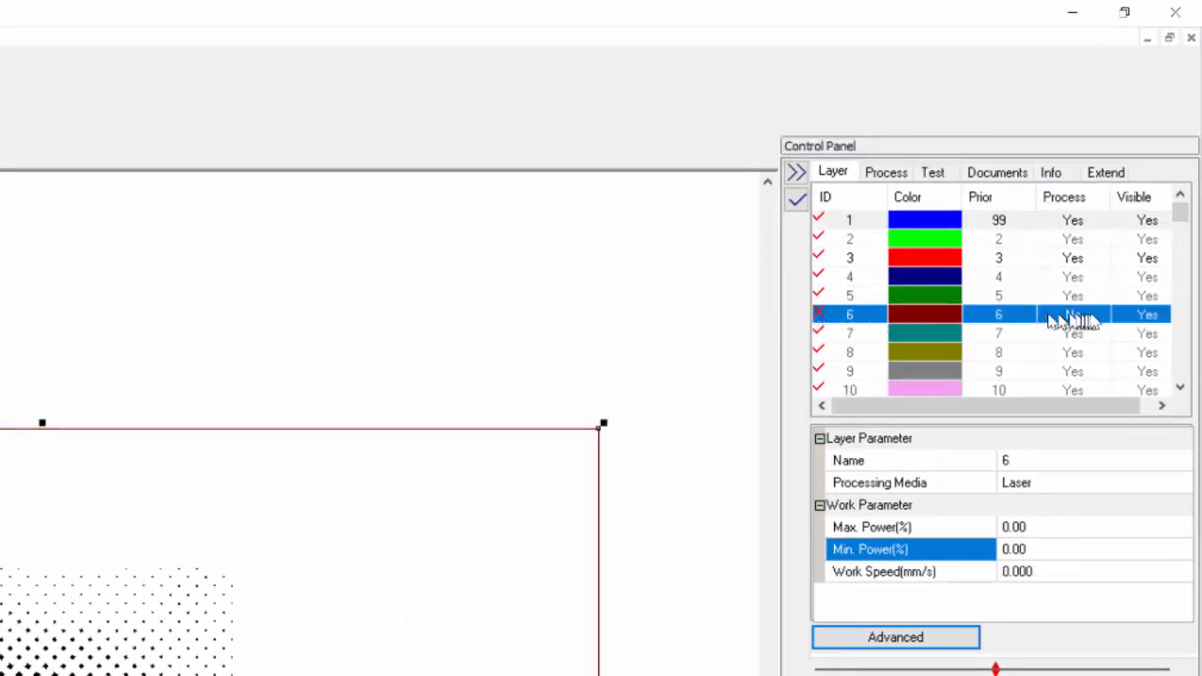
left_click(1072, 315)
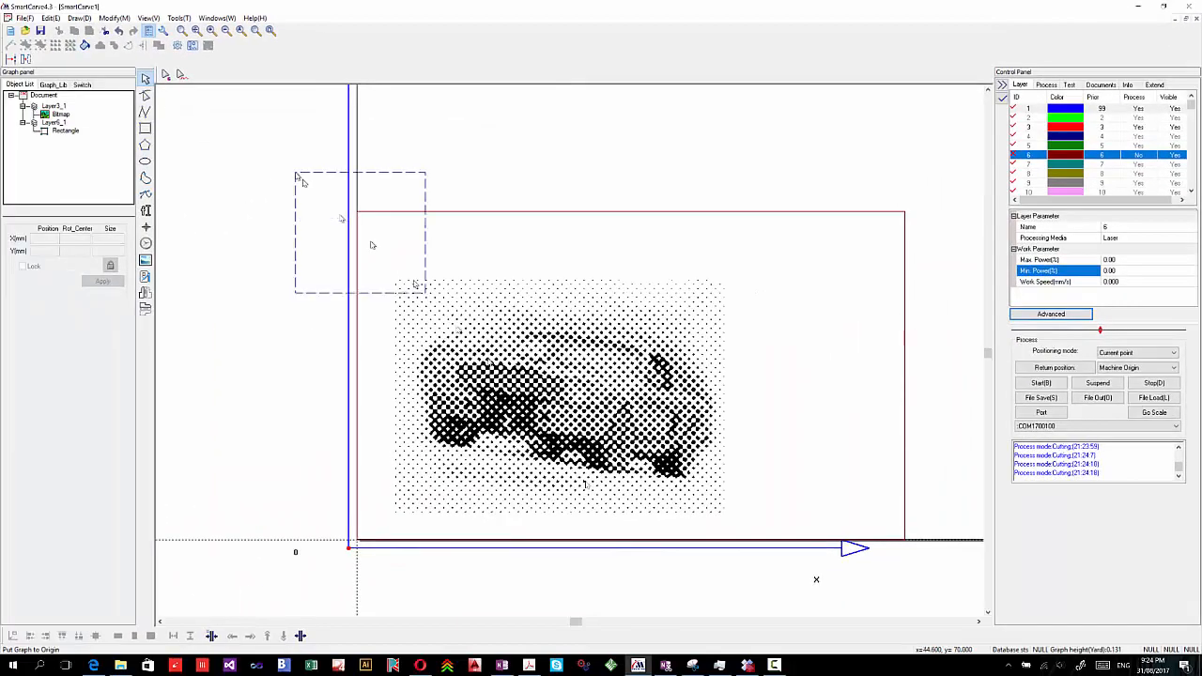
Step: Centre-align the sketch and rectangle together, then return the pair to the origin
left_click_drag(299, 178, 943, 586)
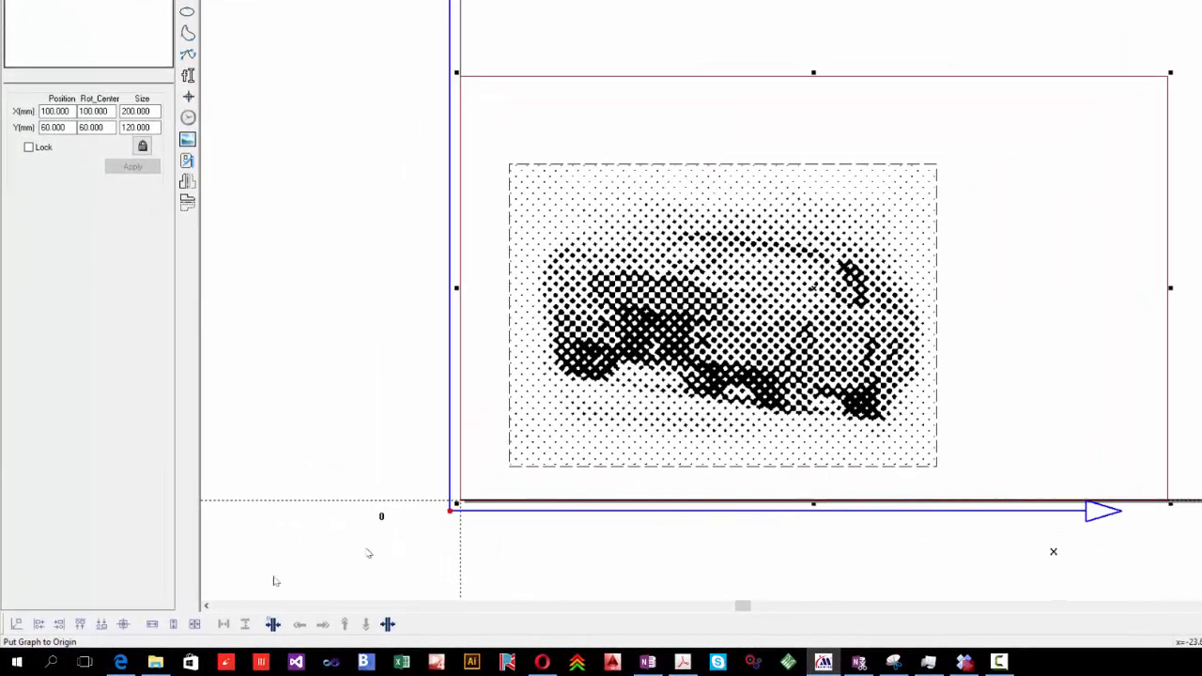
mouse_move(128, 624)
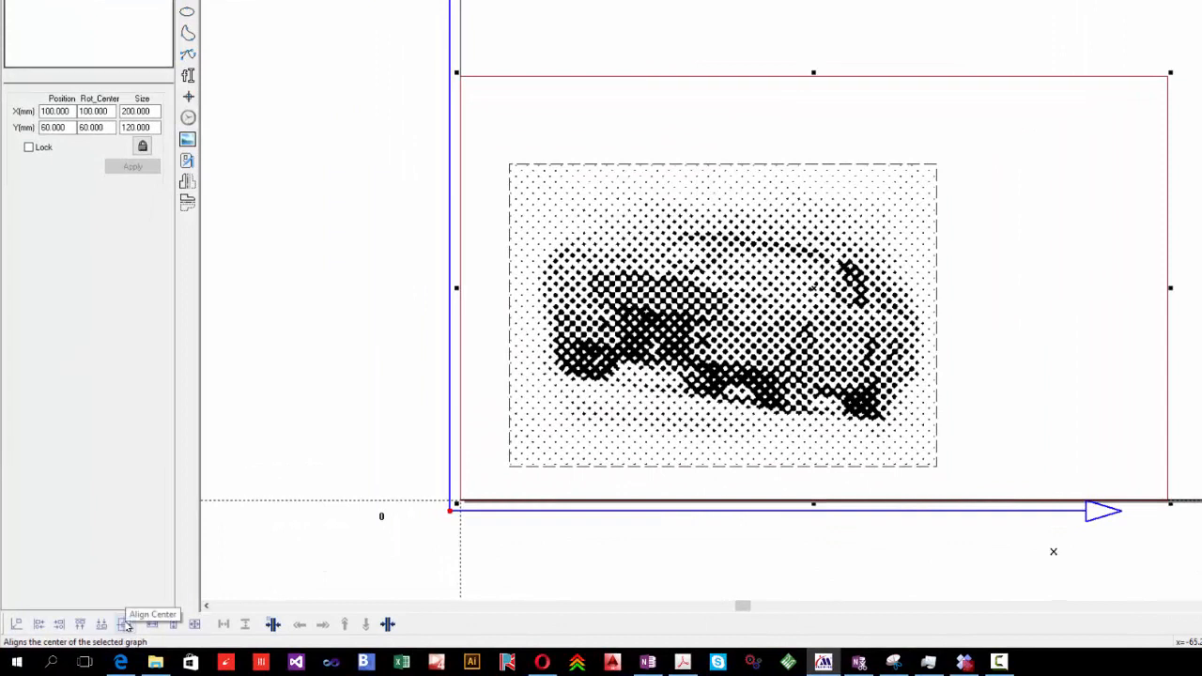
left_click(126, 624)
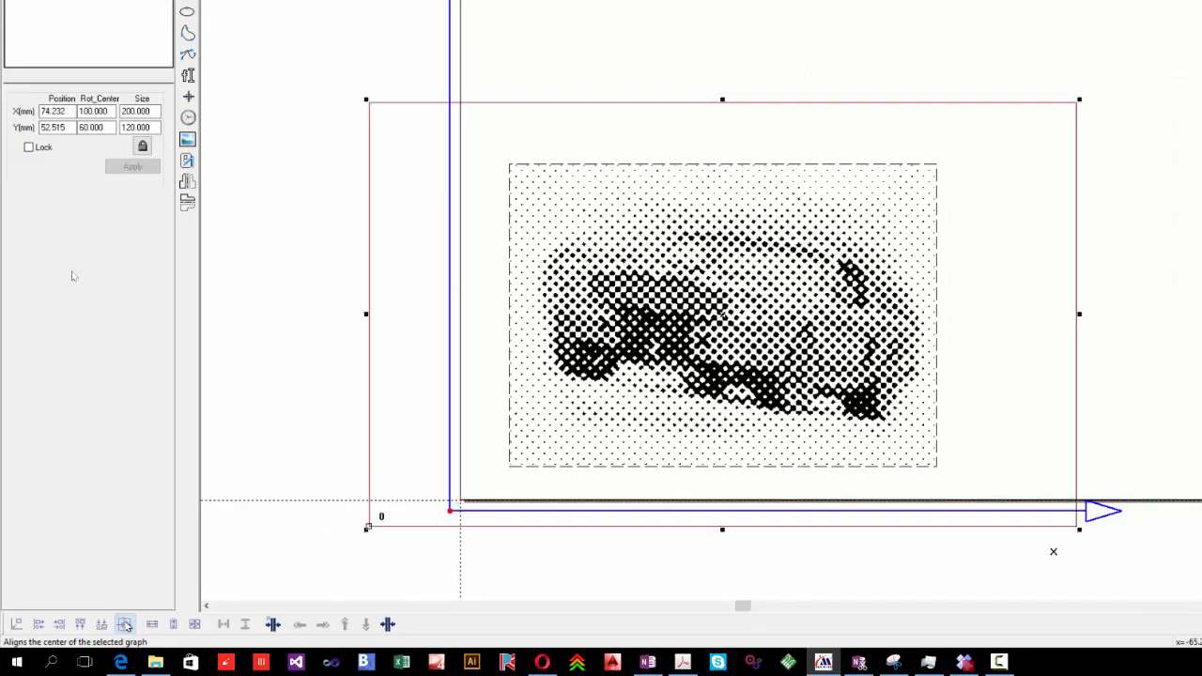
left_click(15, 623)
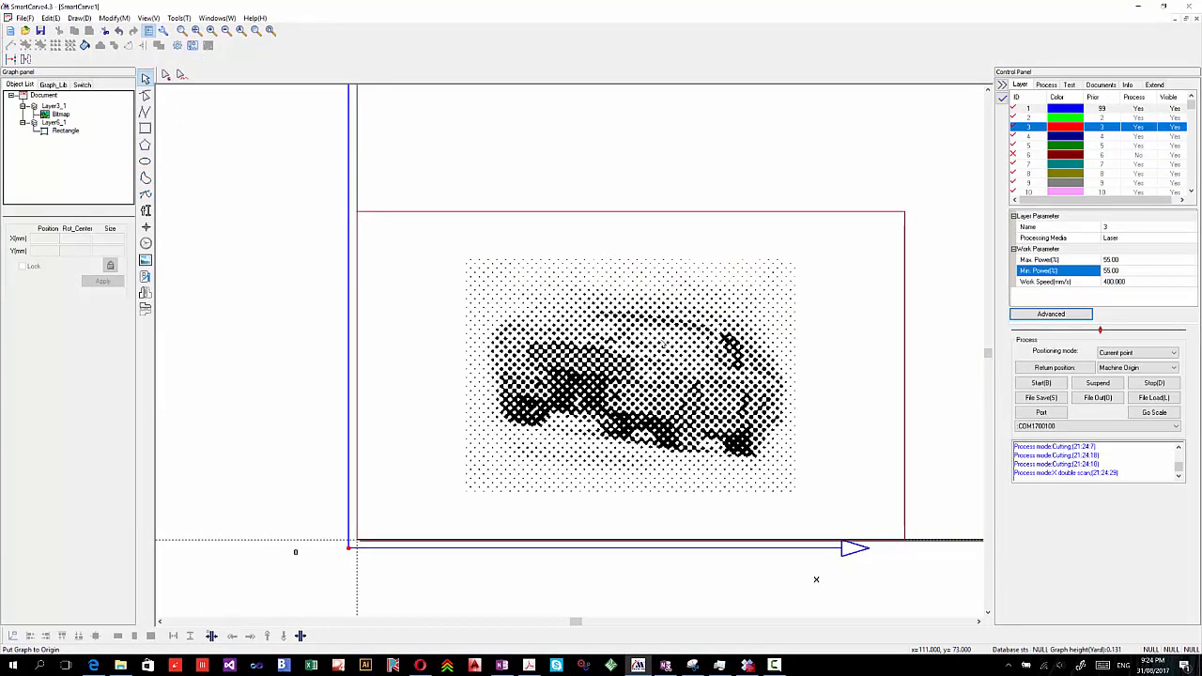
mouse_move(887, 315)
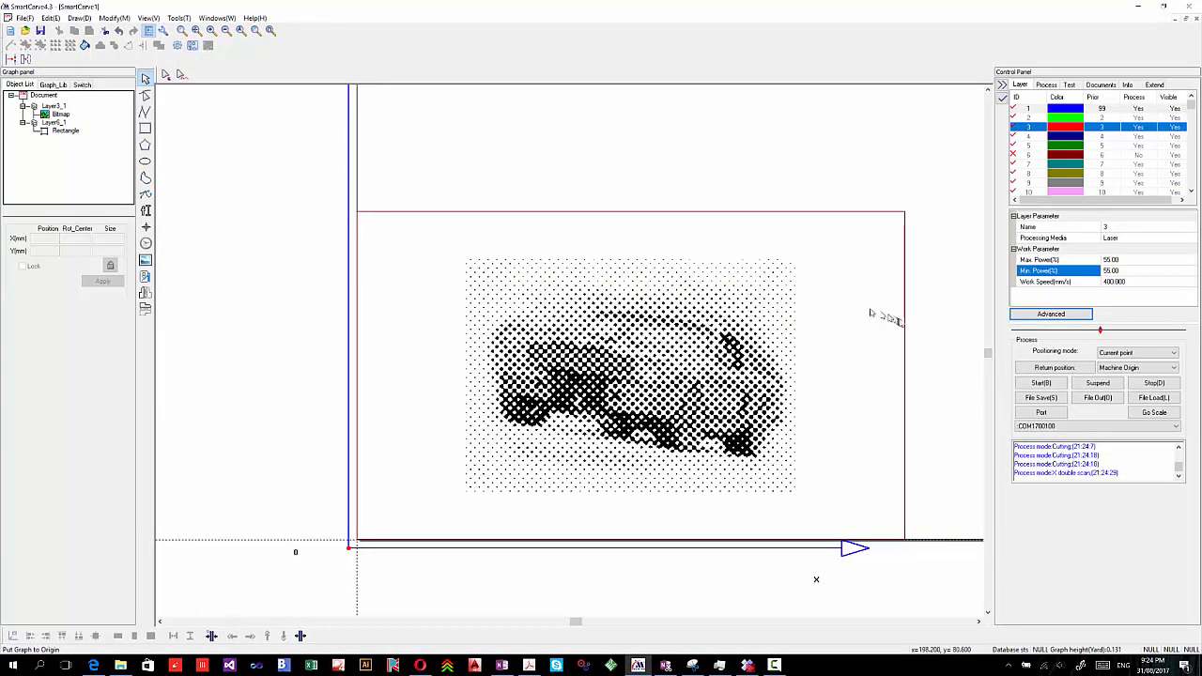